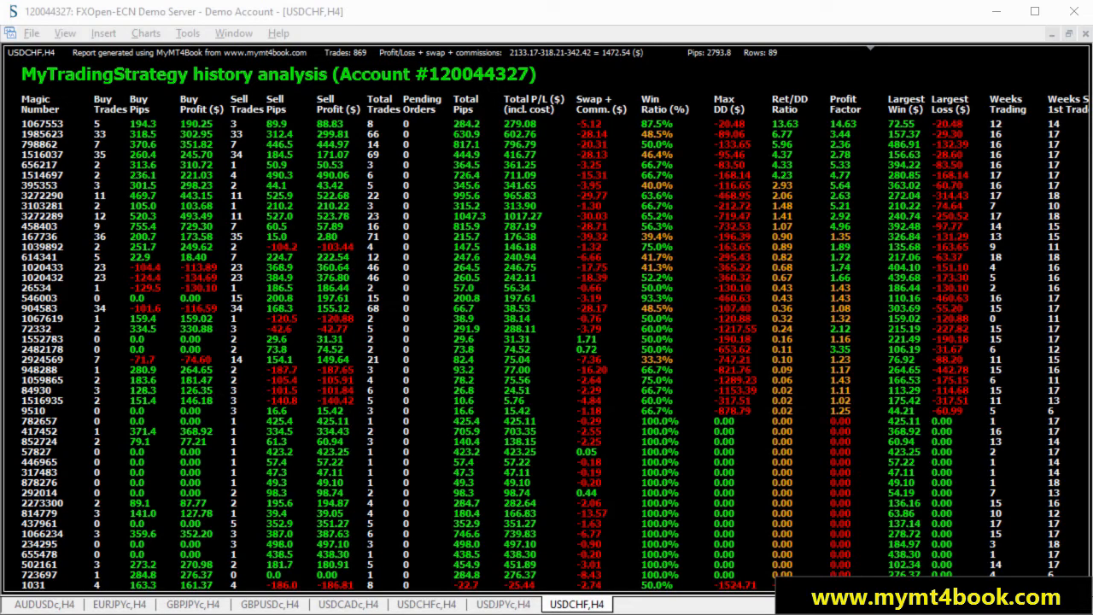
{"action": "mouse_move", "coordinate": [799, 377]}
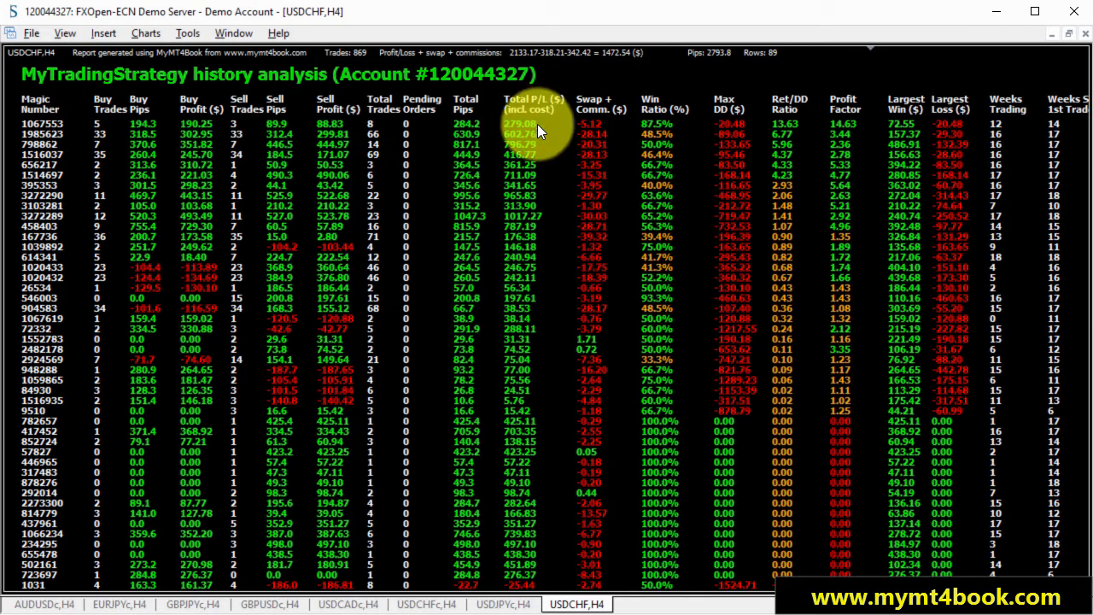
{"action": "mouse_move", "coordinate": [807, 132]}
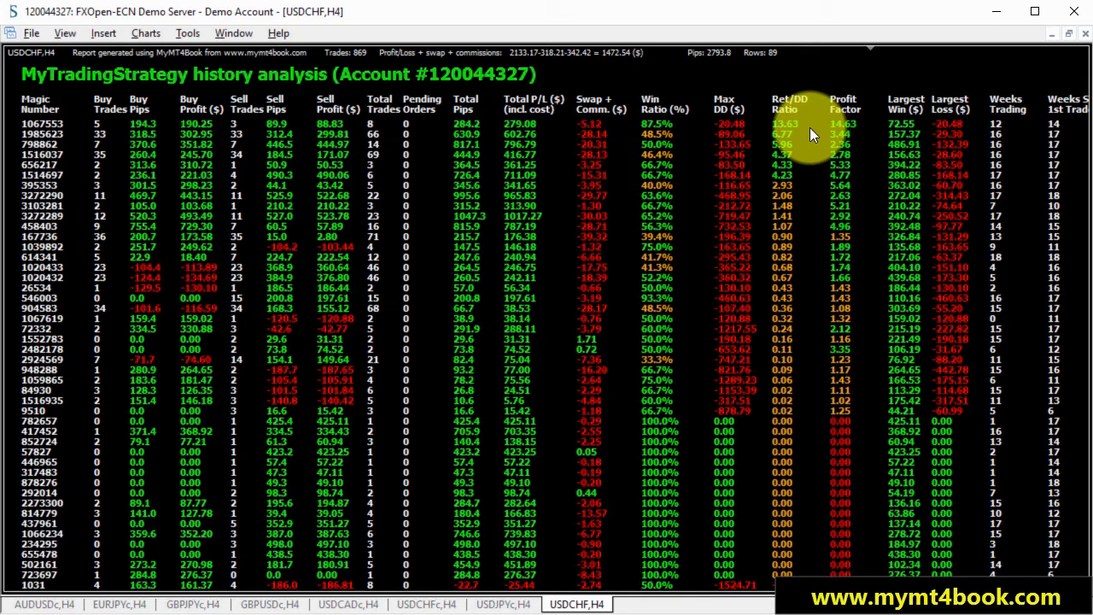
{"action": "mouse_move", "coordinate": [798, 102]}
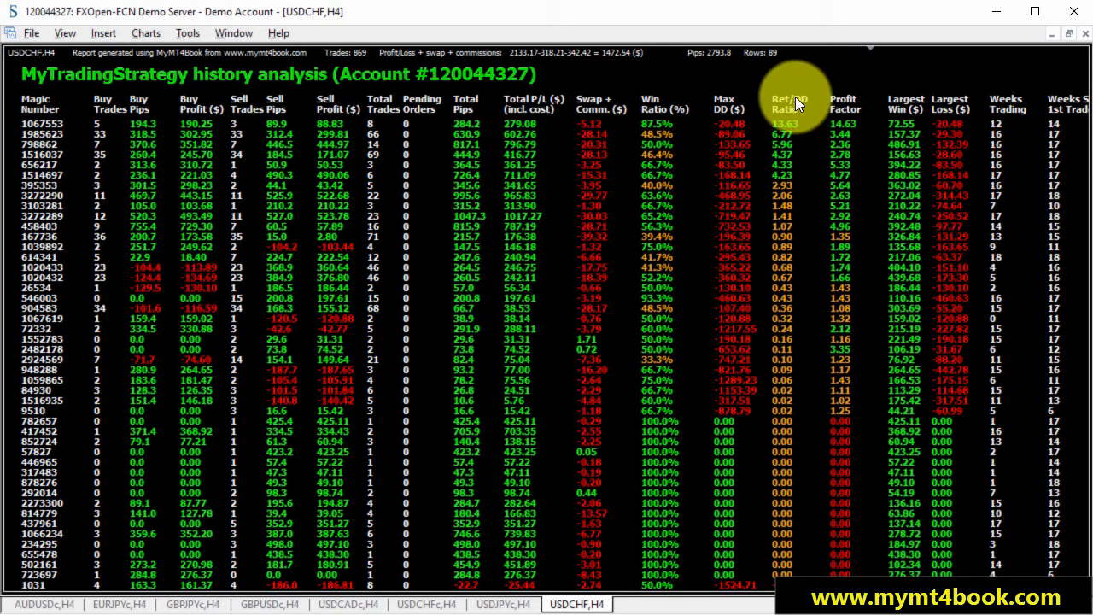
{"action": "mouse_move", "coordinate": [777, 128]}
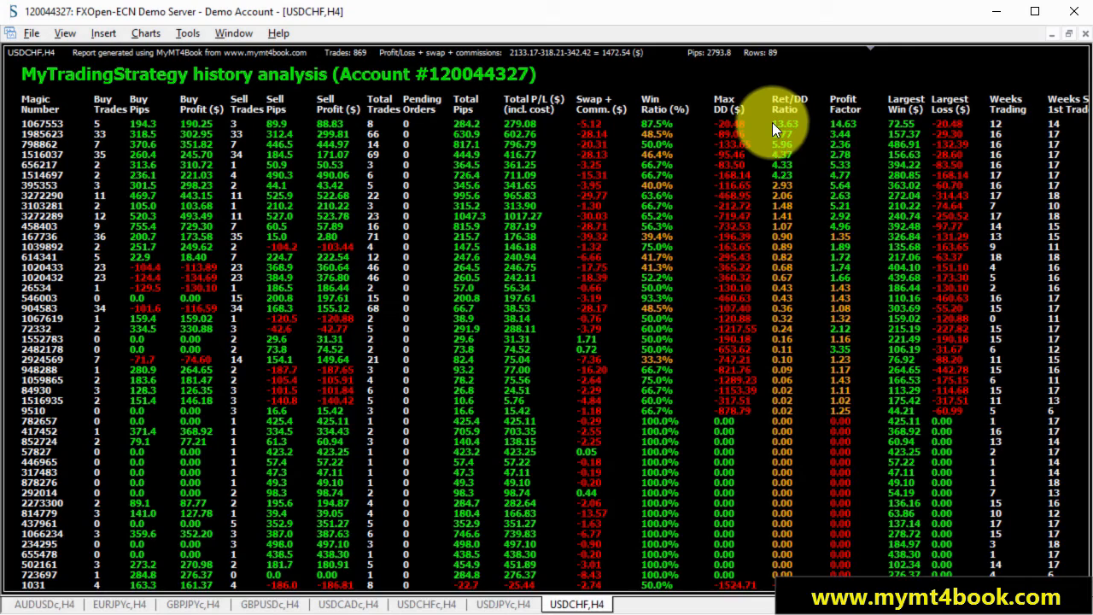
{"action": "mouse_move", "coordinate": [790, 132]}
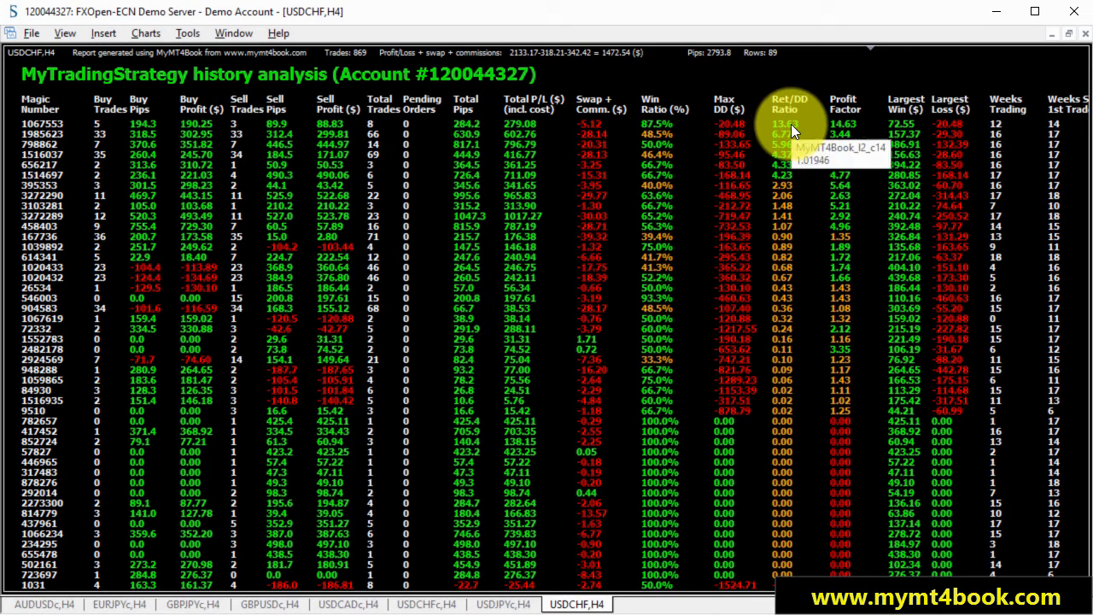
{"action": "mouse_move", "coordinate": [783, 139]}
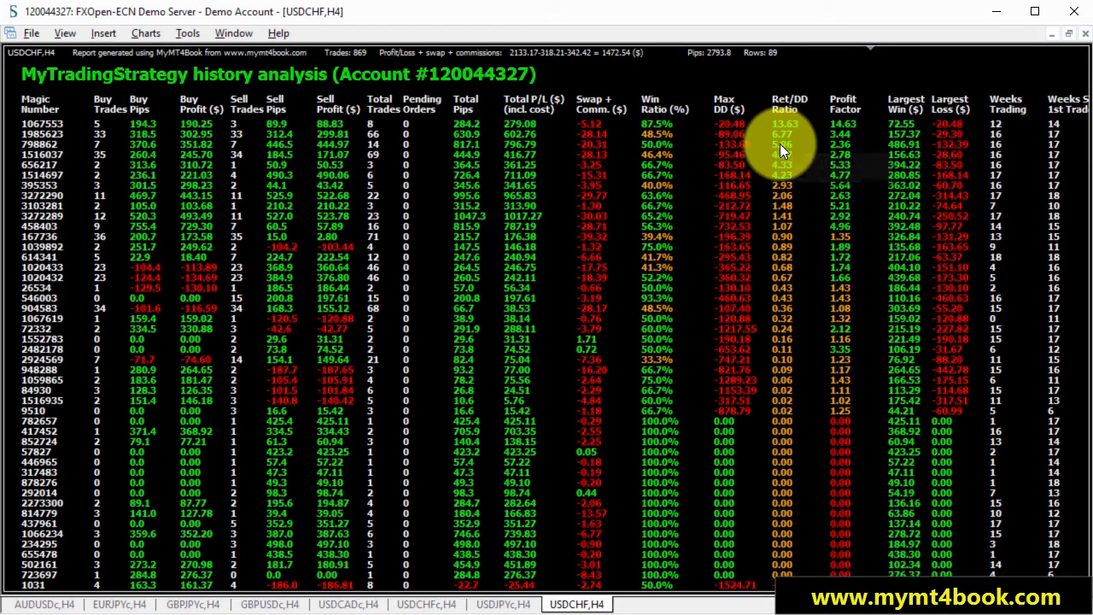
{"action": "mouse_move", "coordinate": [784, 154]}
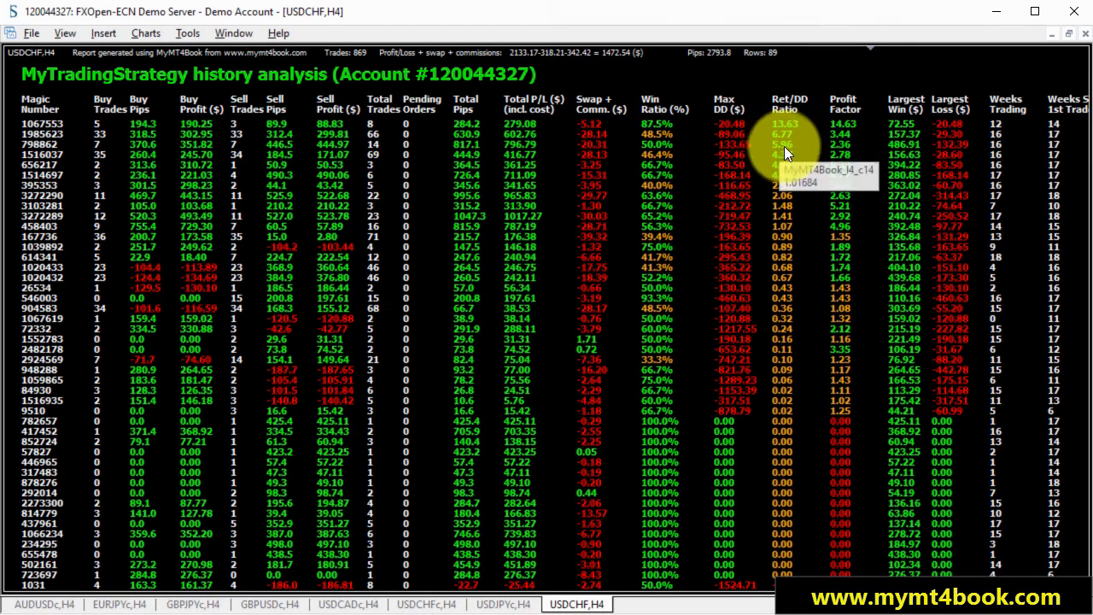
{"action": "mouse_move", "coordinate": [802, 273]}
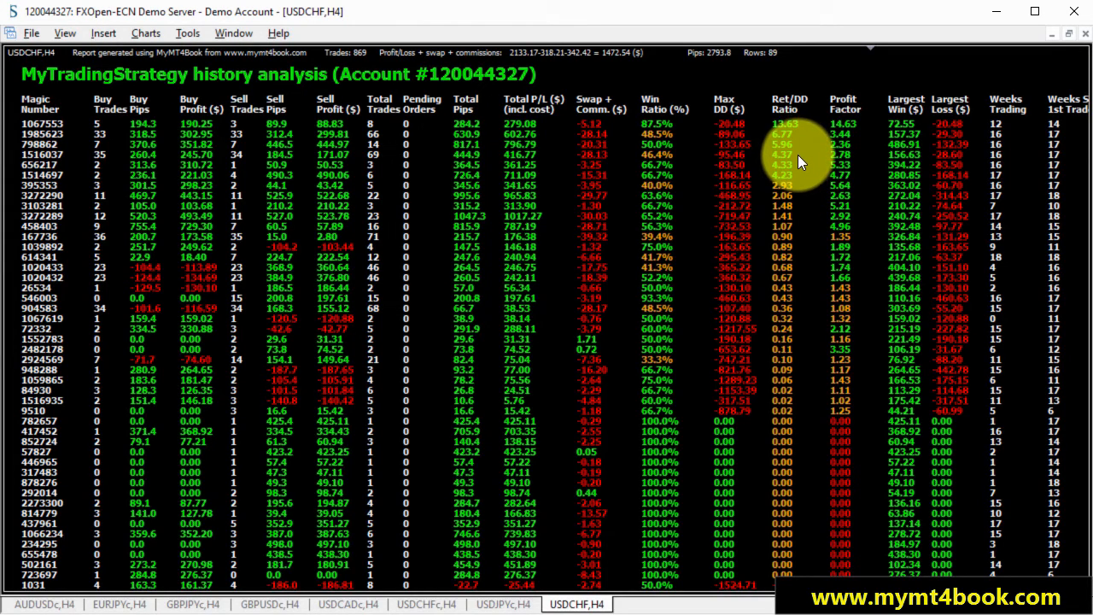
{"action": "mouse_move", "coordinate": [794, 162]}
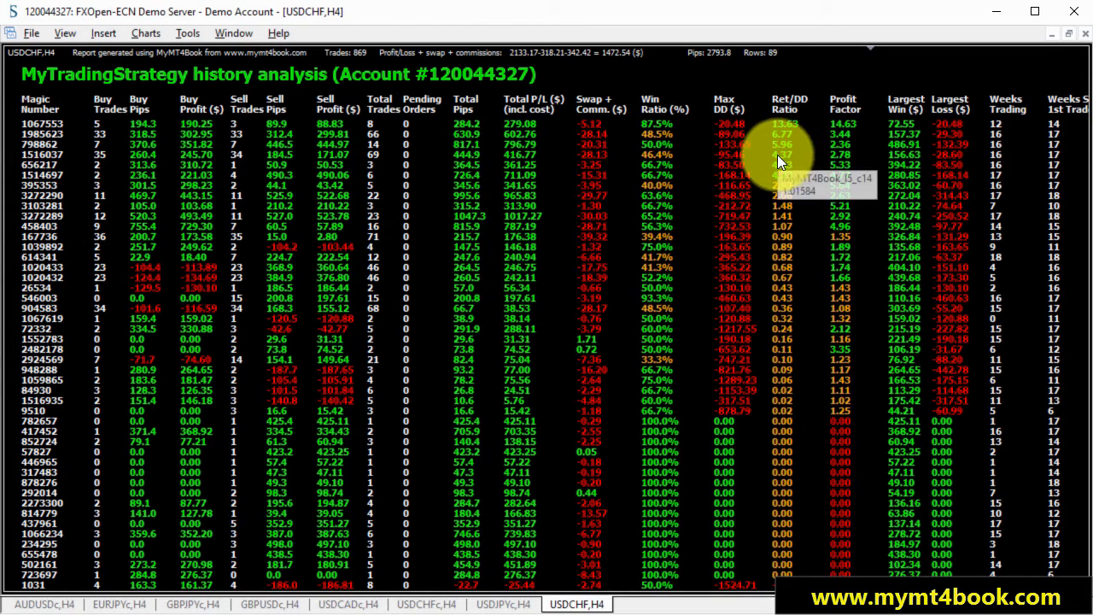
{"action": "mouse_move", "coordinate": [786, 181]}
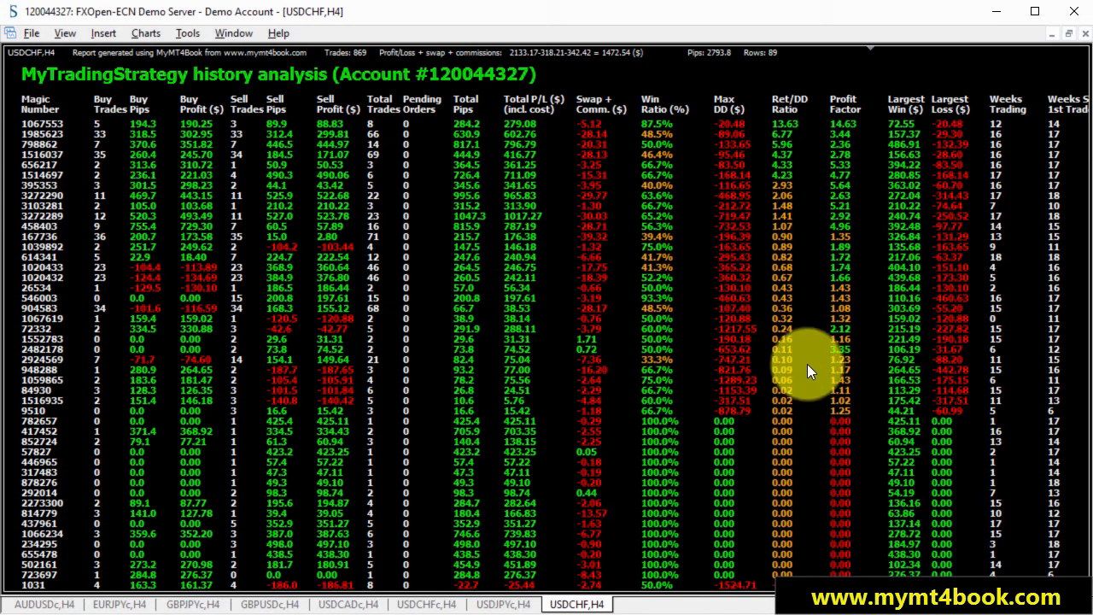
{"action": "mouse_move", "coordinate": [807, 188]}
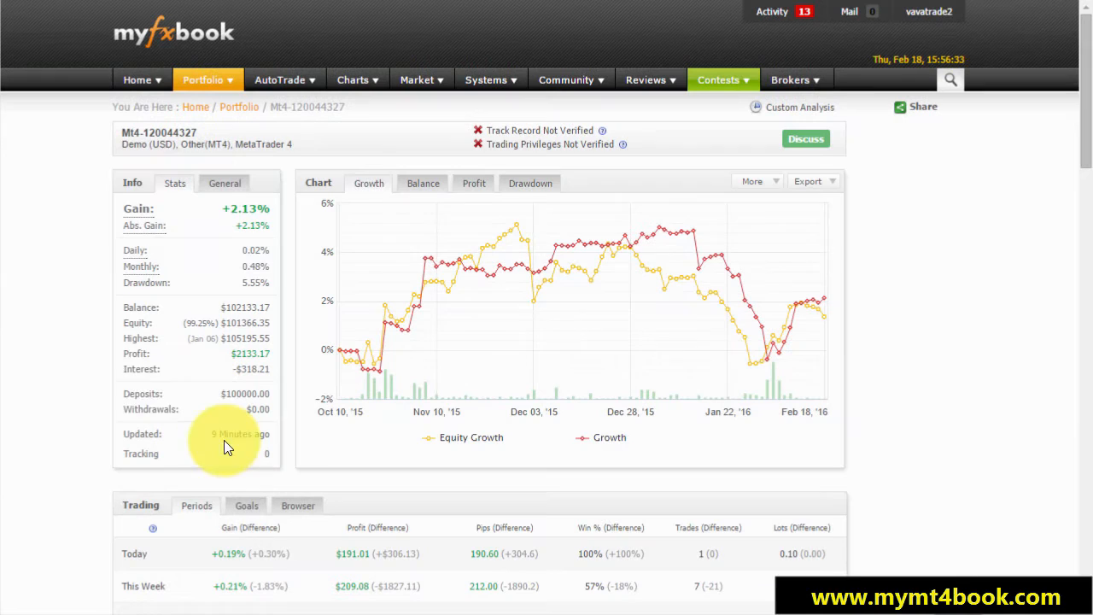
{"action": "mouse_move", "coordinate": [59, 354]}
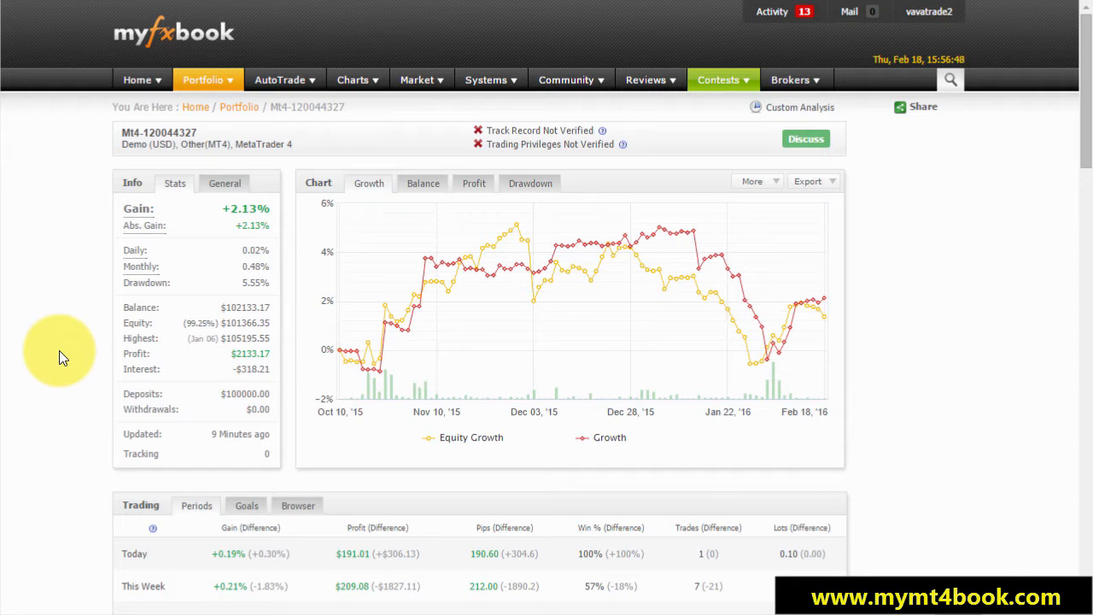
- Chart growth for magic number 1020432 alone, with actual growth display turned off
{"action": "left_click", "coordinate": [799, 107]}
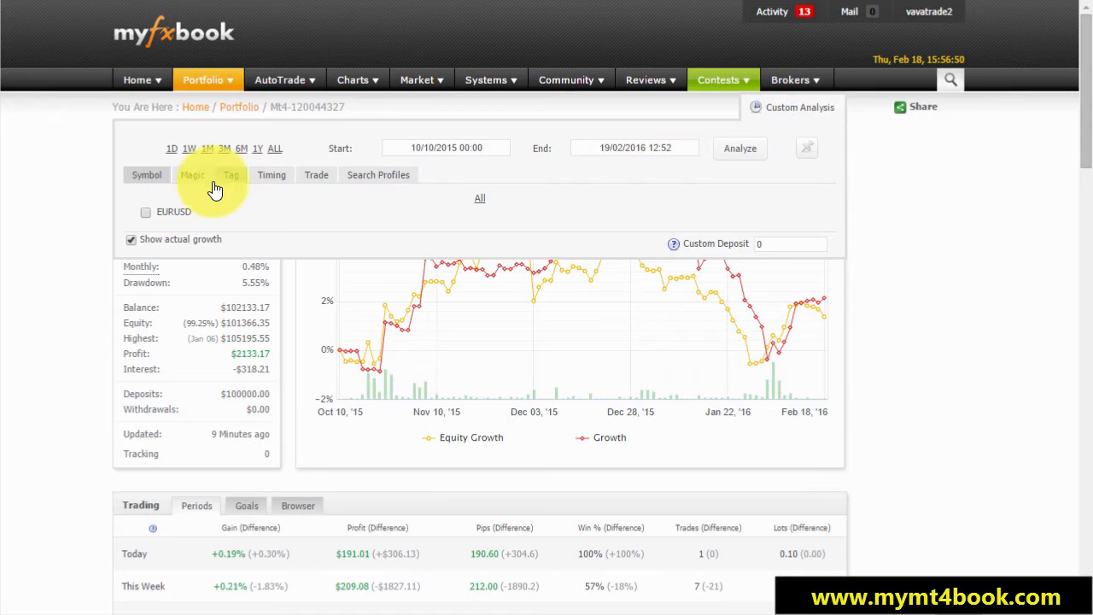
{"action": "left_click", "coordinate": [193, 174]}
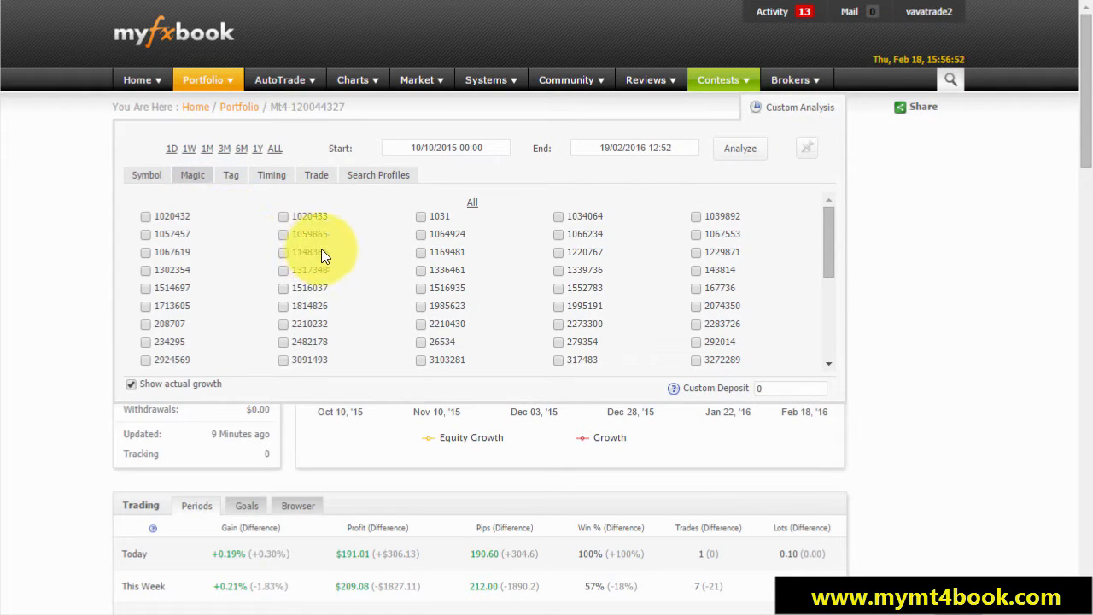
{"action": "scroll", "scroll_direction": "down", "scroll_amount": 3}
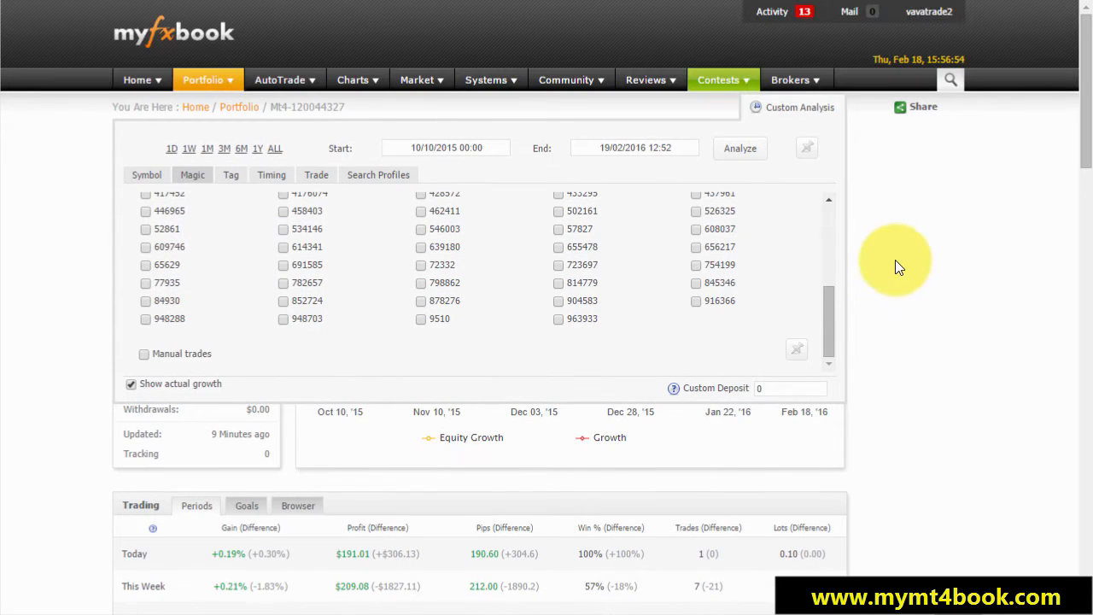
{"action": "scroll", "scroll_direction": "up", "scroll_amount": 3}
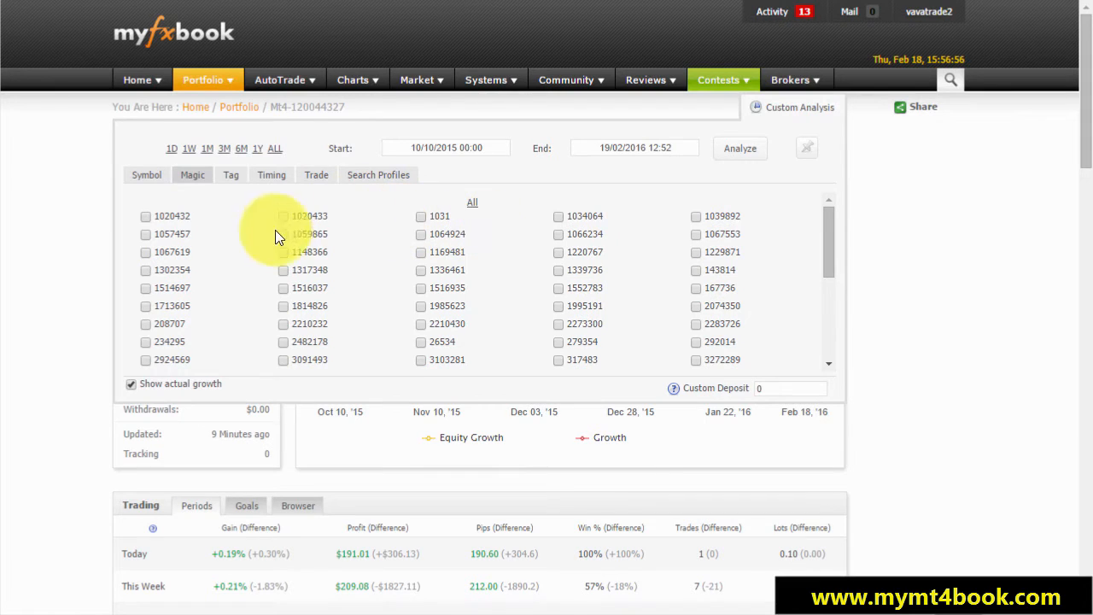
{"action": "left_click", "coordinate": [145, 216]}
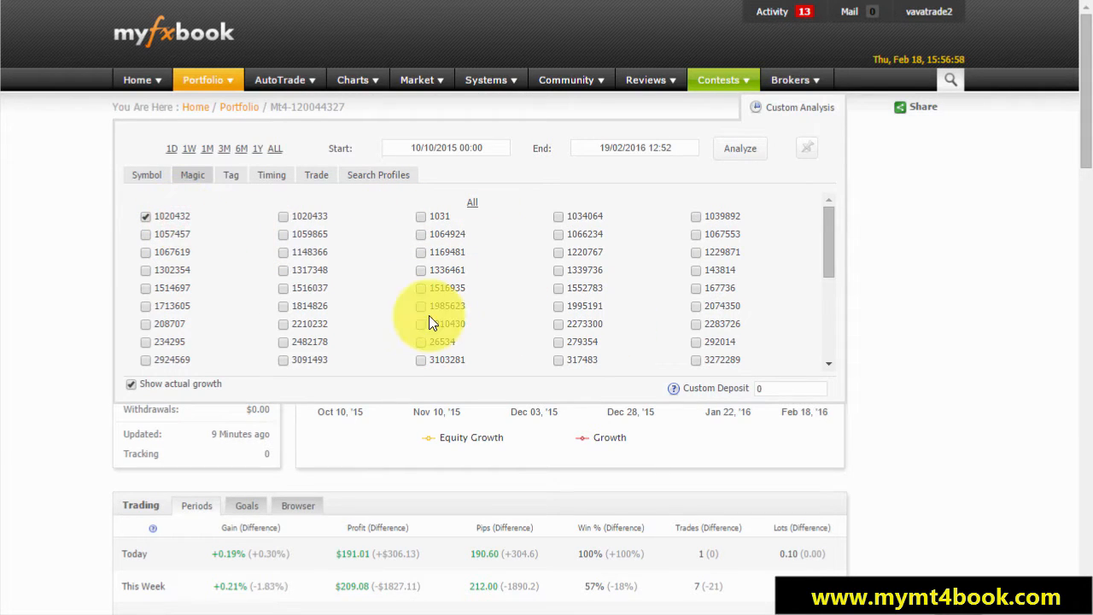
{"action": "left_click", "coordinate": [130, 384]}
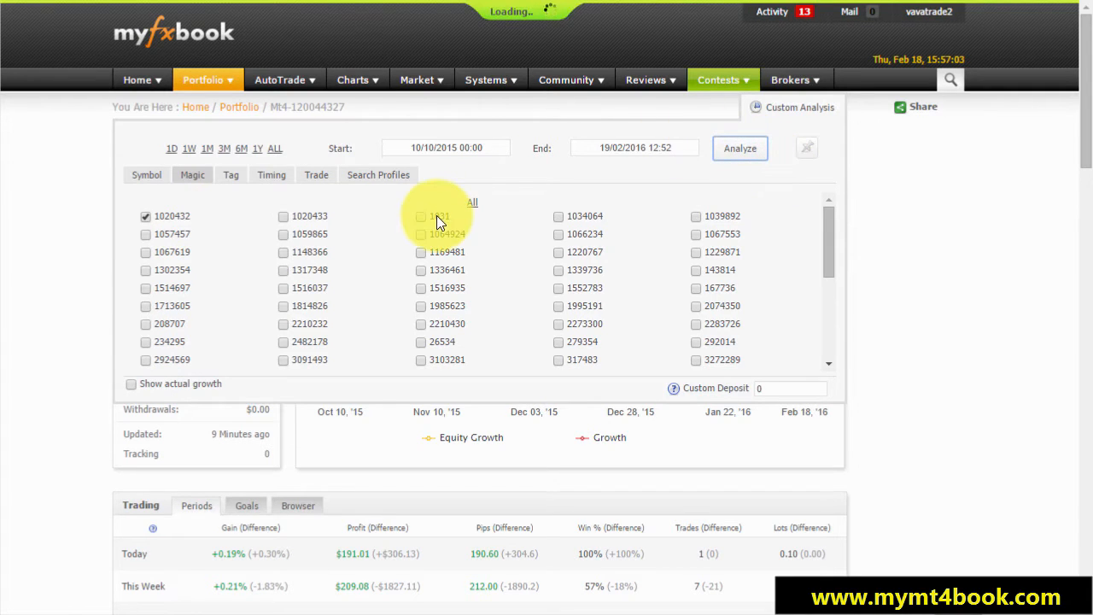
{"action": "left_click", "coordinate": [739, 148]}
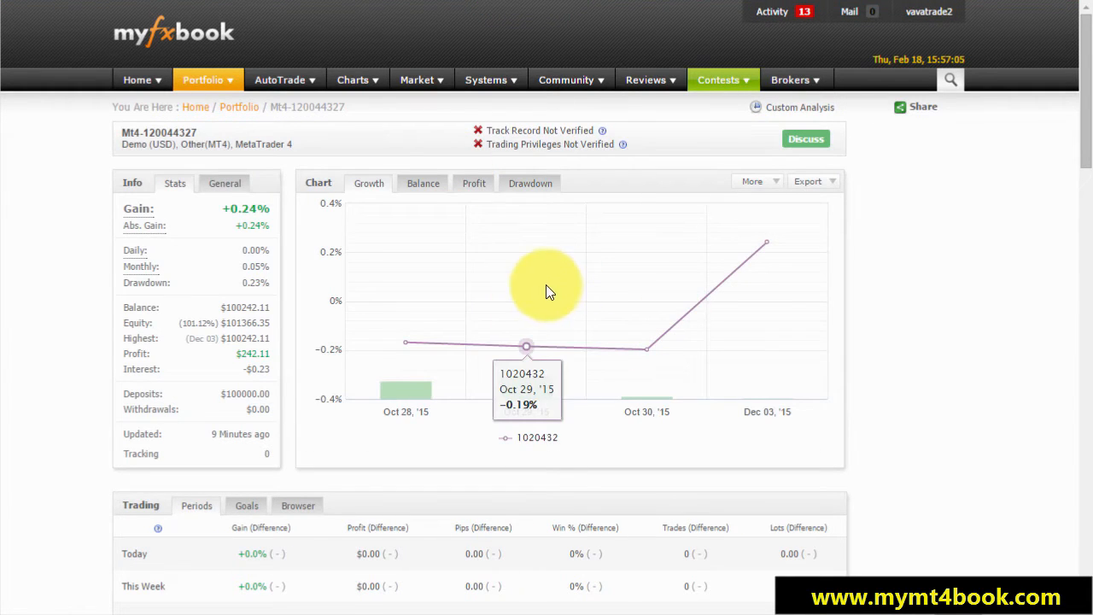
- Chart growth for magic number 1020433 alone, then for 1031 alone
{"action": "left_click", "coordinate": [799, 106]}
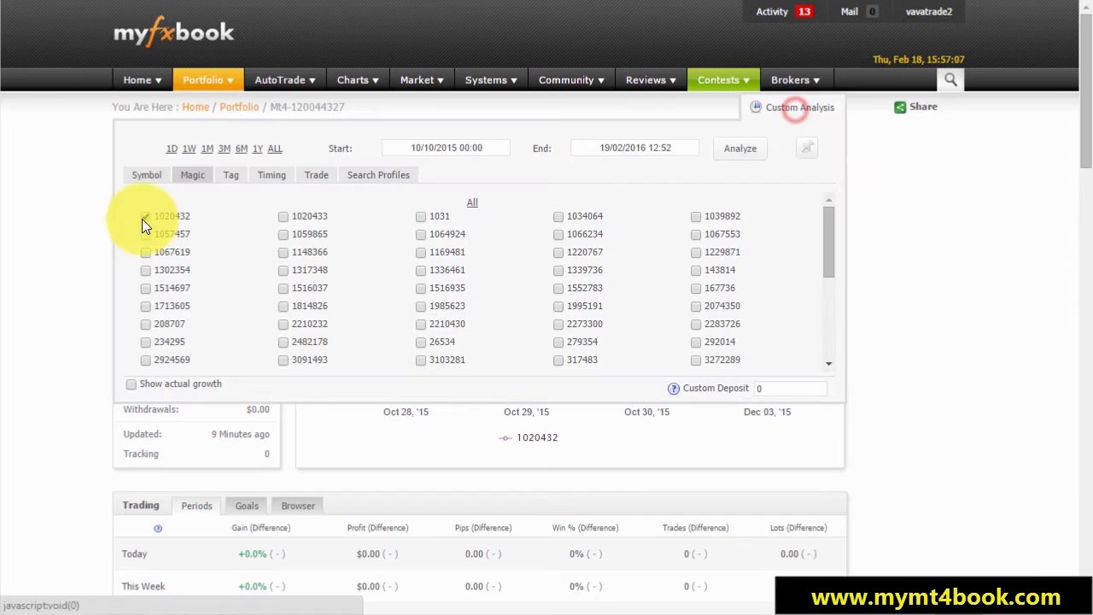
{"action": "left_click", "coordinate": [739, 148]}
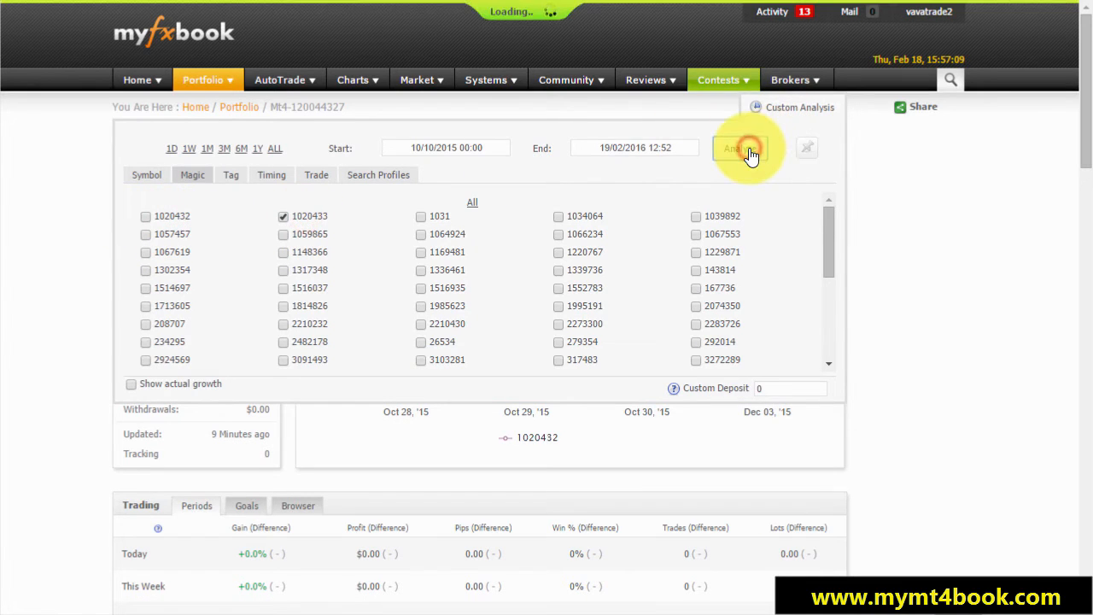
{"action": "left_click", "coordinate": [739, 148]}
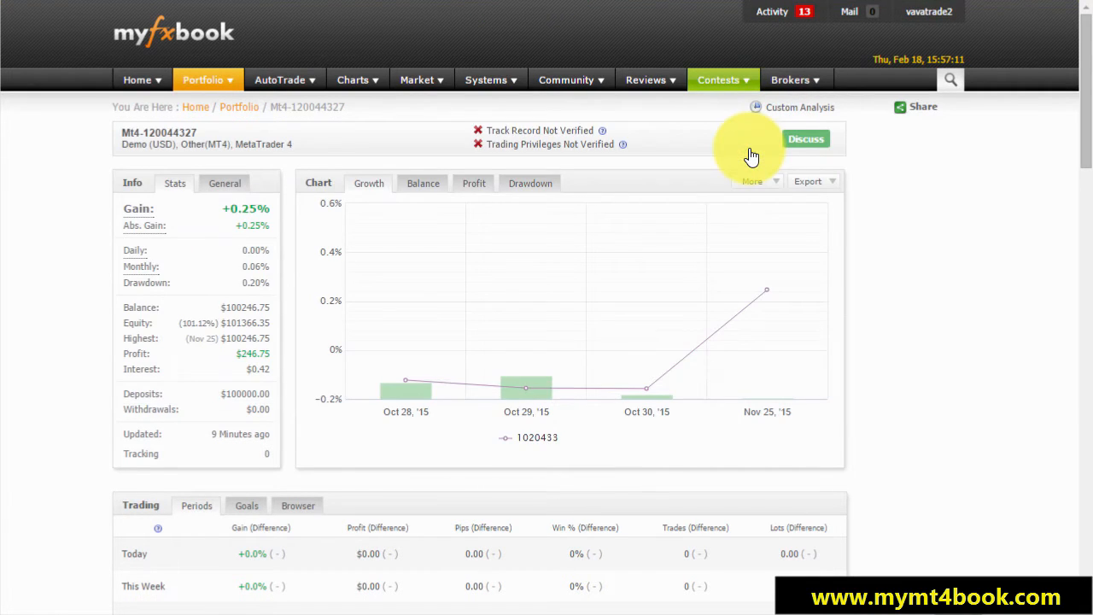
{"action": "left_click", "coordinate": [799, 107]}
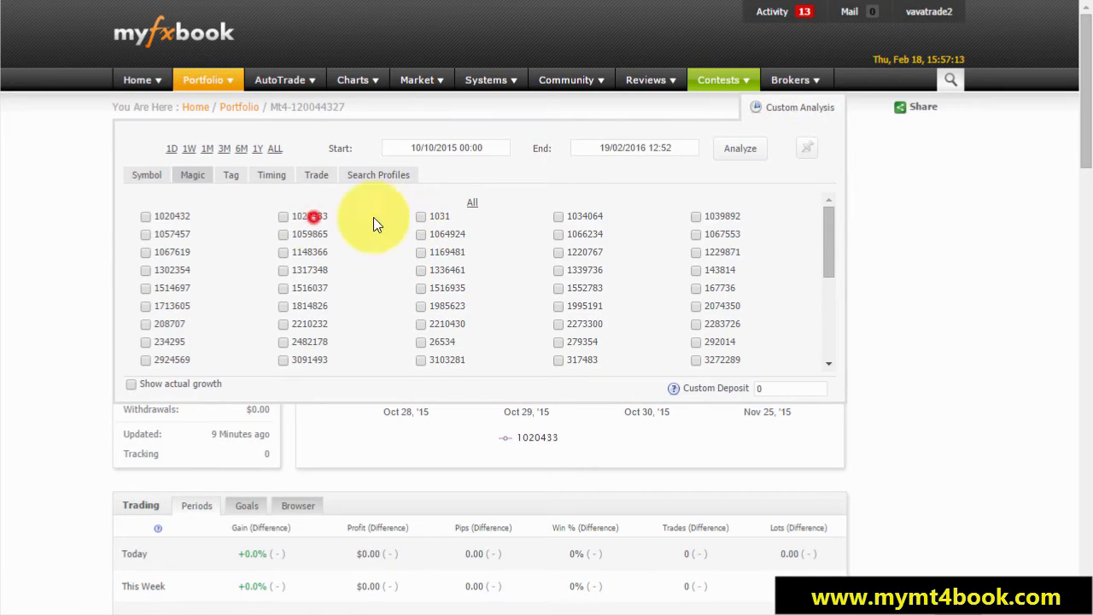
{"action": "left_click", "coordinate": [740, 148]}
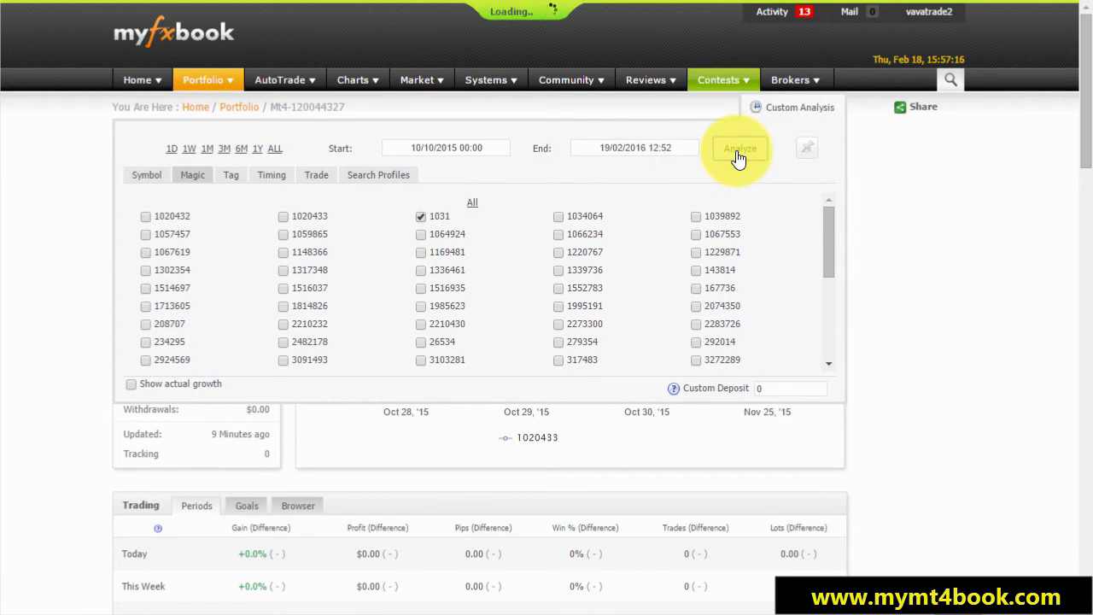
{"action": "left_click", "coordinate": [739, 147]}
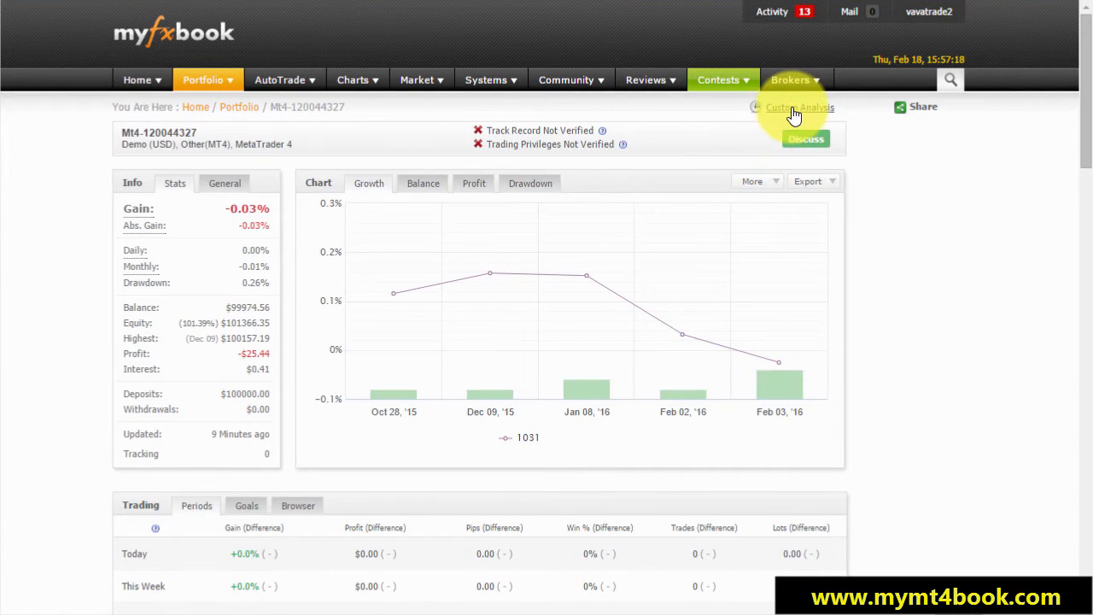
{"action": "left_click", "coordinate": [799, 107]}
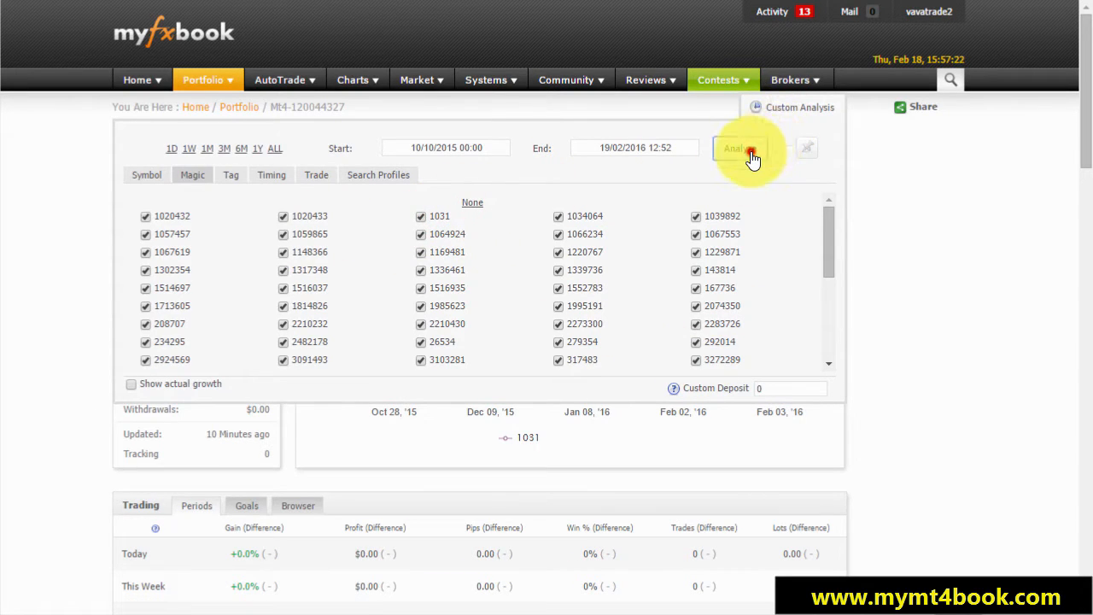
- Tick All magic numbers and analyze, reaching a combined +2.13% gain
{"action": "left_click", "coordinate": [740, 148]}
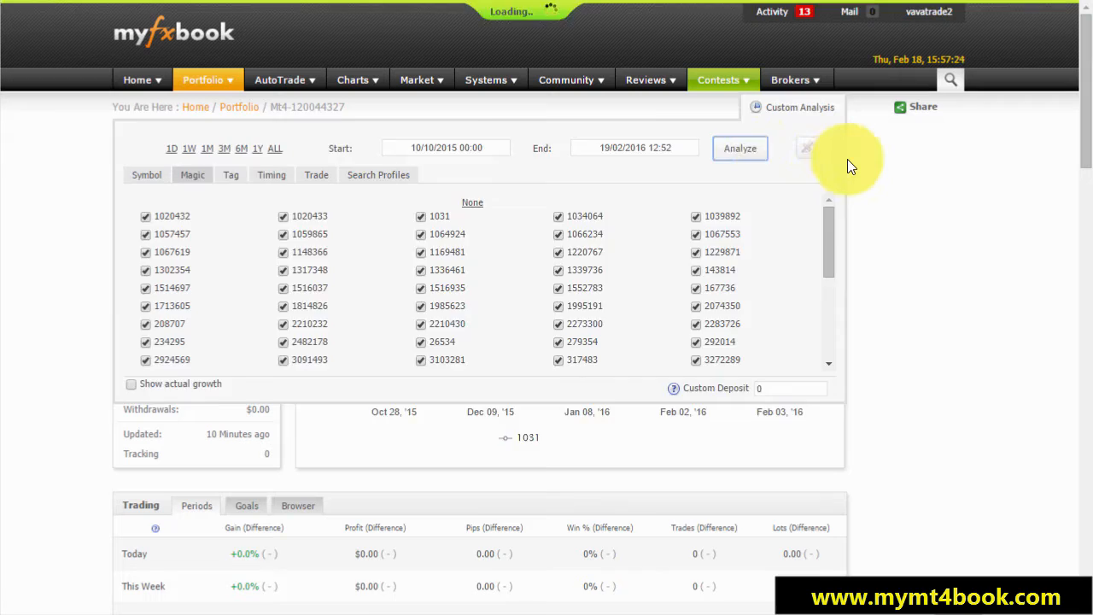
{"action": "left_click", "coordinate": [807, 147]}
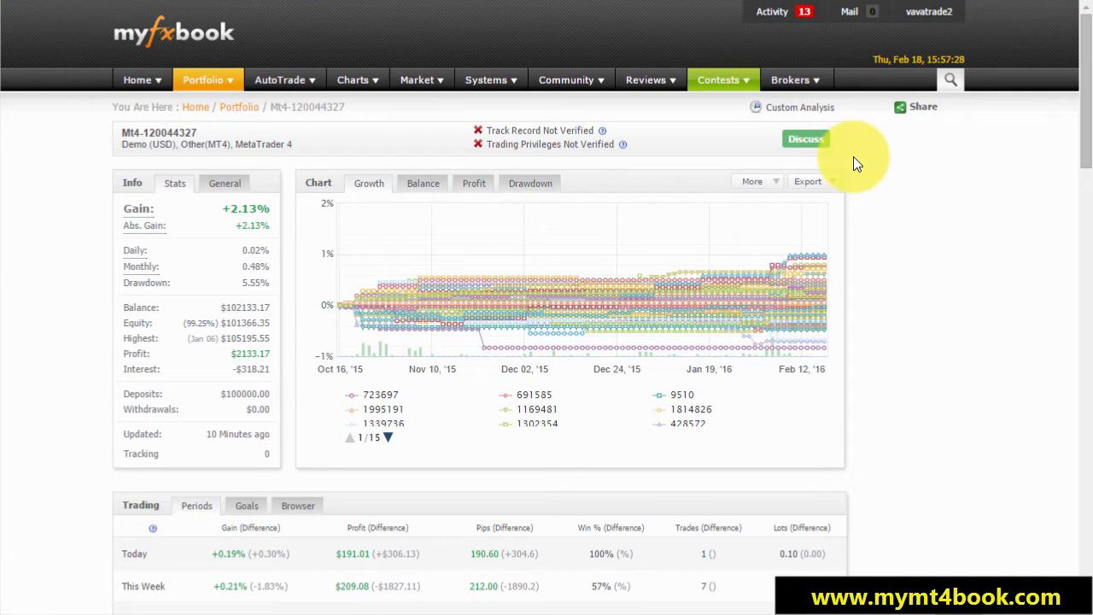
{"action": "mouse_move", "coordinate": [443, 414]}
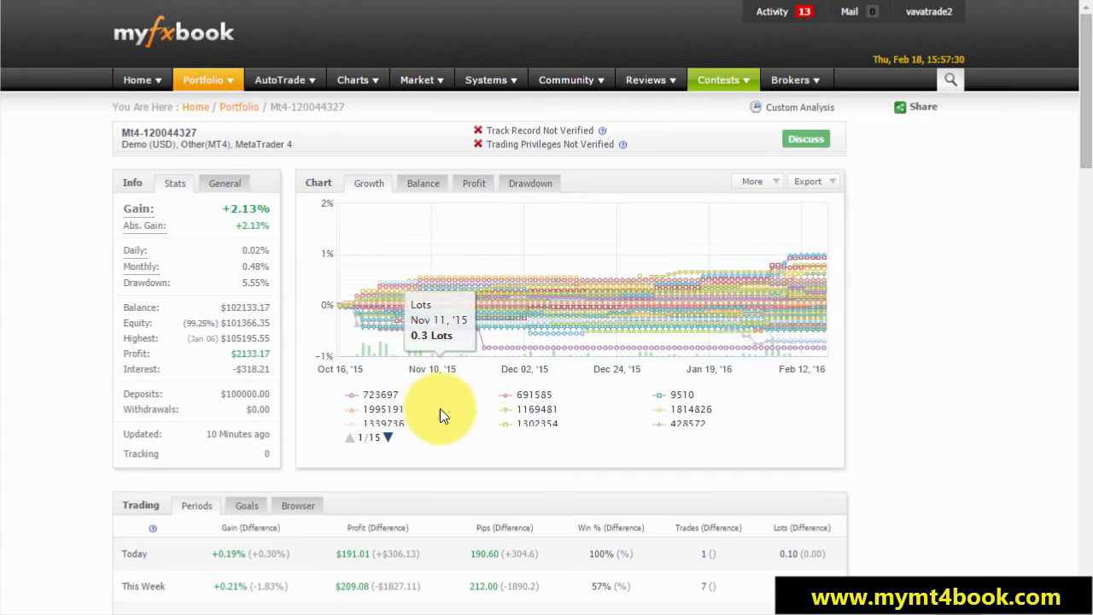
{"action": "mouse_move", "coordinate": [543, 414]}
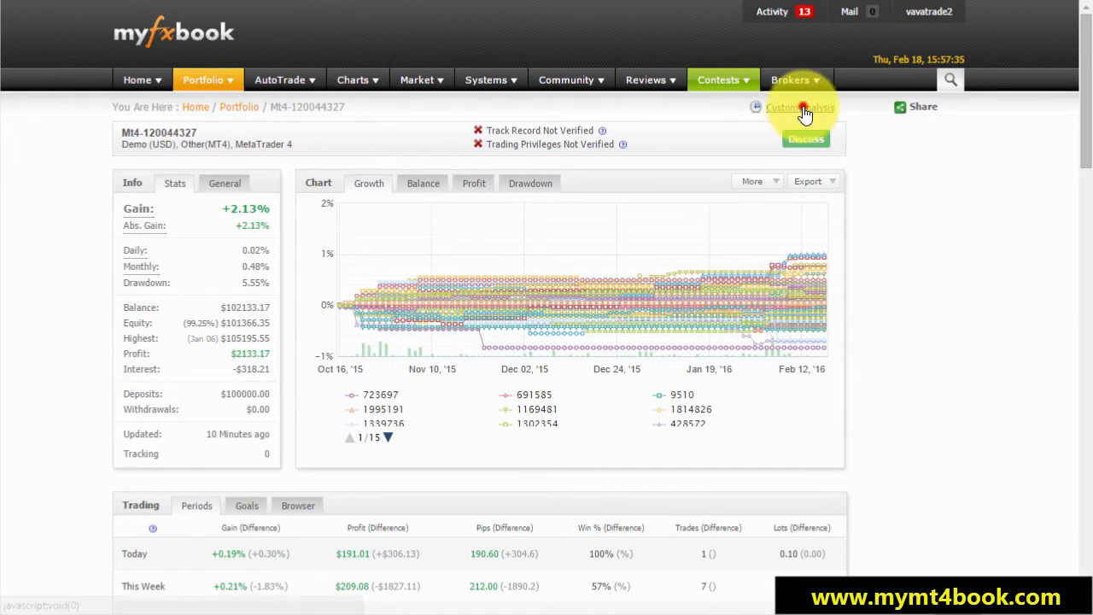
{"action": "left_click", "coordinate": [799, 107]}
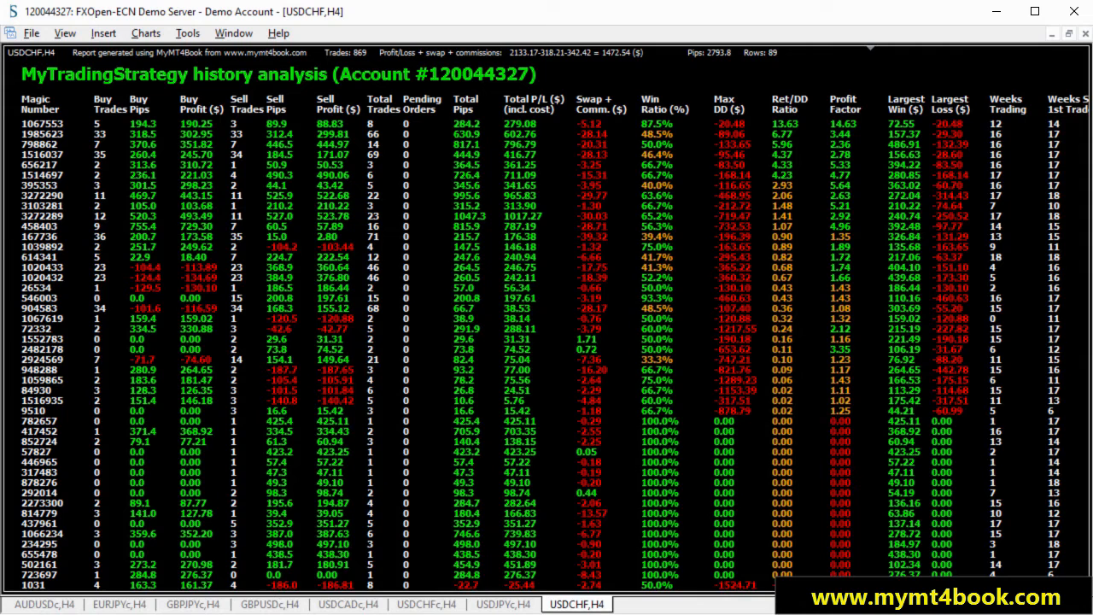
{"action": "mouse_move", "coordinate": [409, 197]}
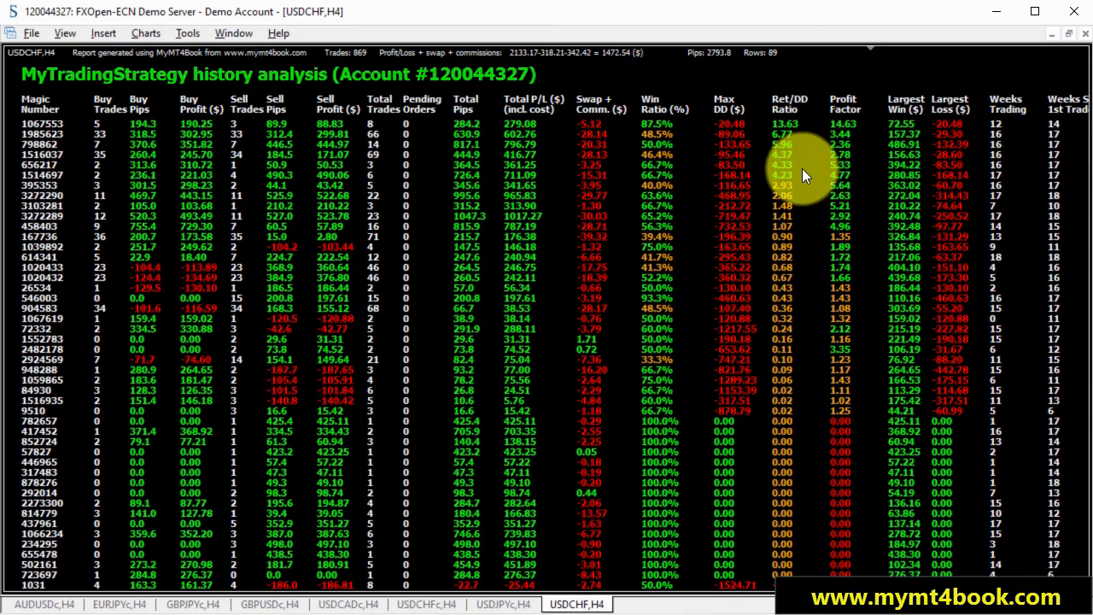
{"action": "mouse_move", "coordinate": [128, 119]}
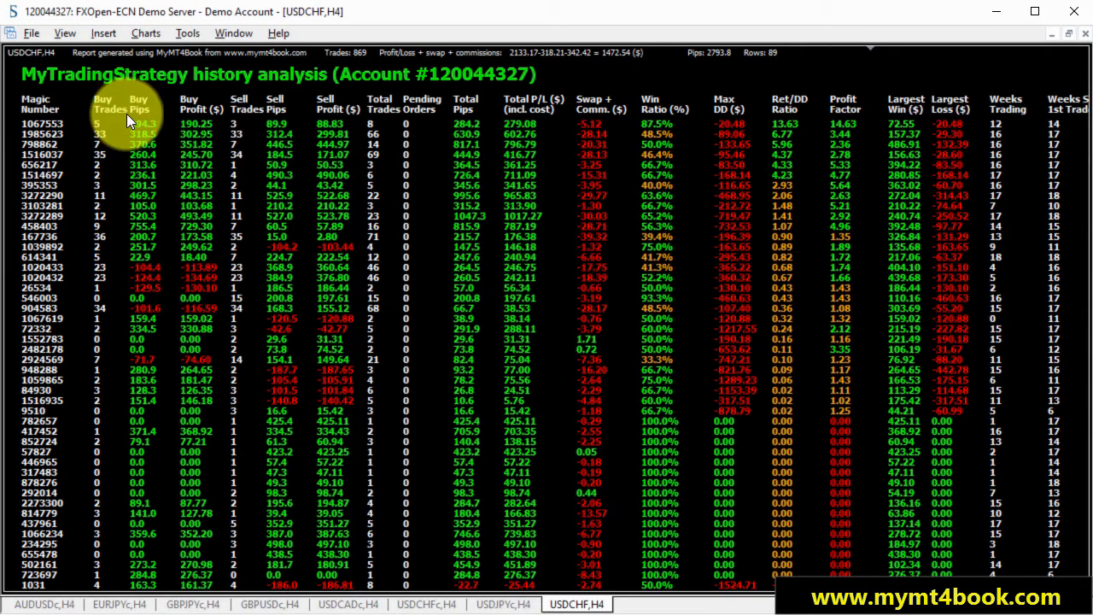
- Copy 1067553 from the first Magic Number label's Text property
{"action": "right_click", "coordinate": [51, 128]}
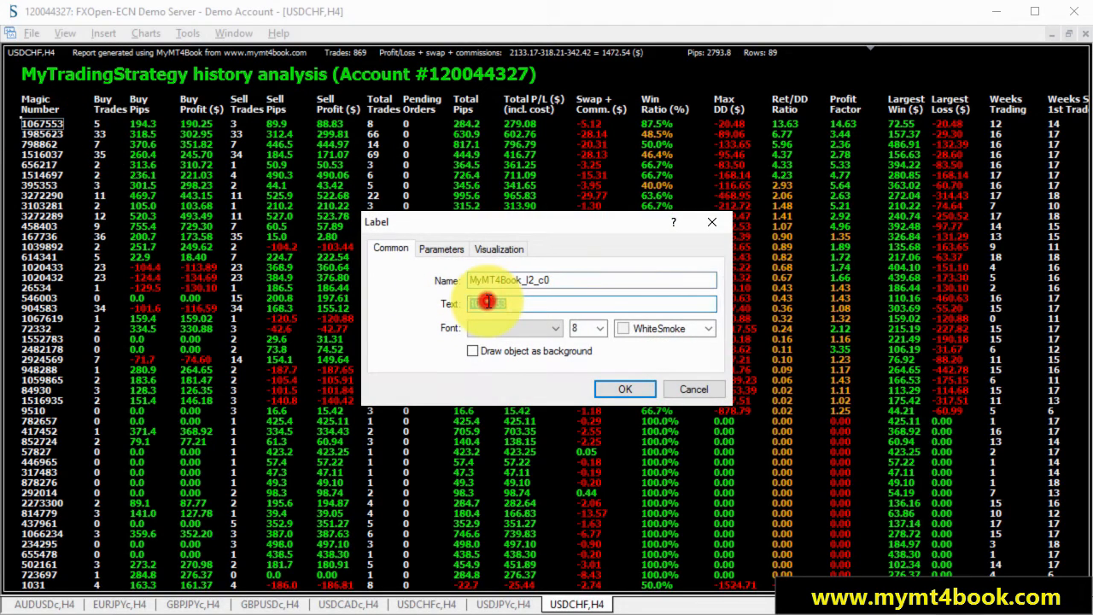
{"action": "right_click", "coordinate": [487, 303]}
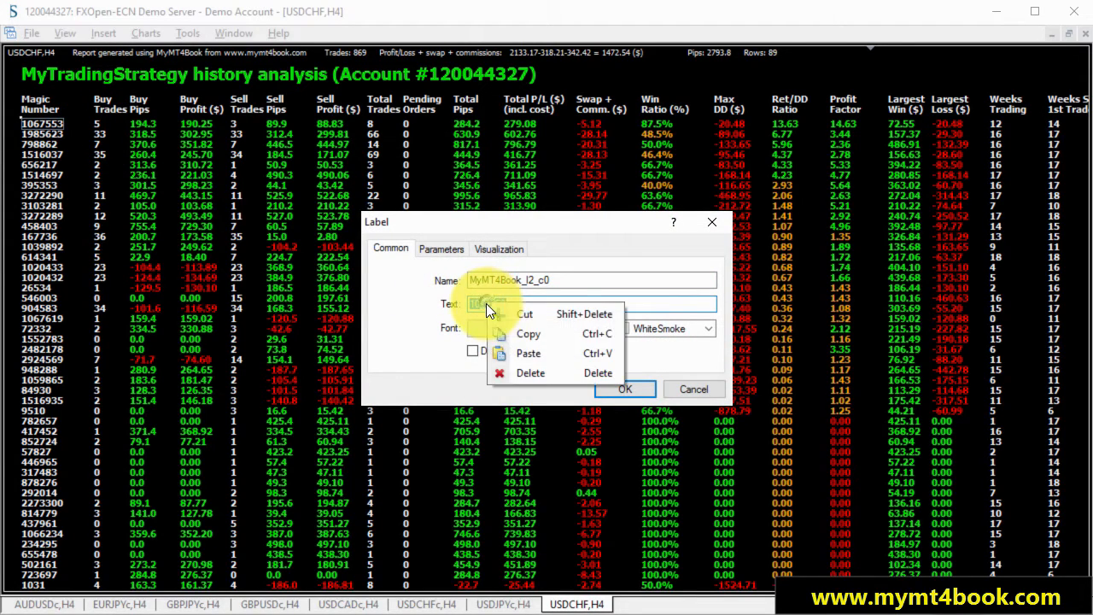
{"action": "left_click", "coordinate": [527, 353]}
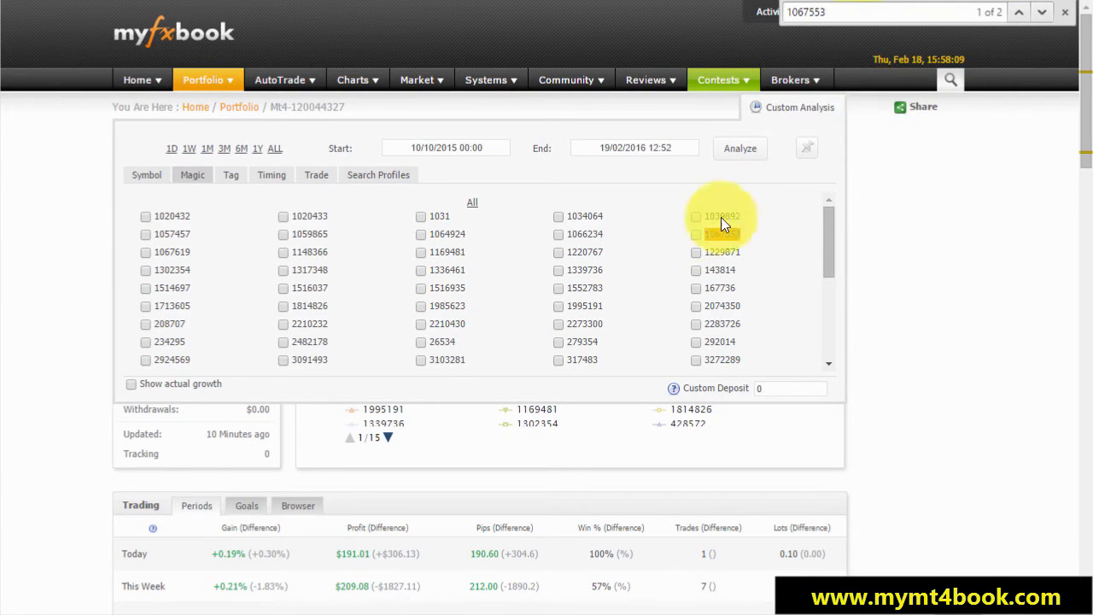
- Tick magic number 1067553, enter a 1000 custom deposit and analyze, showing +27.91% gain
{"action": "left_click", "coordinate": [720, 234]}
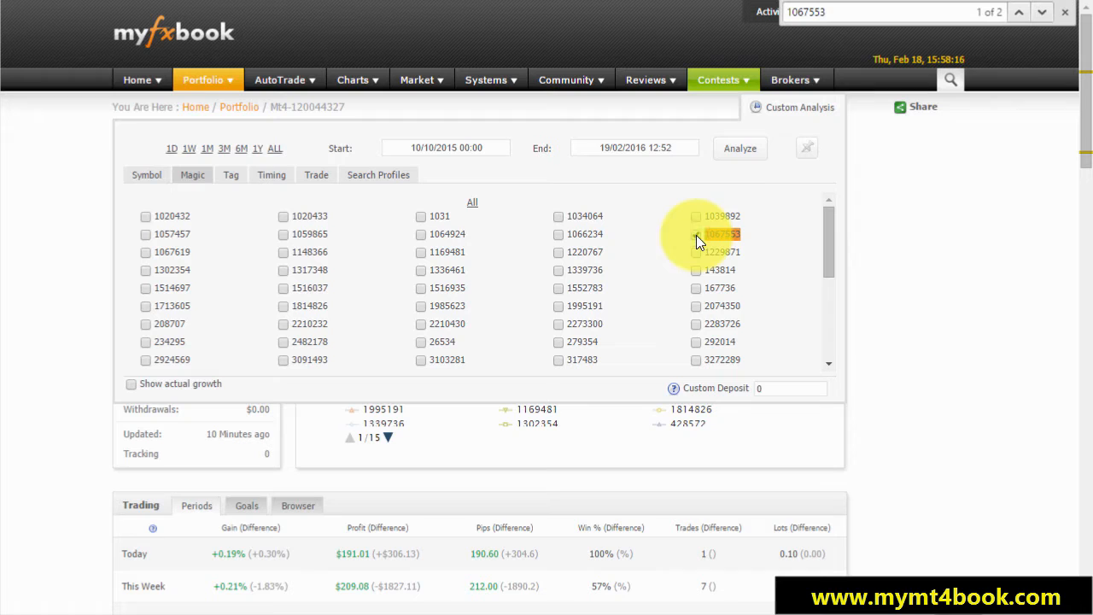
{"action": "left_click", "coordinate": [696, 234]}
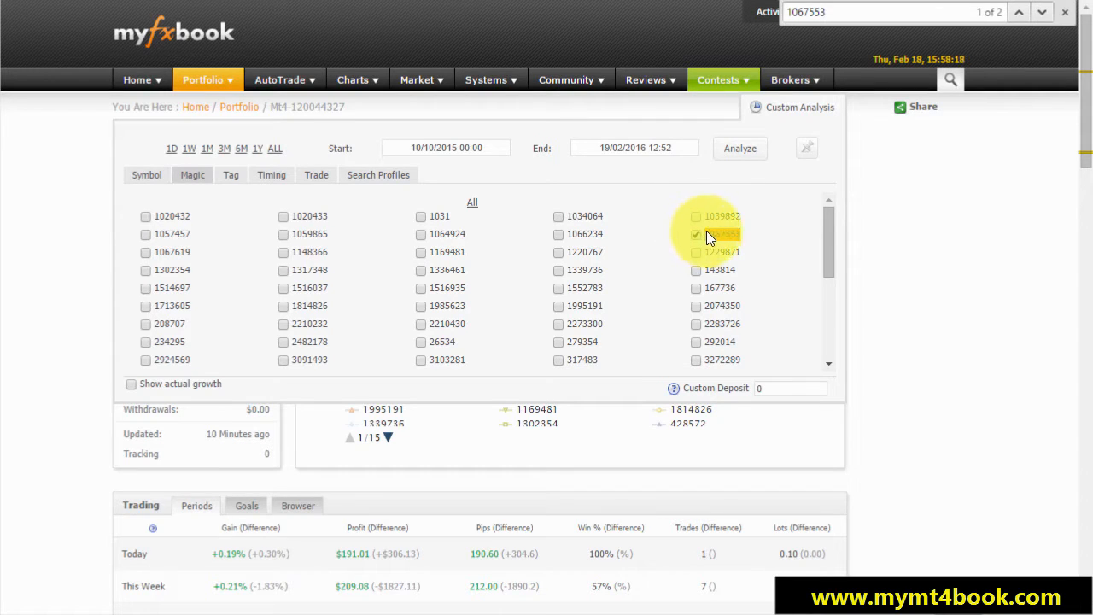
{"action": "left_click", "coordinate": [696, 233]}
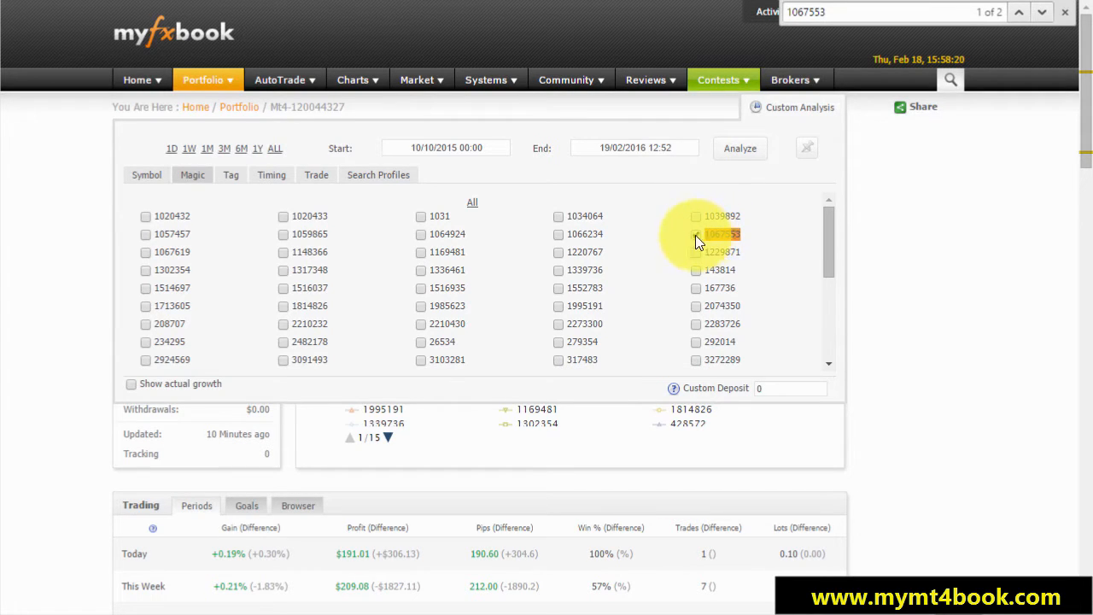
{"action": "left_click", "coordinate": [696, 233]}
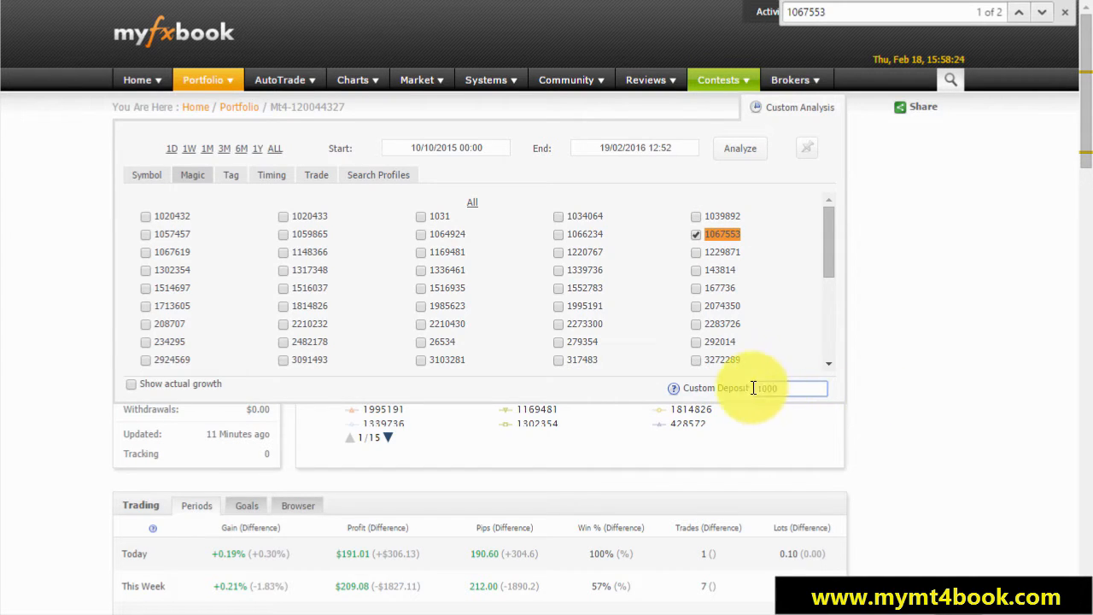
{"action": "left_click", "coordinate": [739, 147]}
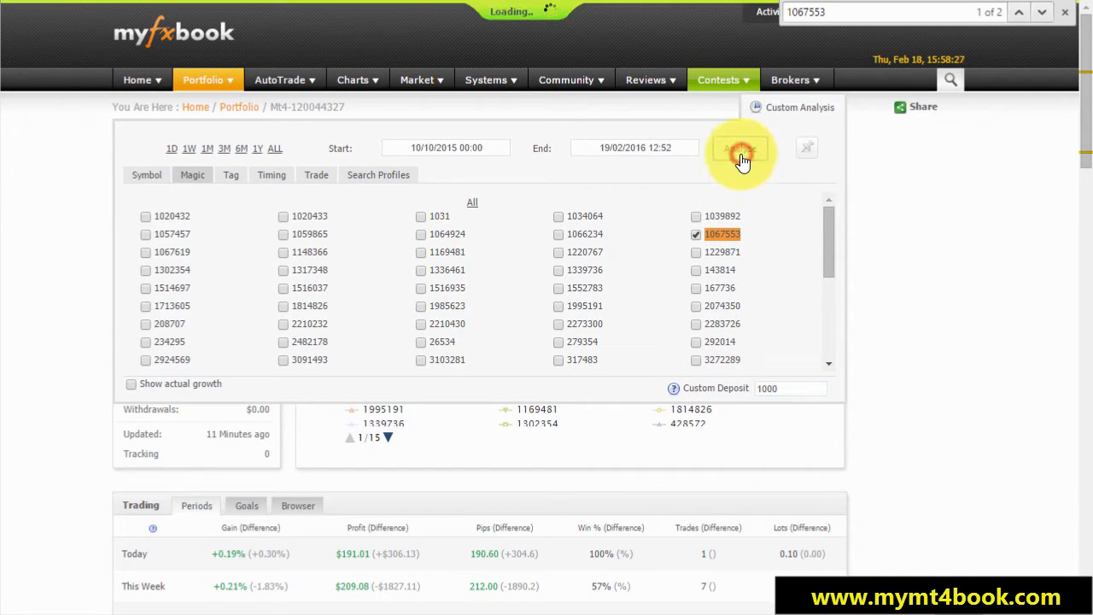
{"action": "left_click", "coordinate": [742, 150]}
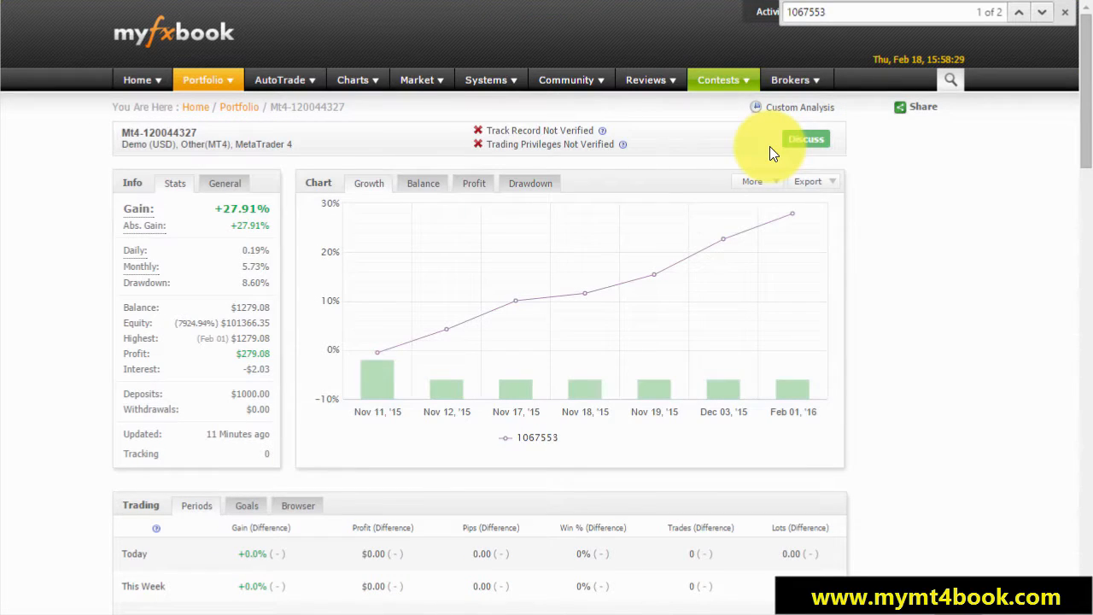
{"action": "mouse_move", "coordinate": [730, 143]}
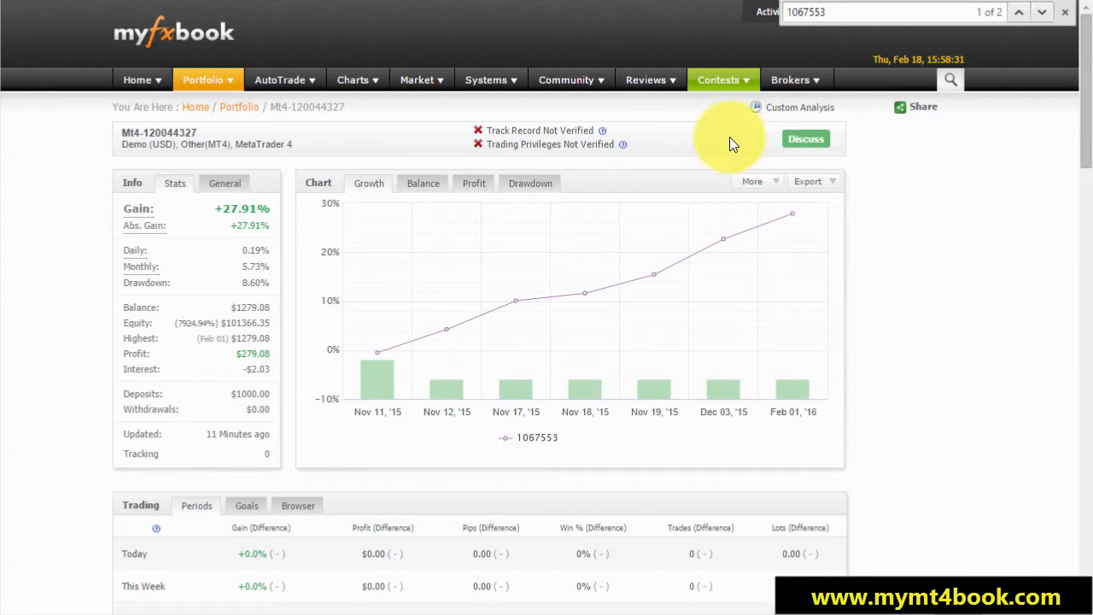
{"action": "mouse_move", "coordinate": [378, 351]}
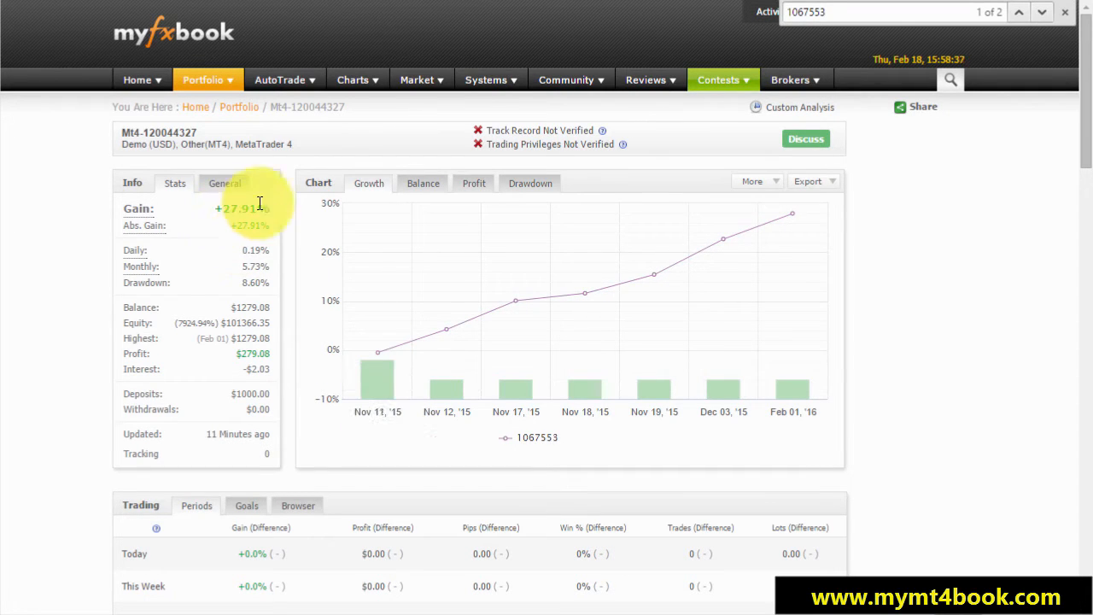
- View the 1067553 profit and 8.6% drawdown charts, return to Growth, and scroll the statistics
{"action": "left_click", "coordinate": [474, 183]}
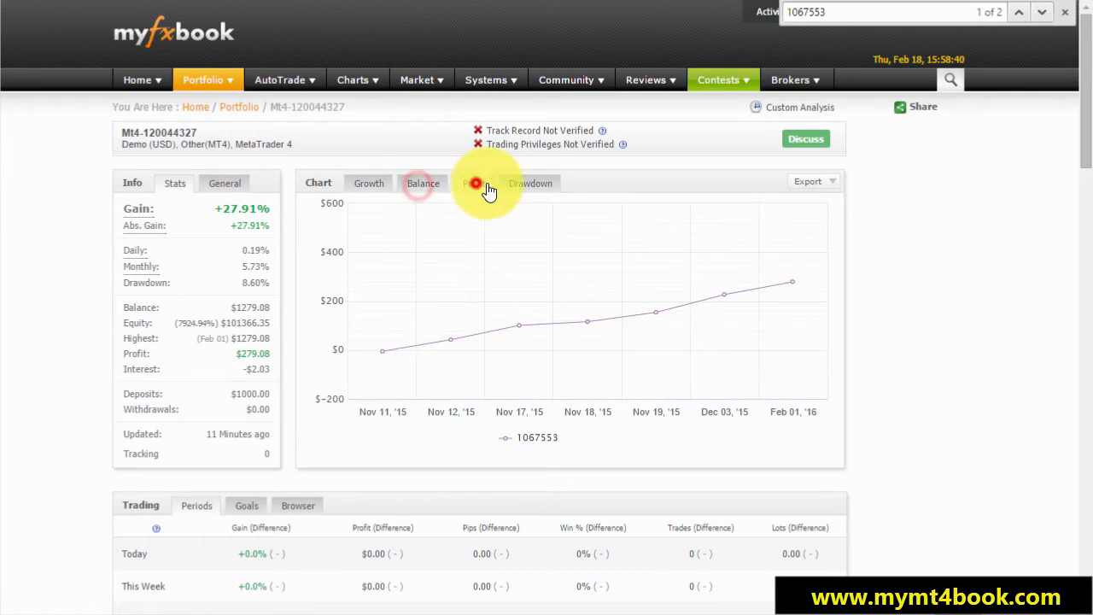
{"action": "left_click", "coordinate": [530, 183]}
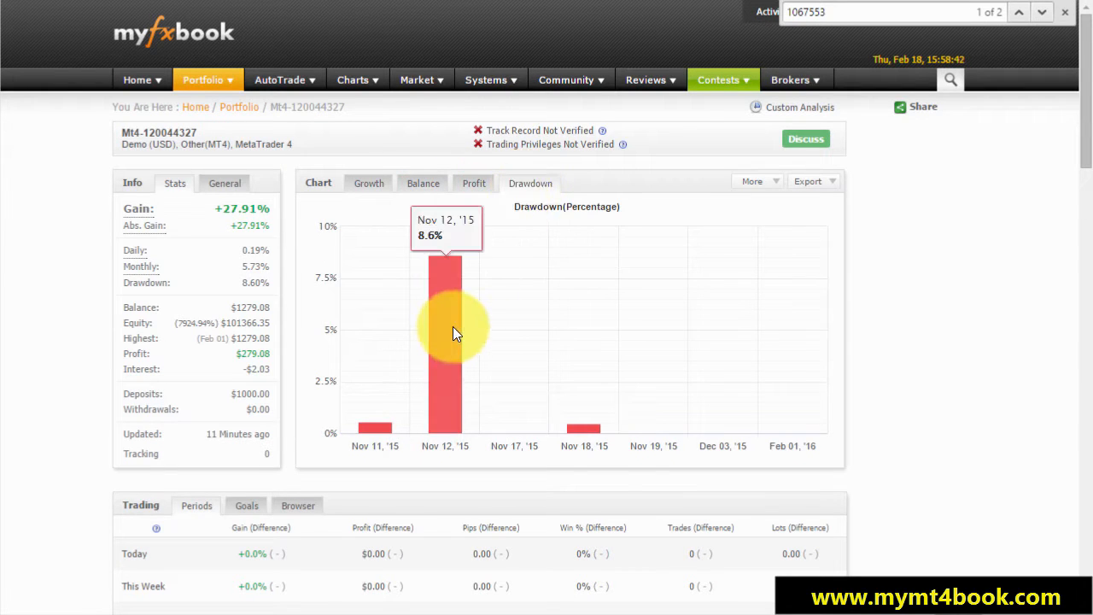
{"action": "left_click", "coordinate": [369, 183]}
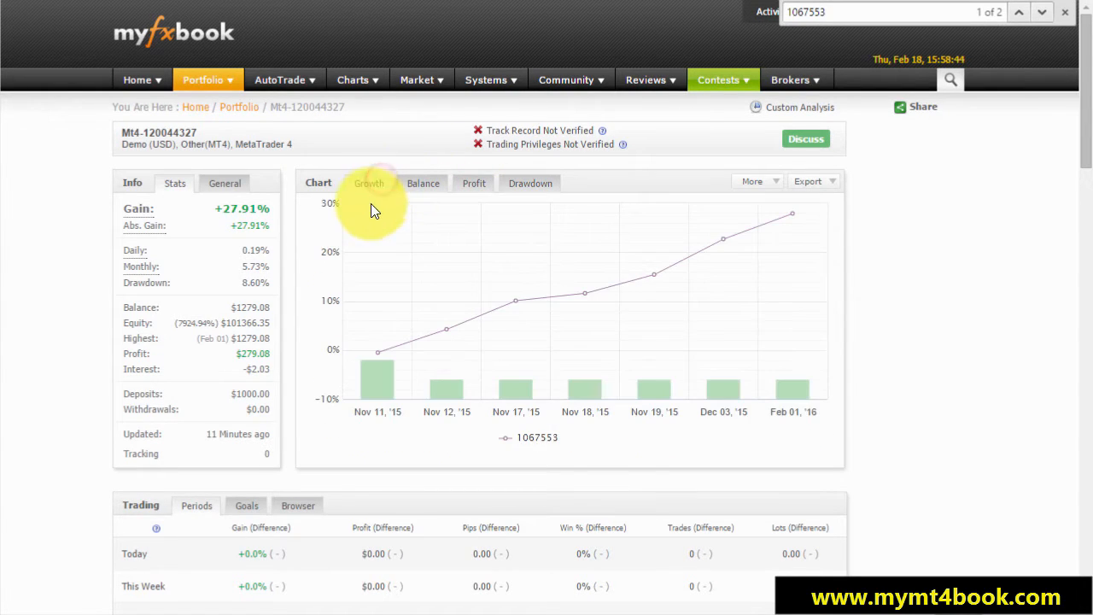
{"action": "mouse_move", "coordinate": [226, 235]}
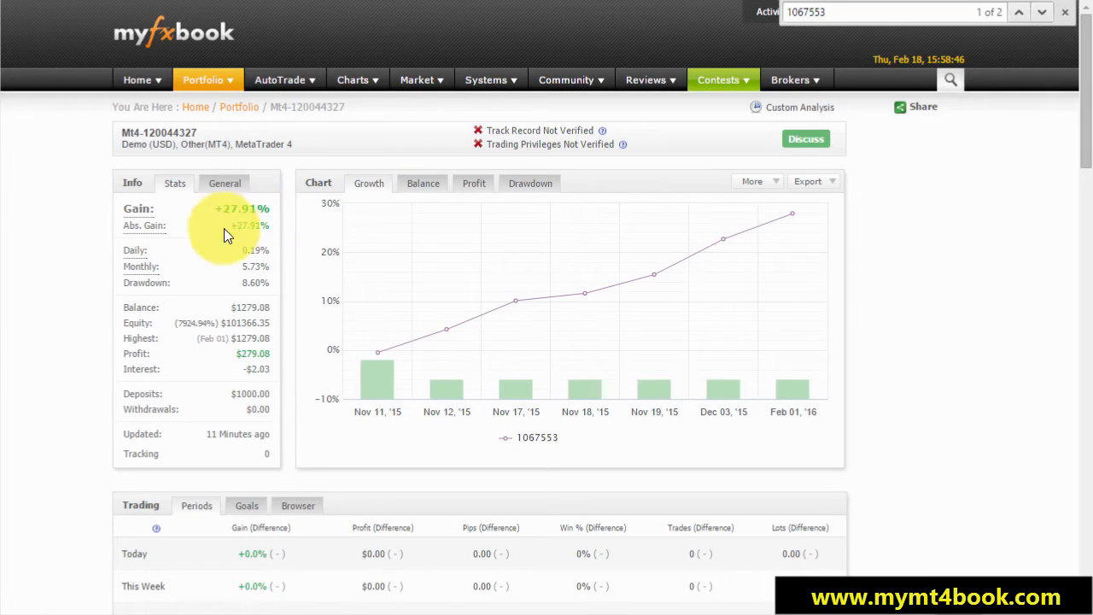
{"action": "scroll", "scroll_direction": "down", "scroll_amount": 3}
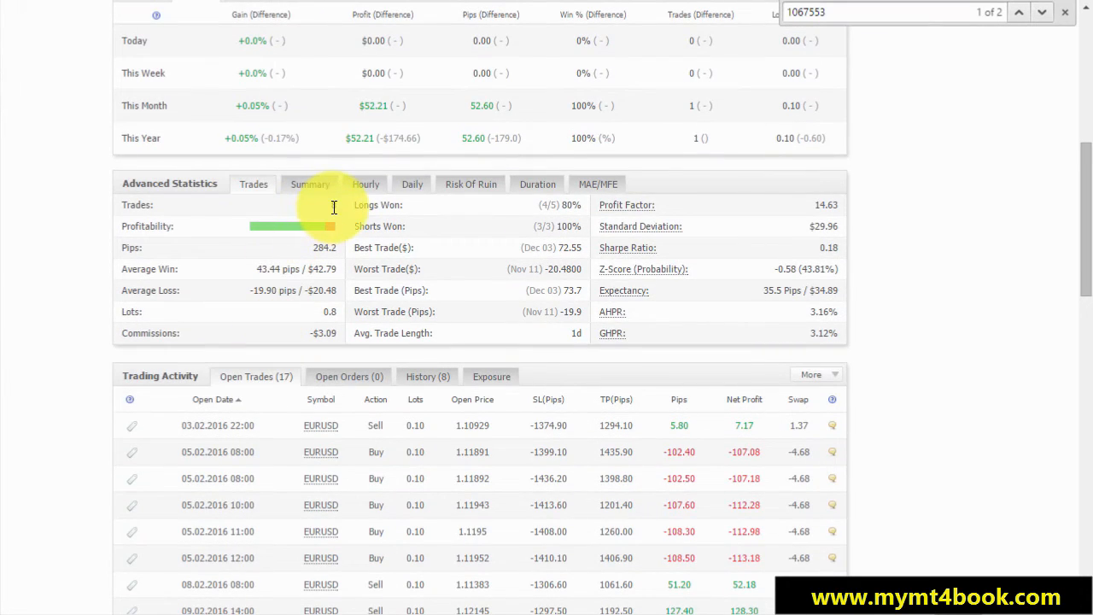
{"action": "scroll", "scroll_direction": "up", "scroll_amount": 3}
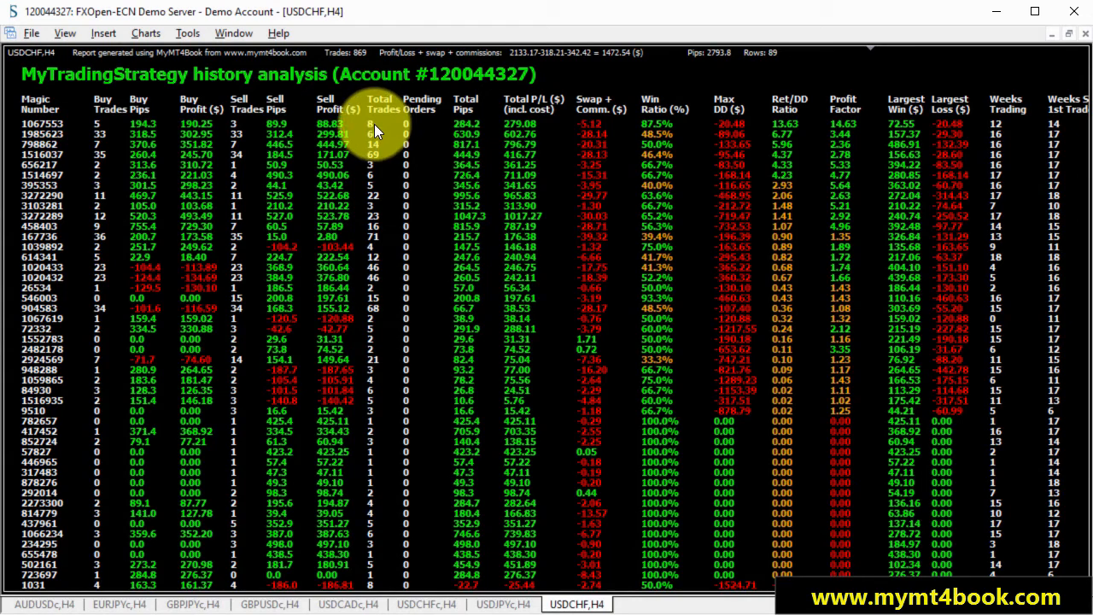
{"action": "mouse_move", "coordinate": [384, 133]}
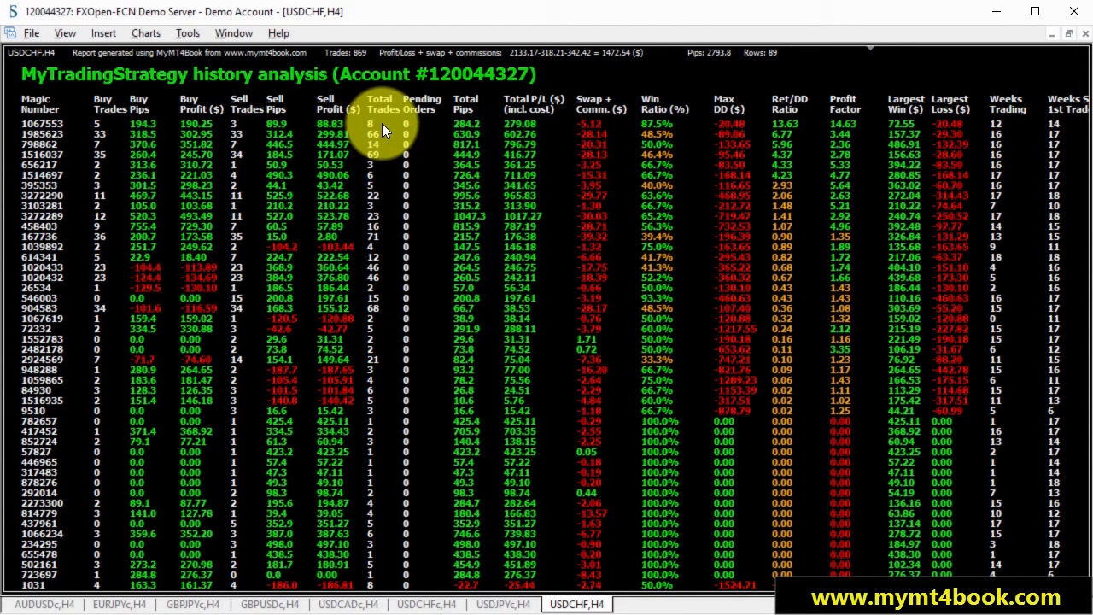
{"action": "mouse_move", "coordinate": [383, 150]}
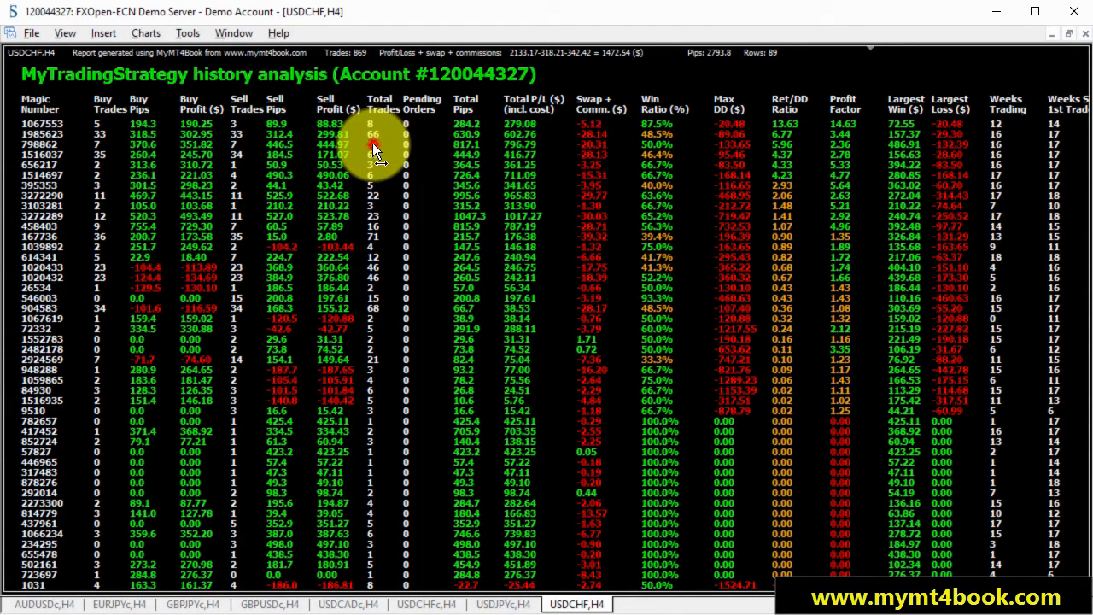
{"action": "mouse_move", "coordinate": [372, 175]}
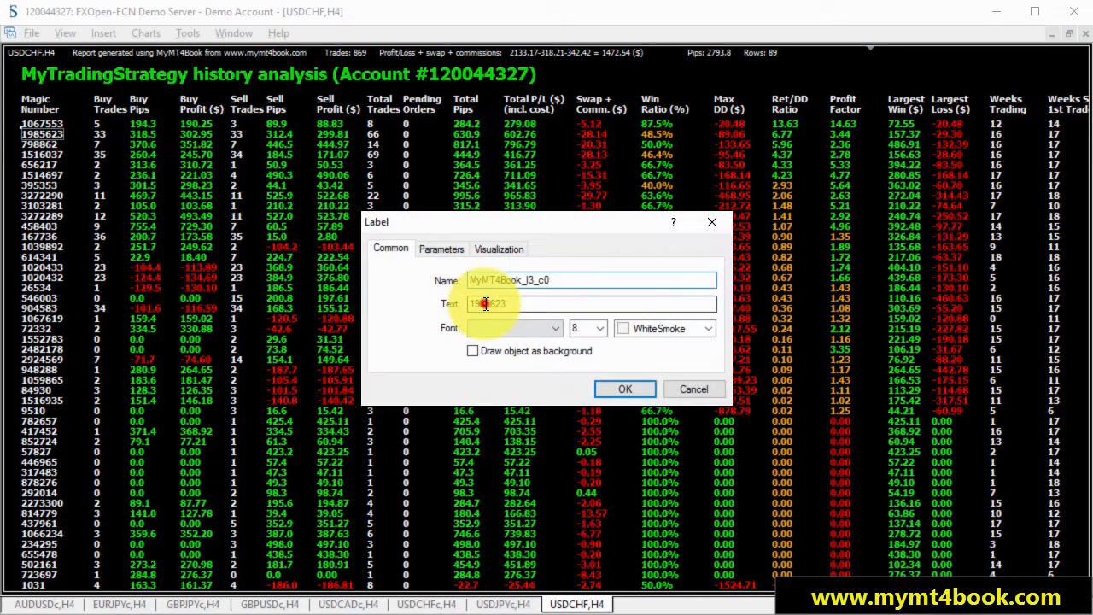
- Select the 1985623 value in the second label's Text field
{"action": "left_click", "coordinate": [625, 389]}
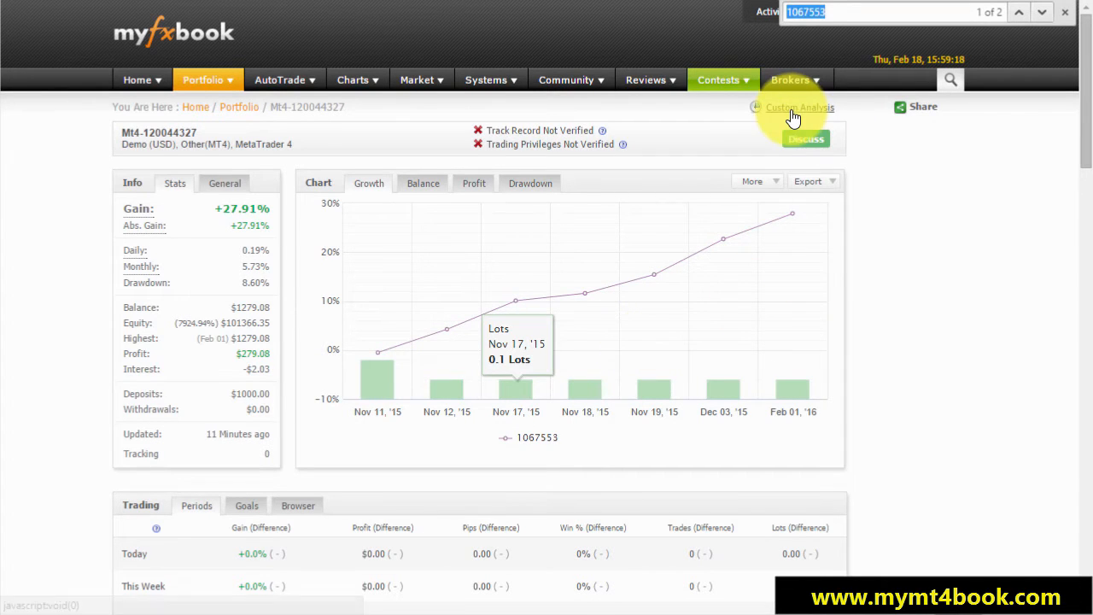
{"action": "left_click", "coordinate": [799, 107]}
{"action": "type", "text": "1985623"}
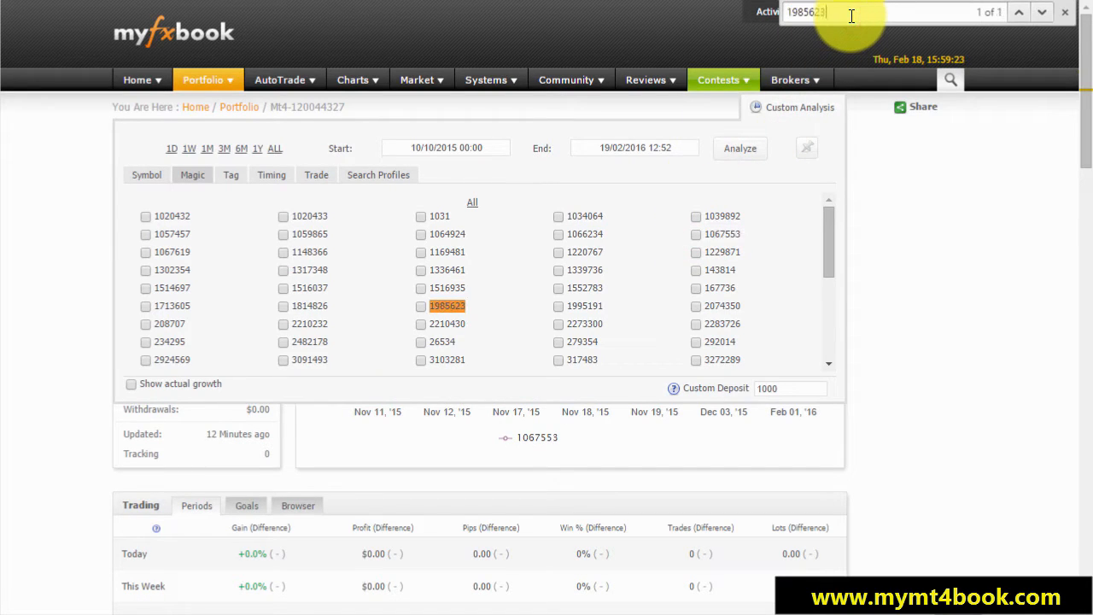
{"action": "left_click", "coordinate": [420, 305]}
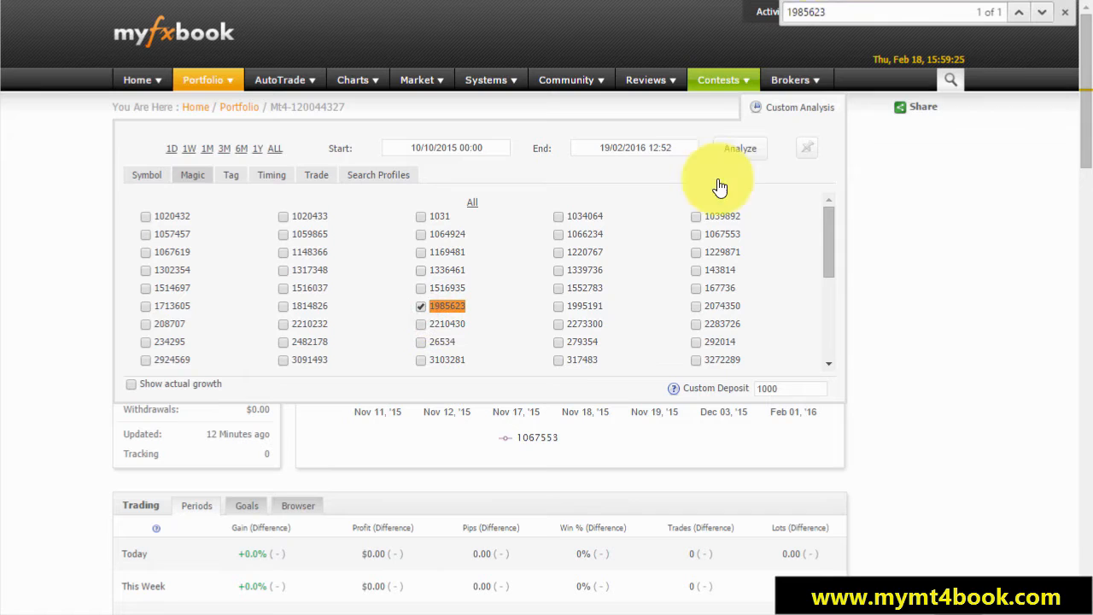
{"action": "left_click", "coordinate": [740, 148]}
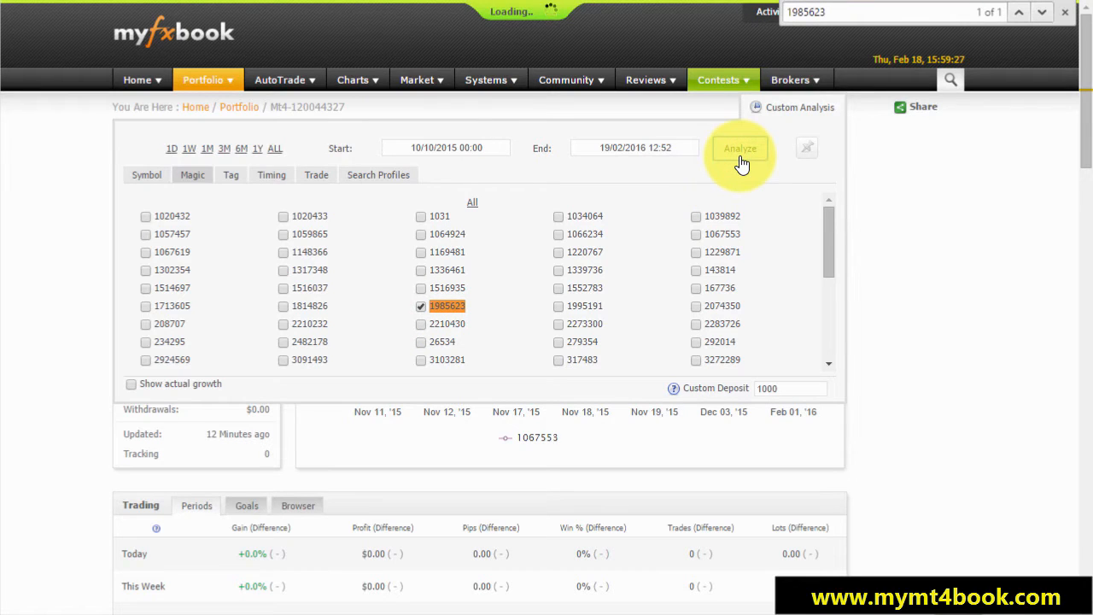
{"action": "left_click", "coordinate": [741, 147]}
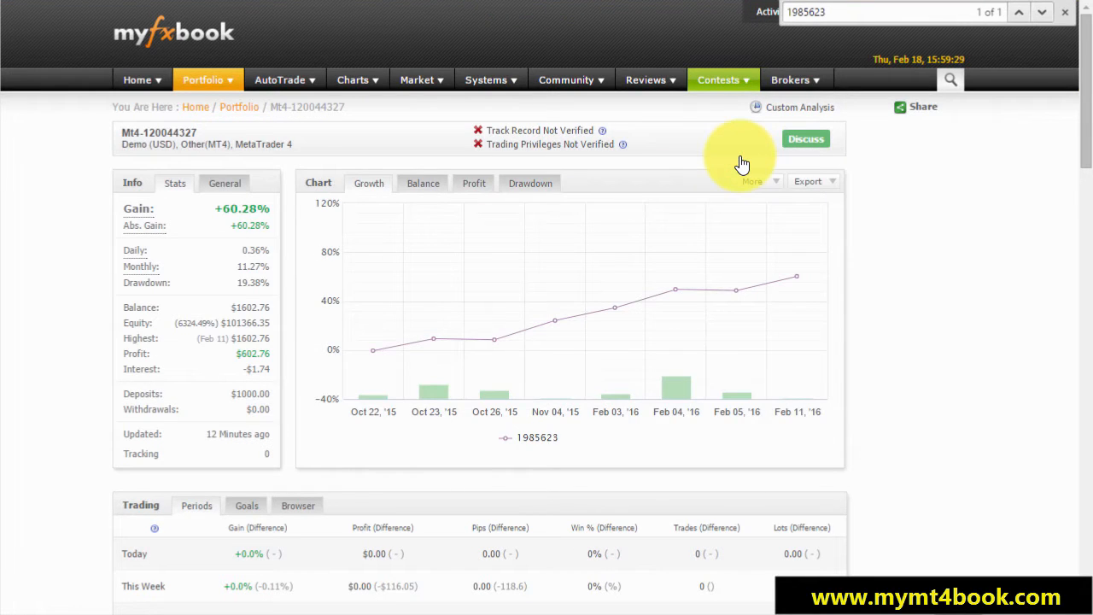
{"action": "scroll", "scroll_direction": "down", "scroll_amount": 3}
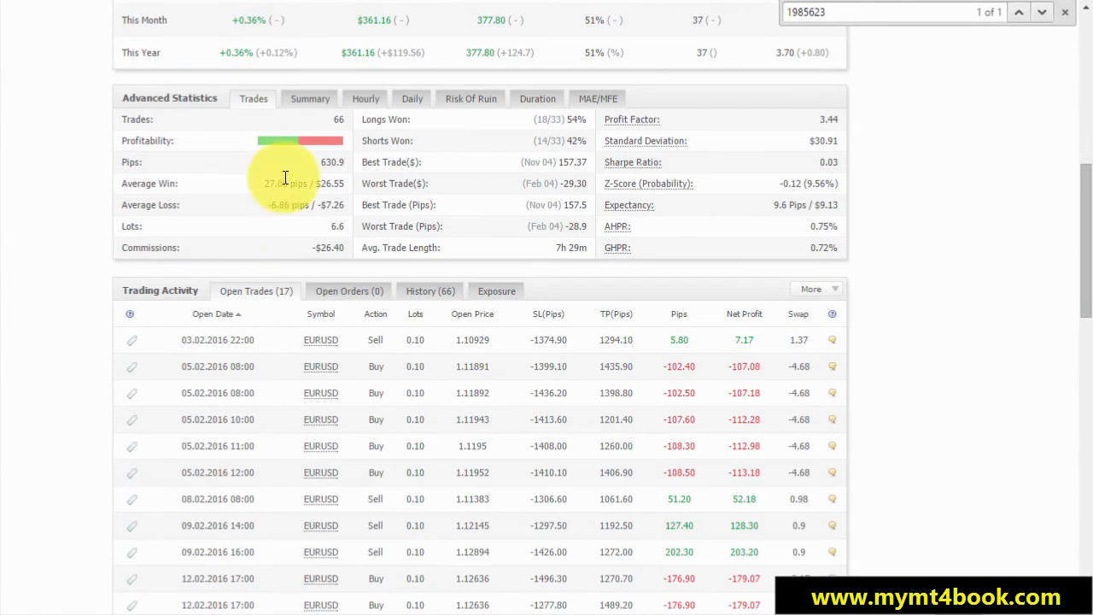
{"action": "left_click", "coordinate": [309, 98]}
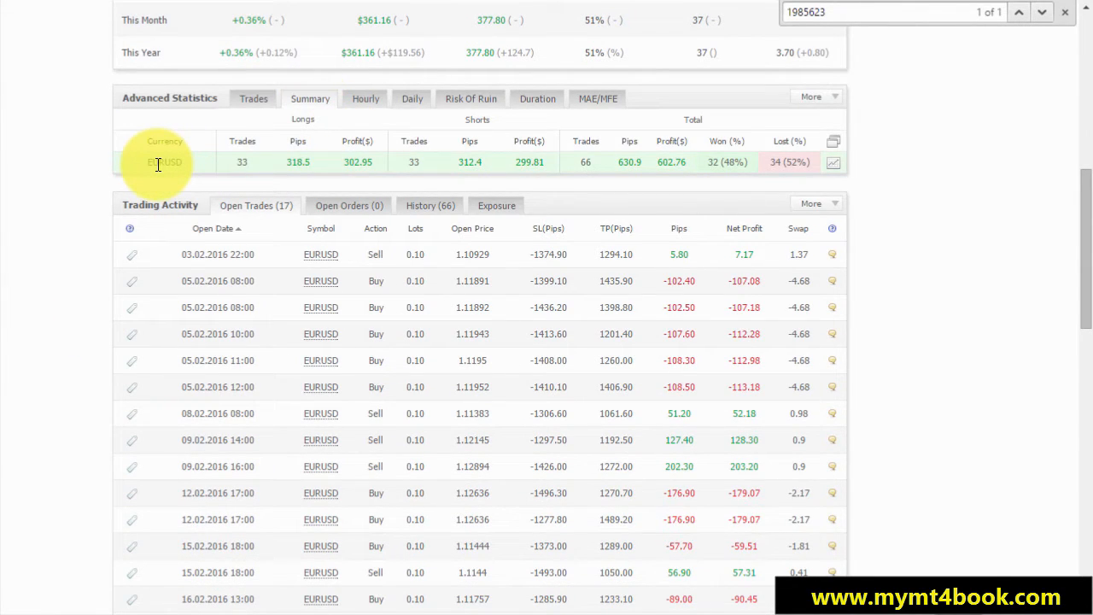
{"action": "mouse_move", "coordinate": [298, 171]}
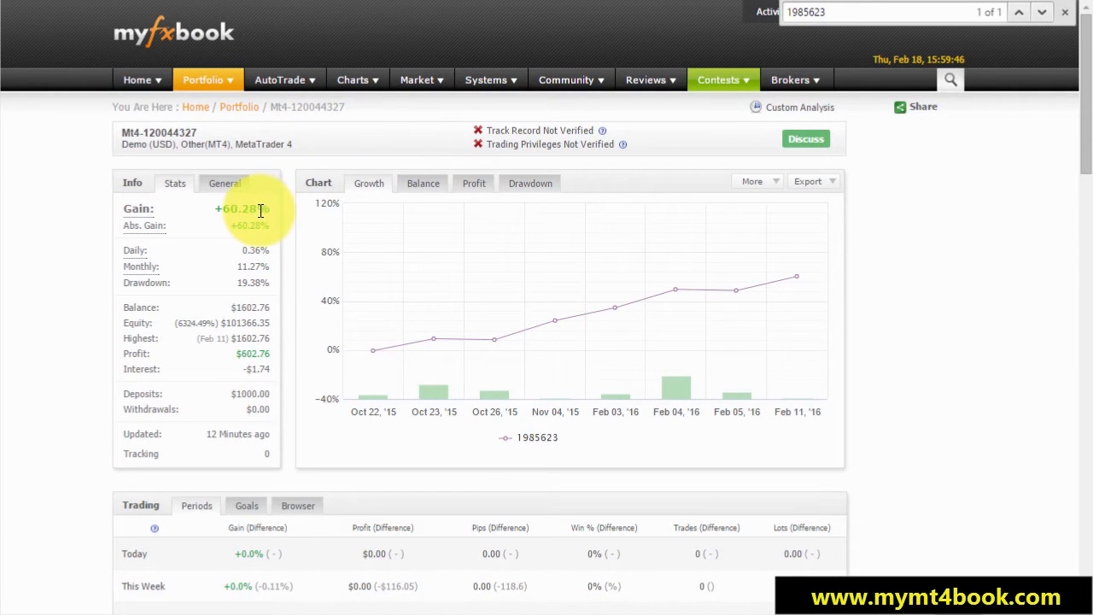
{"action": "mouse_move", "coordinate": [252, 239]}
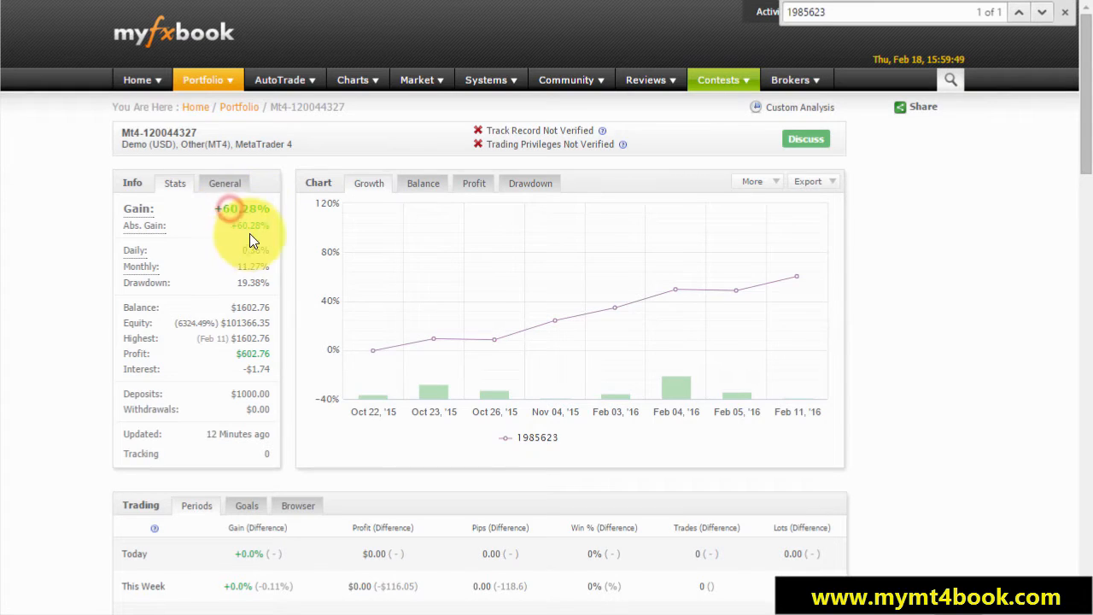
{"action": "mouse_move", "coordinate": [374, 351]}
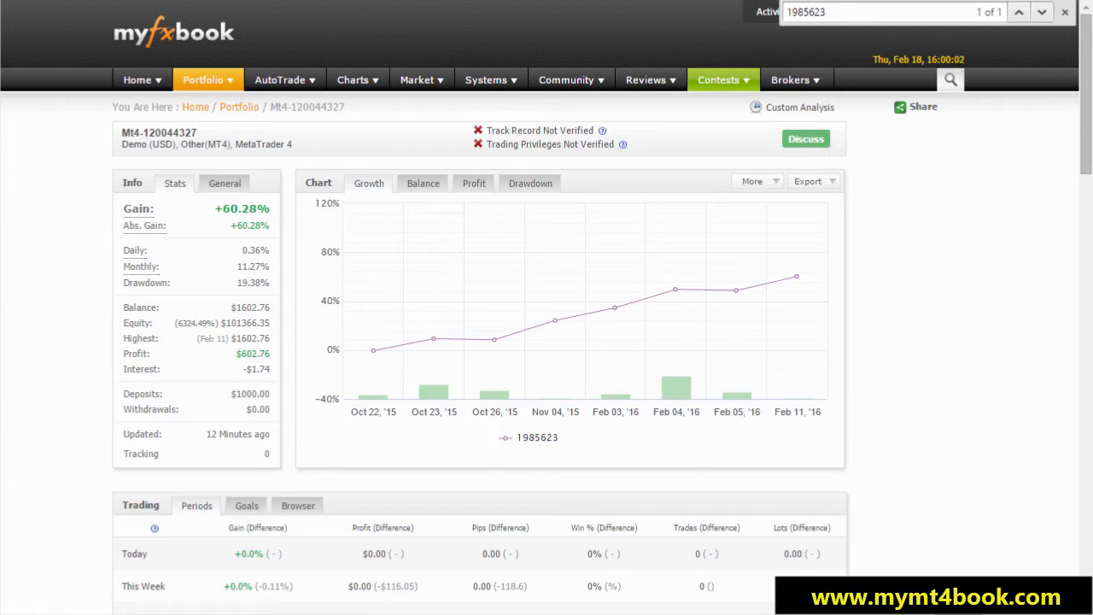
{"action": "mouse_move", "coordinate": [884, 188]}
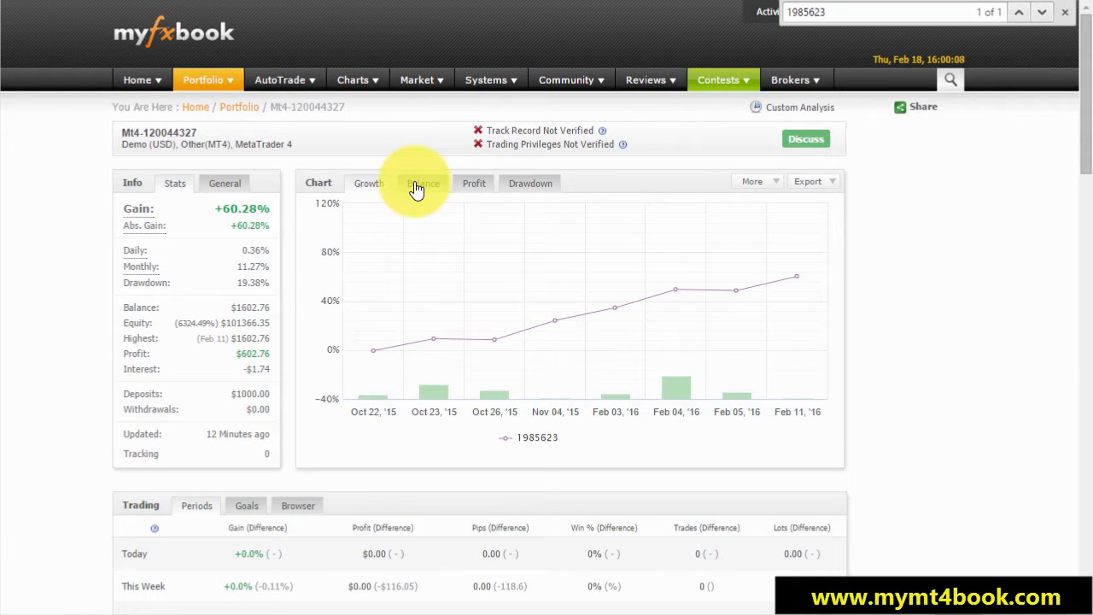
{"action": "left_click", "coordinate": [422, 183]}
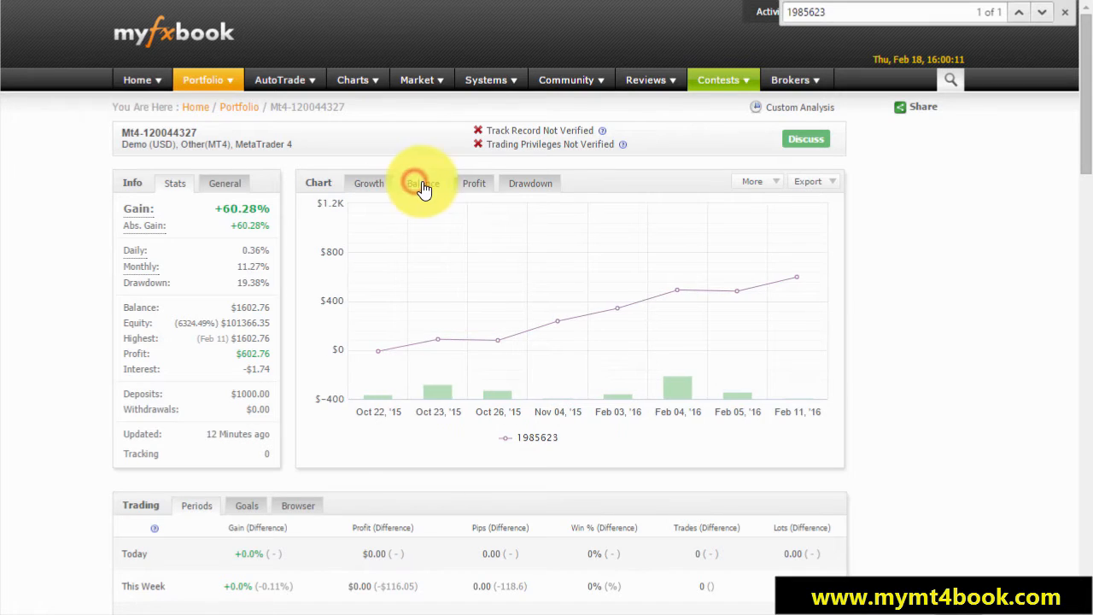
{"action": "left_click", "coordinate": [530, 183]}
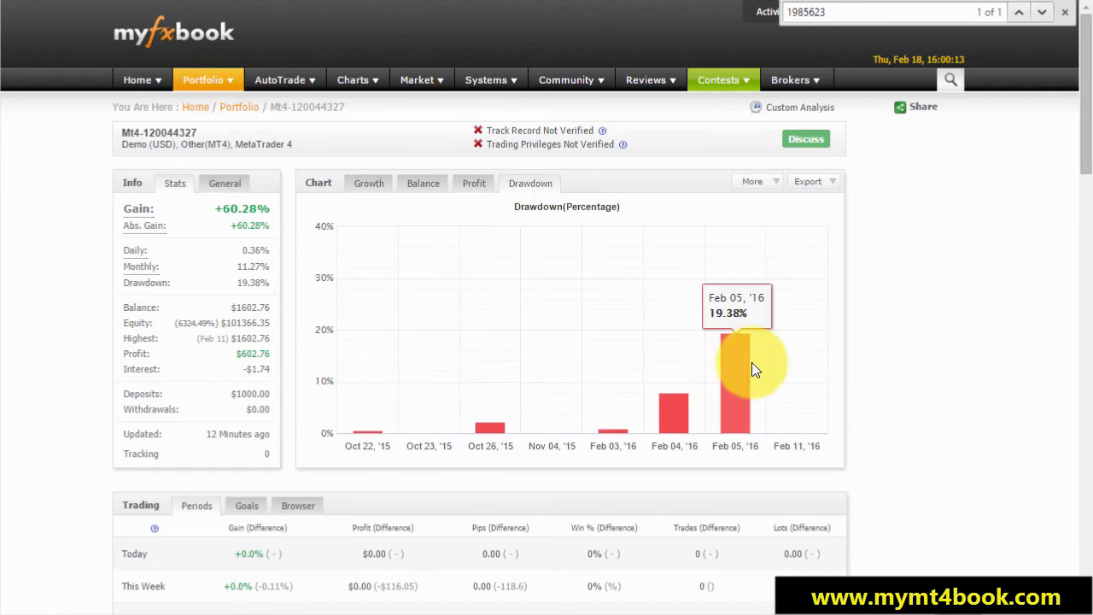
{"action": "mouse_move", "coordinate": [738, 369]}
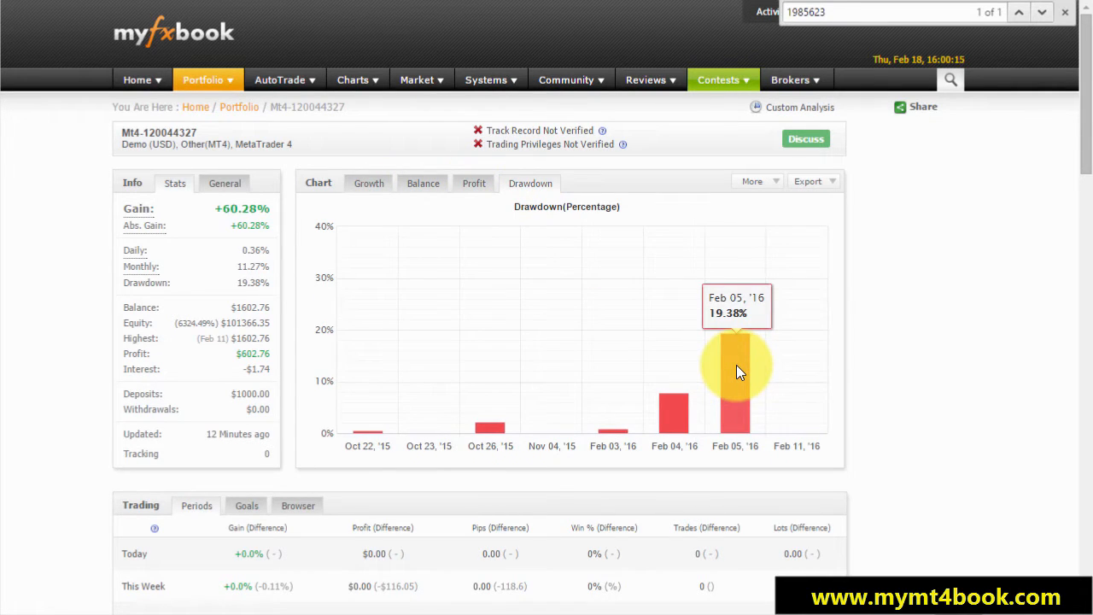
{"action": "left_click", "coordinate": [368, 182]}
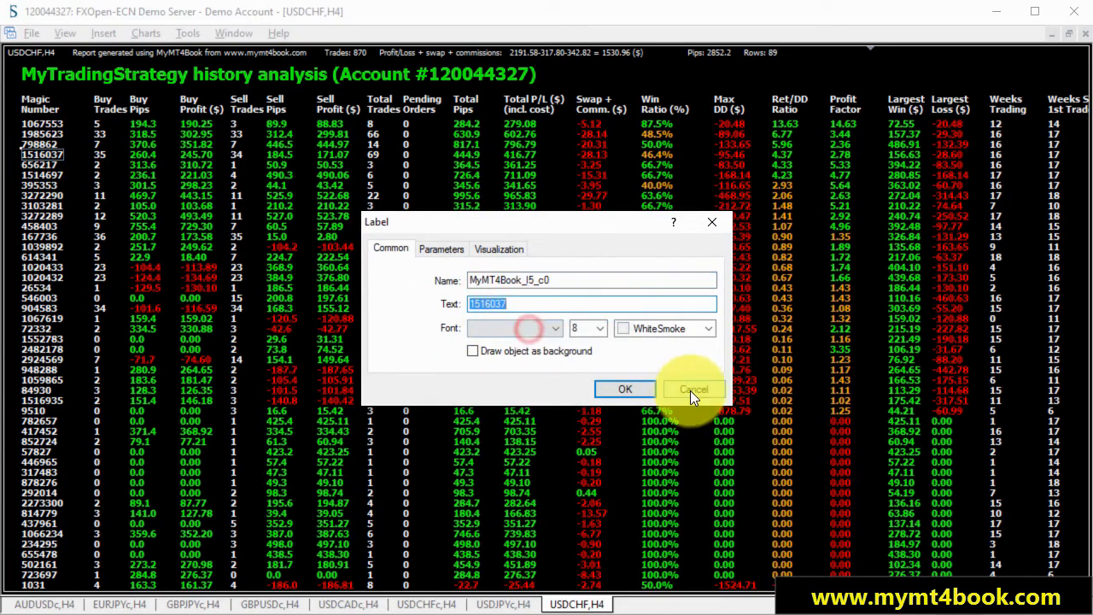
{"action": "left_click", "coordinate": [693, 389]}
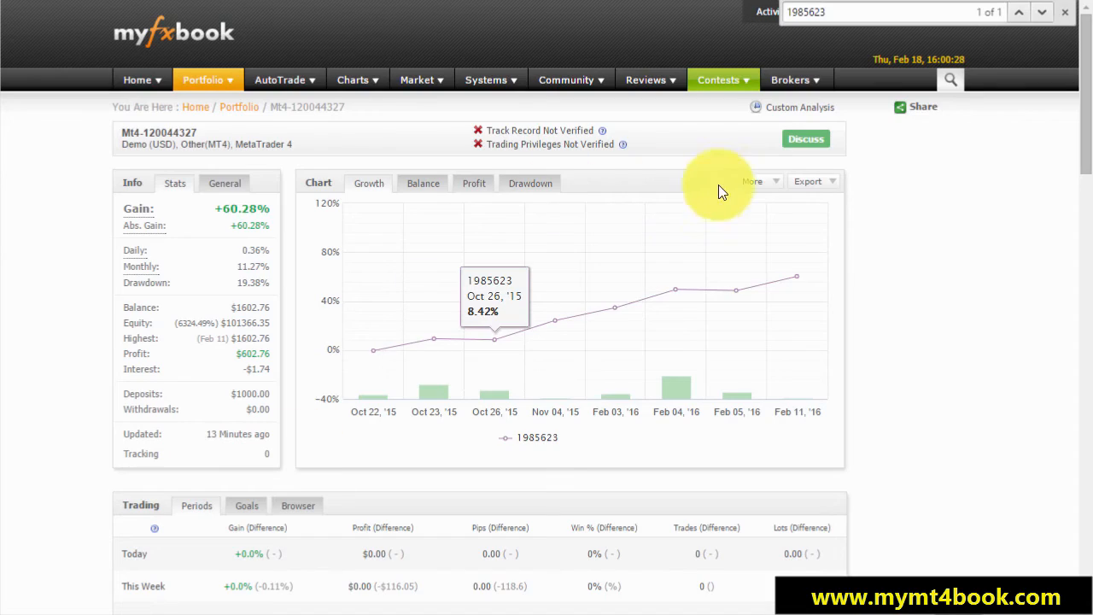
- Analyze magic number 1516037 alone: +41.68% gain, $416.77 profit, 19.46% drawdown
{"action": "left_click", "coordinate": [799, 107]}
{"action": "type", "text": "1516037"}
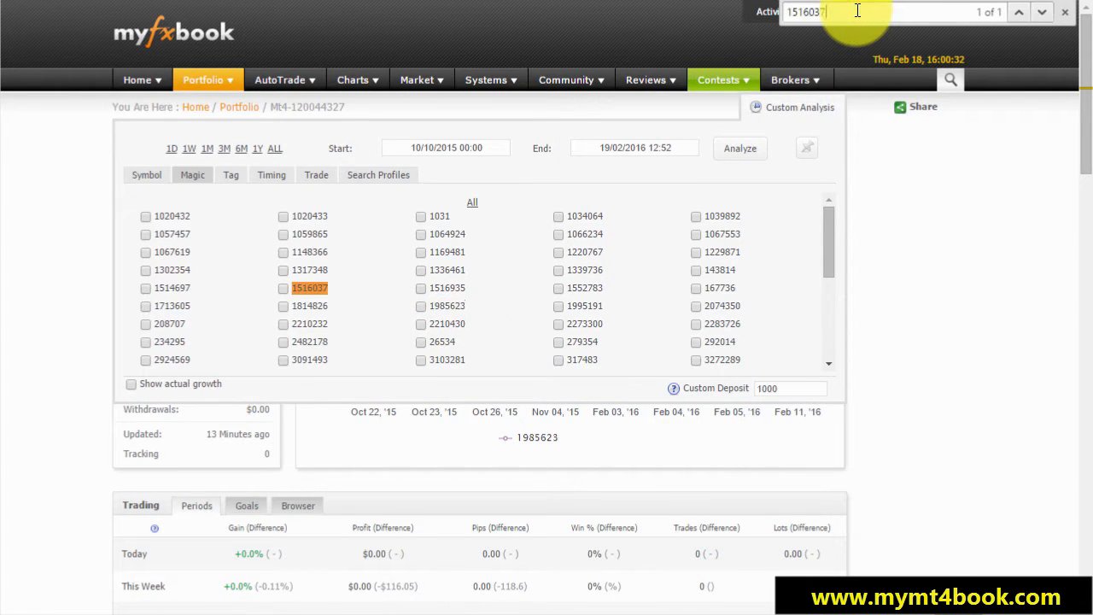
{"action": "left_click", "coordinate": [282, 287]}
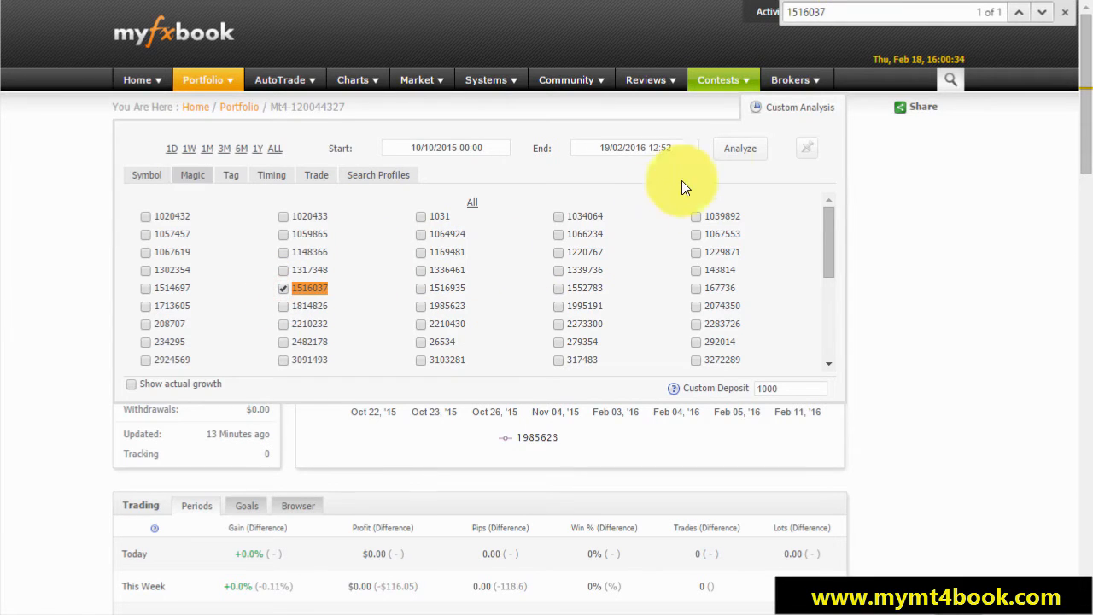
{"action": "left_click", "coordinate": [740, 148]}
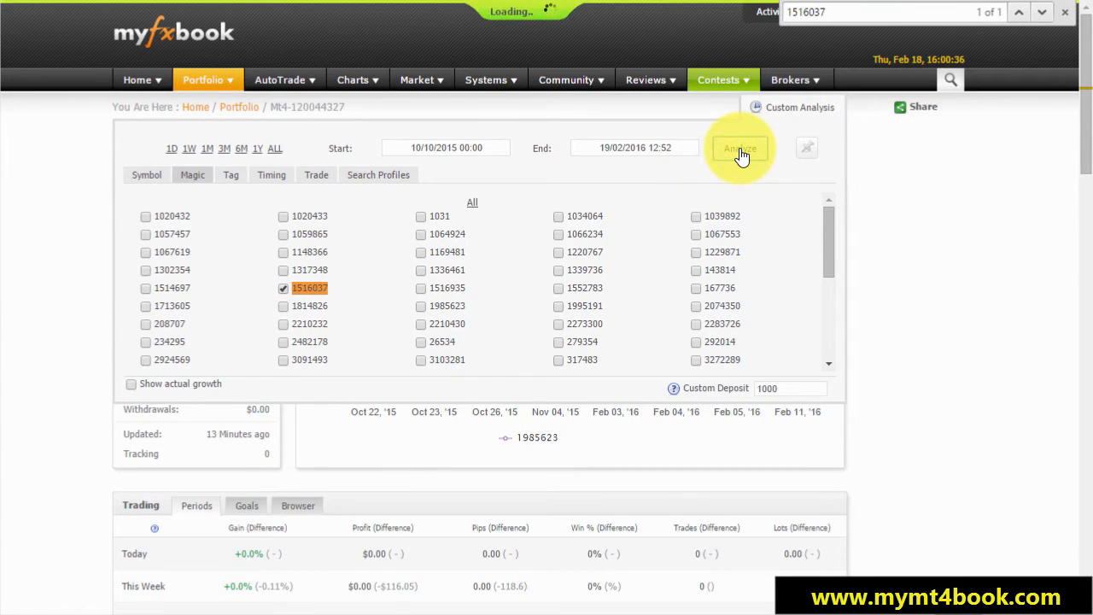
{"action": "left_click", "coordinate": [740, 148]}
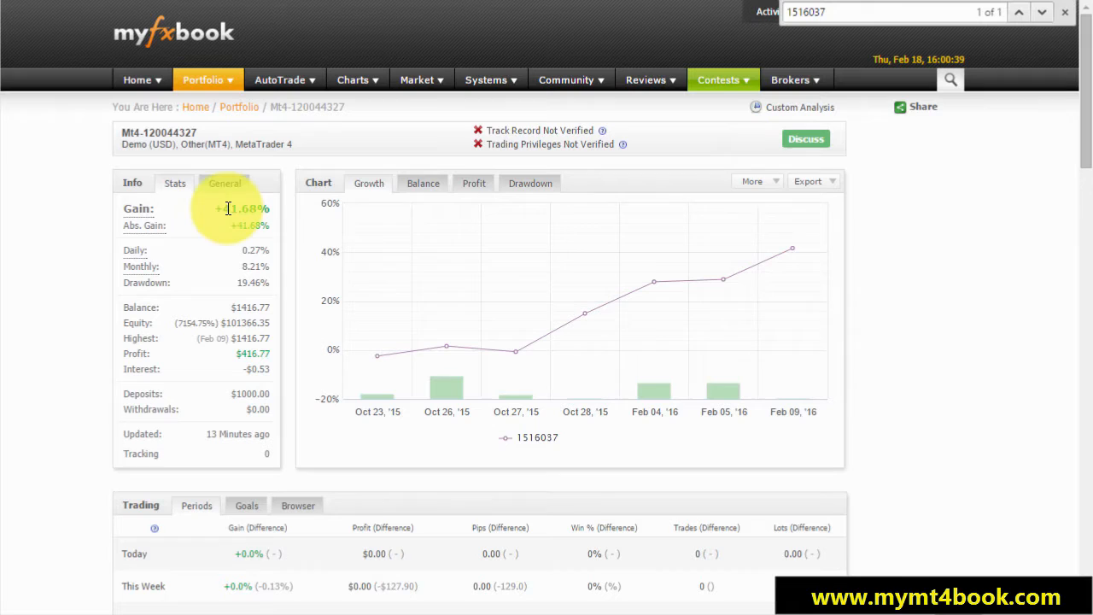
{"action": "mouse_move", "coordinate": [379, 296]}
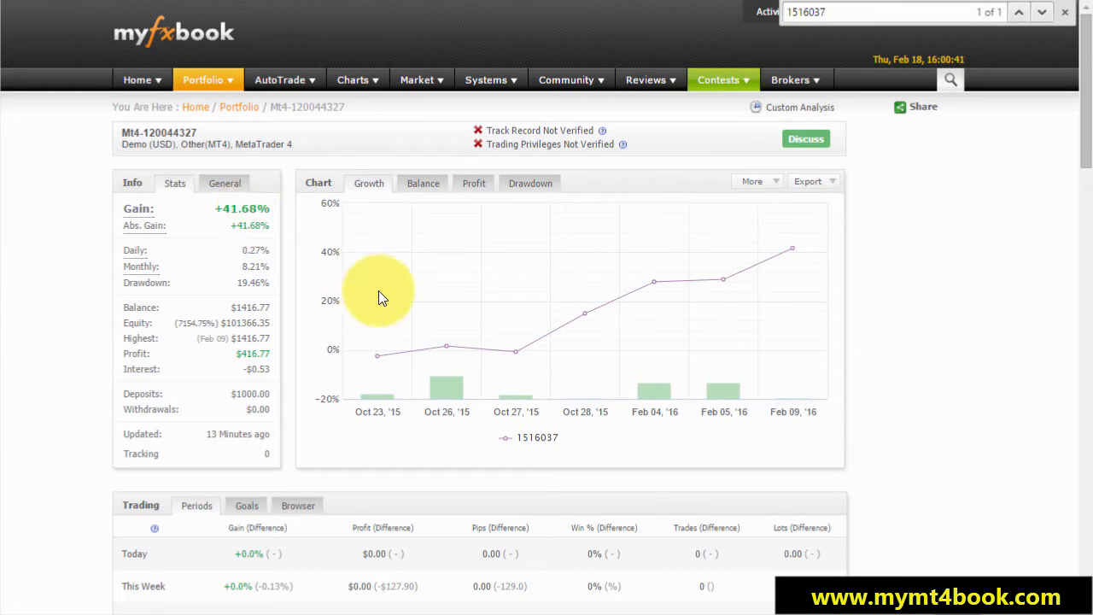
{"action": "left_click", "coordinate": [530, 182]}
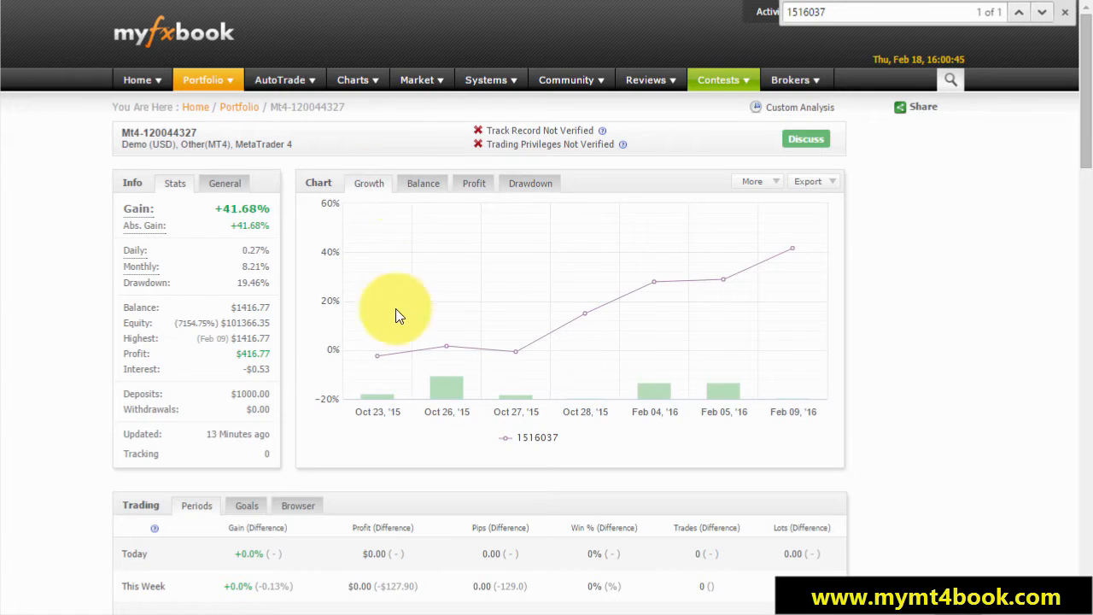
{"action": "mouse_move", "coordinate": [378, 357]}
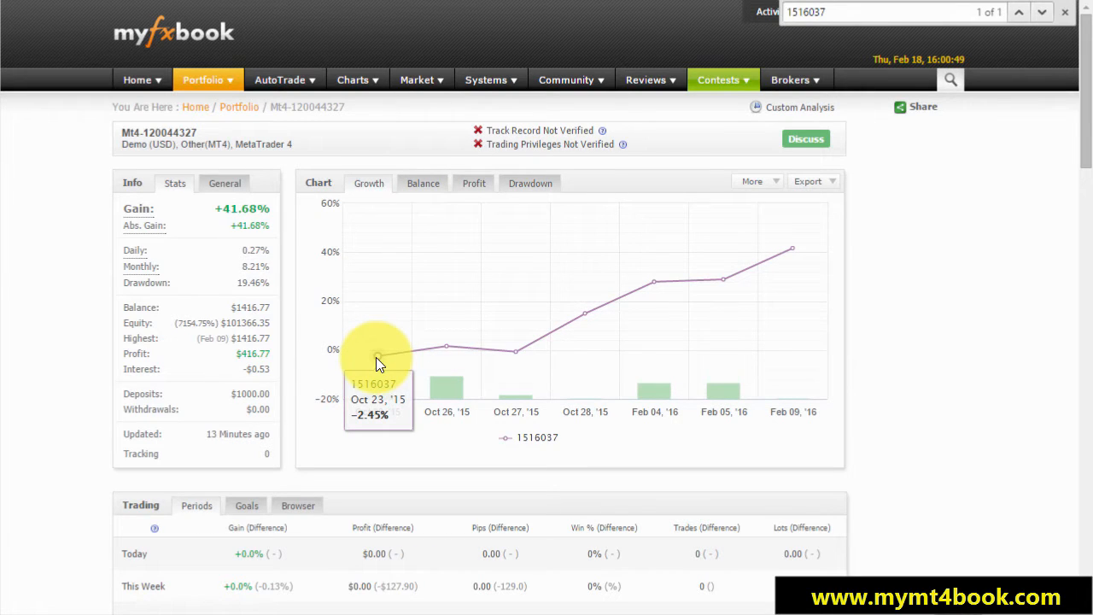
{"action": "mouse_move", "coordinate": [905, 252]}
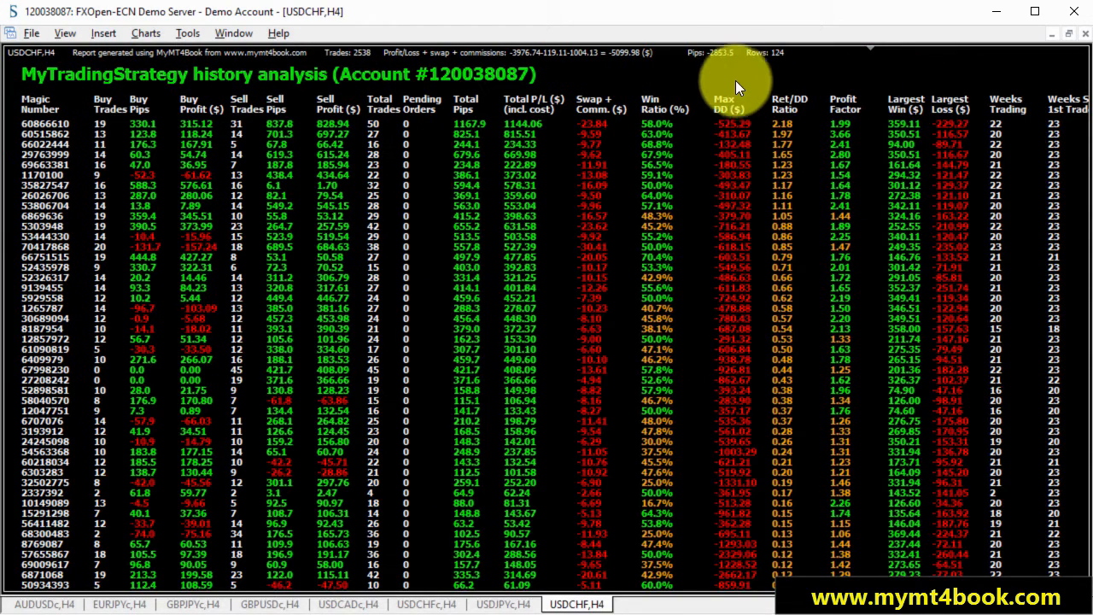
{"action": "mouse_move", "coordinate": [726, 76]}
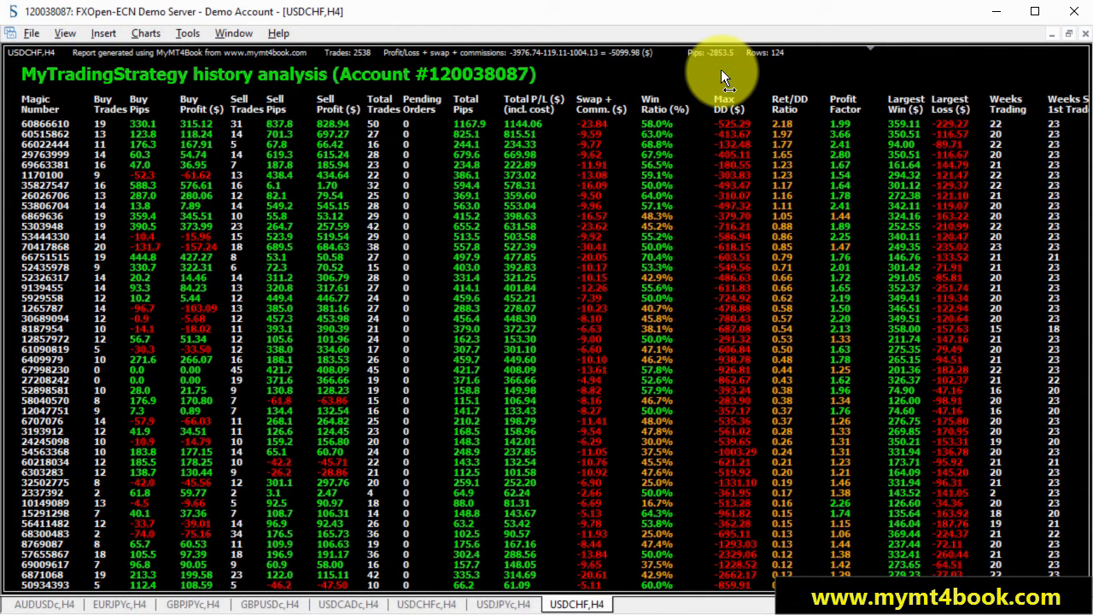
{"action": "mouse_move", "coordinate": [687, 75]}
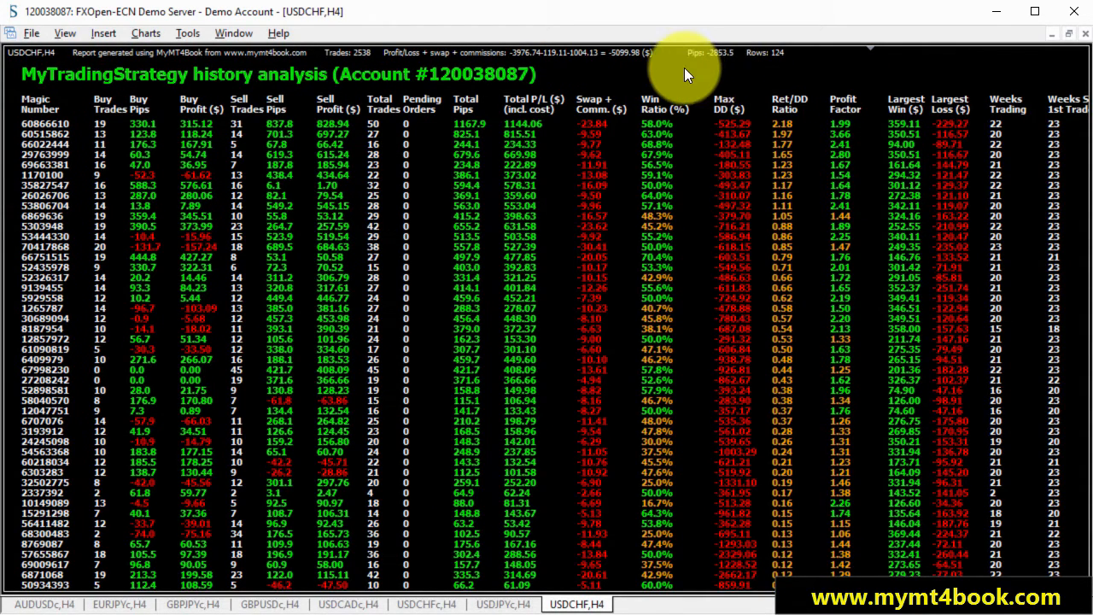
{"action": "mouse_move", "coordinate": [675, 77]}
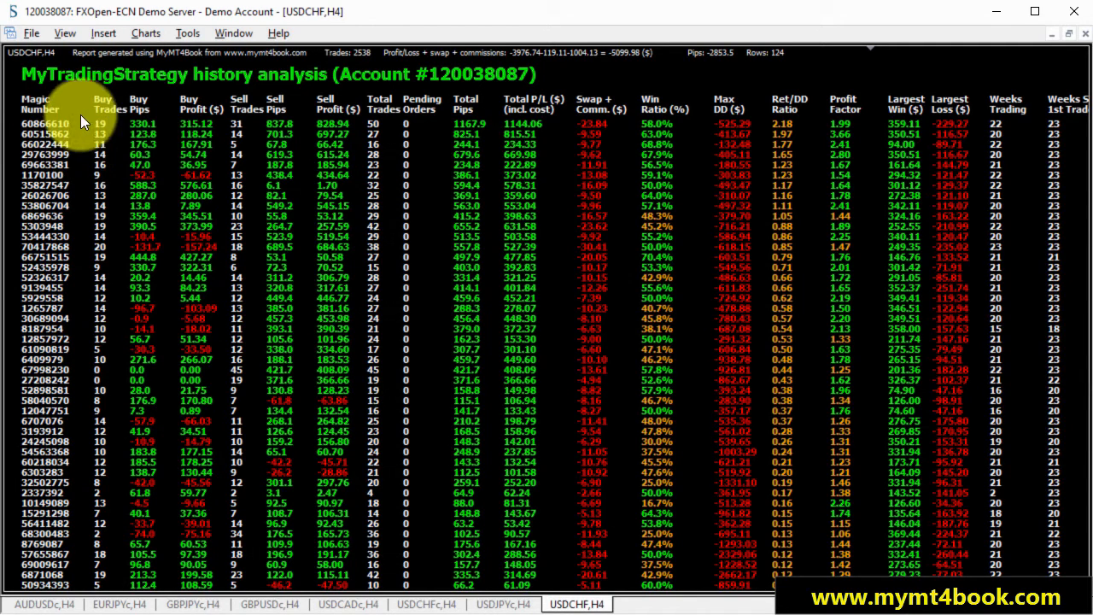
{"action": "mouse_move", "coordinate": [73, 154]}
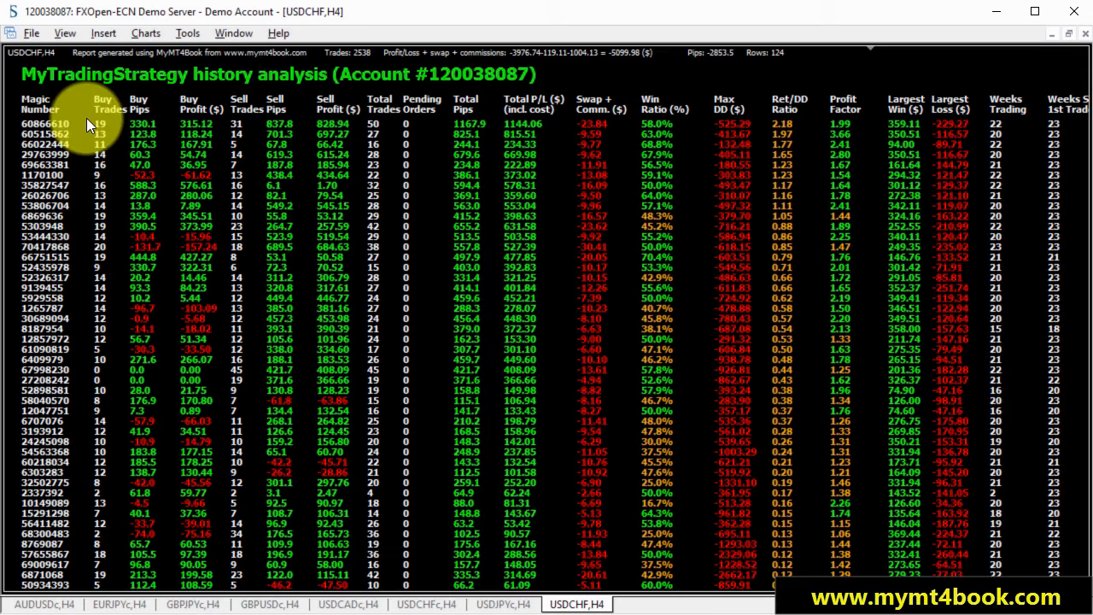
{"action": "mouse_move", "coordinate": [132, 103]}
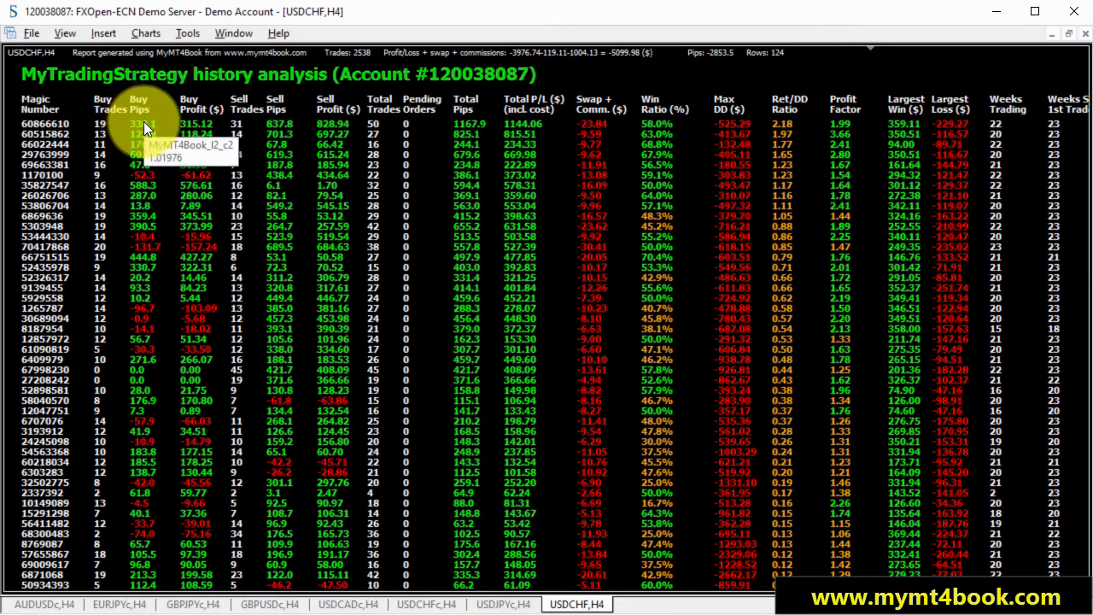
{"action": "mouse_move", "coordinate": [198, 110]}
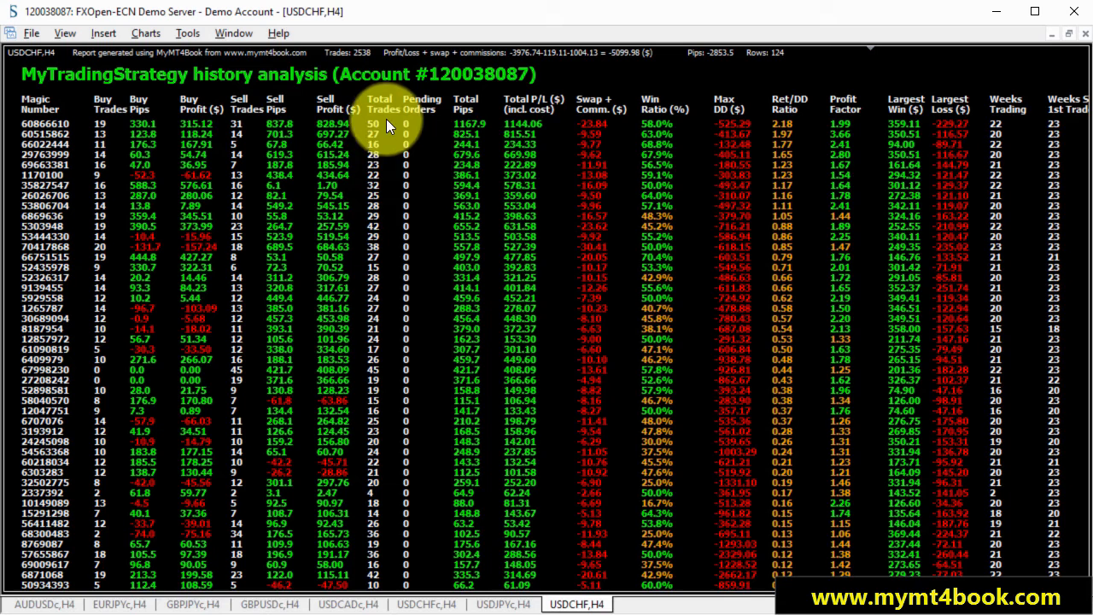
{"action": "mouse_move", "coordinate": [529, 137]}
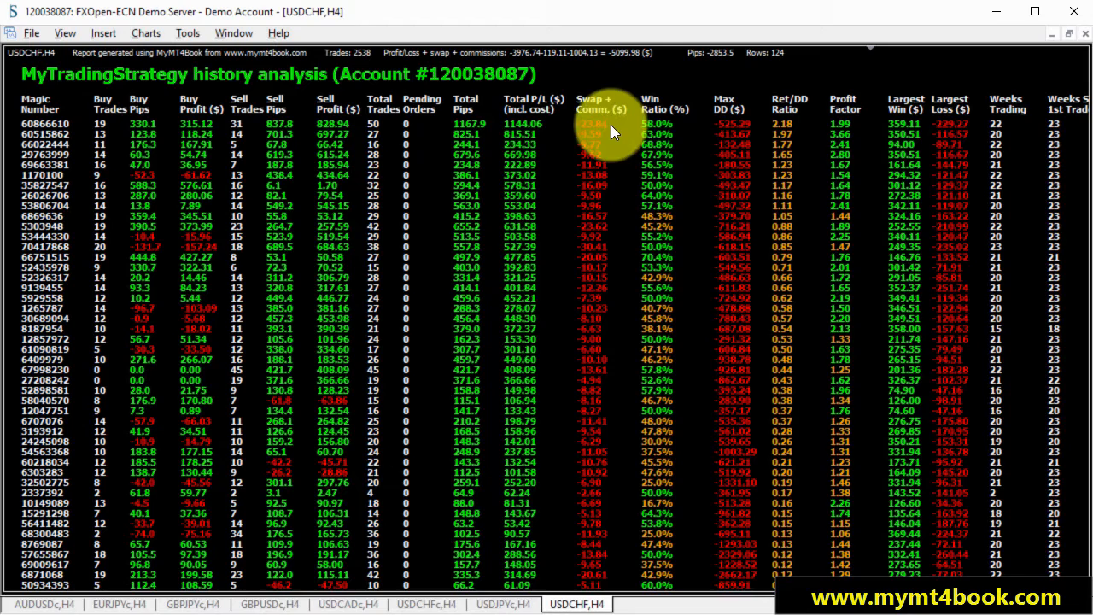
{"action": "mouse_move", "coordinate": [613, 158]}
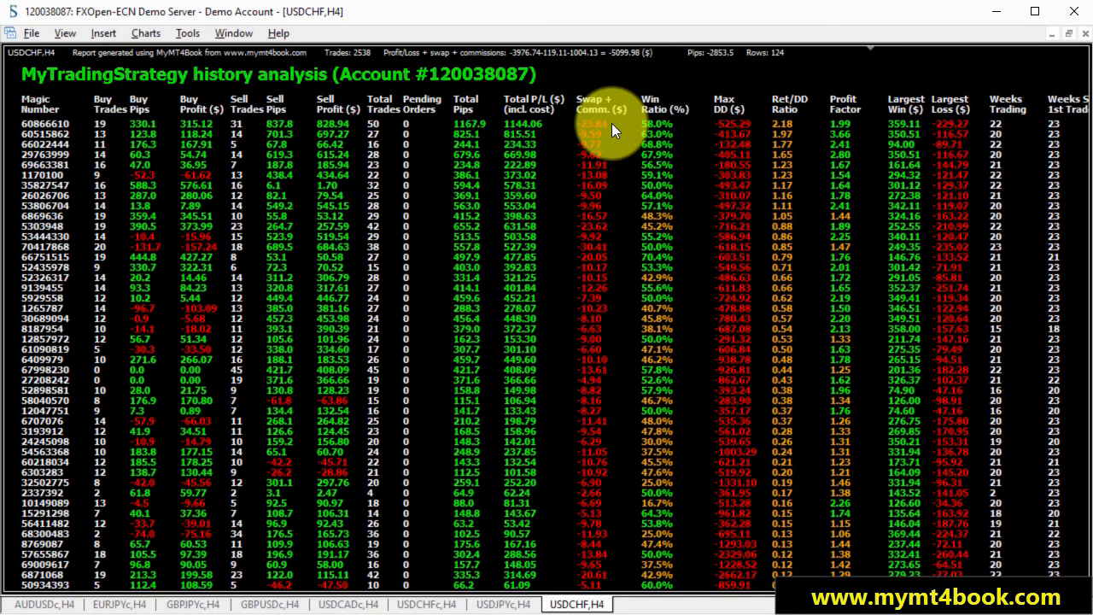
{"action": "mouse_move", "coordinate": [688, 126]}
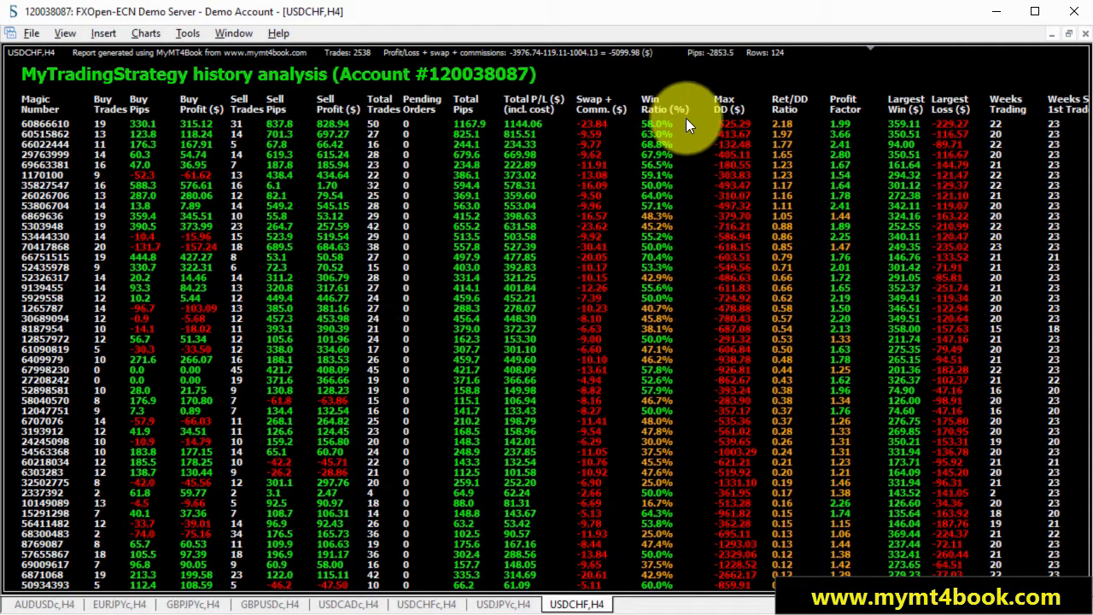
{"action": "mouse_move", "coordinate": [738, 166]}
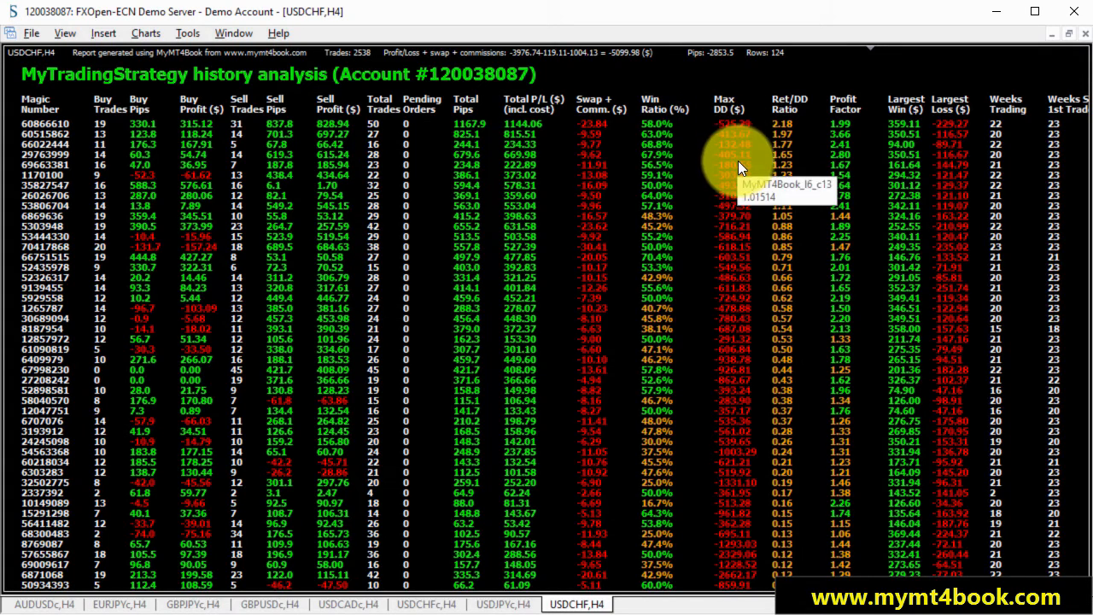
{"action": "mouse_move", "coordinate": [790, 146]}
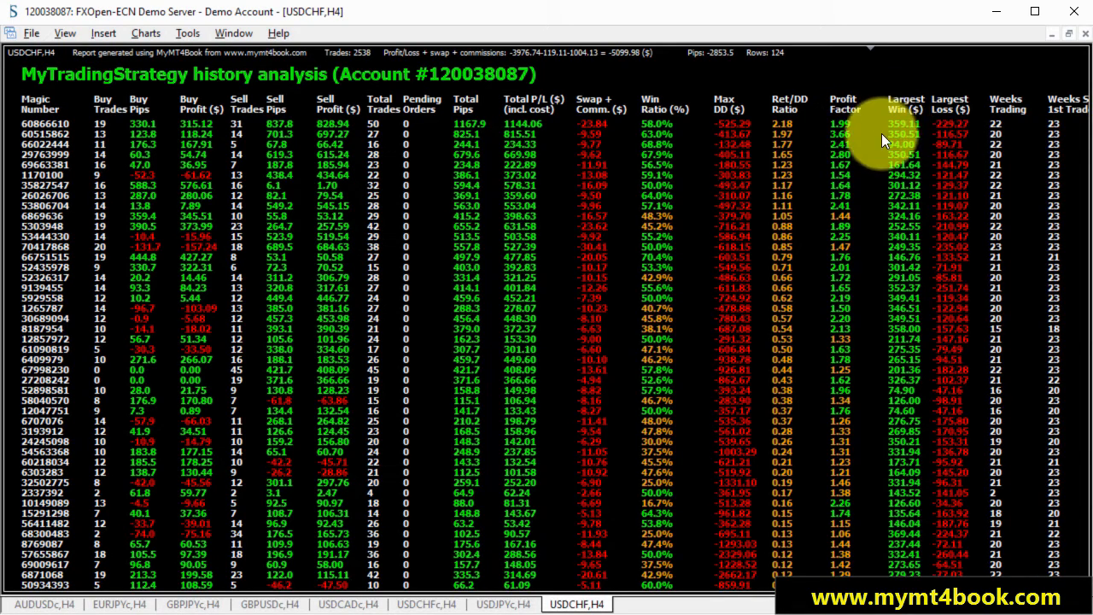
{"action": "mouse_move", "coordinate": [883, 137]}
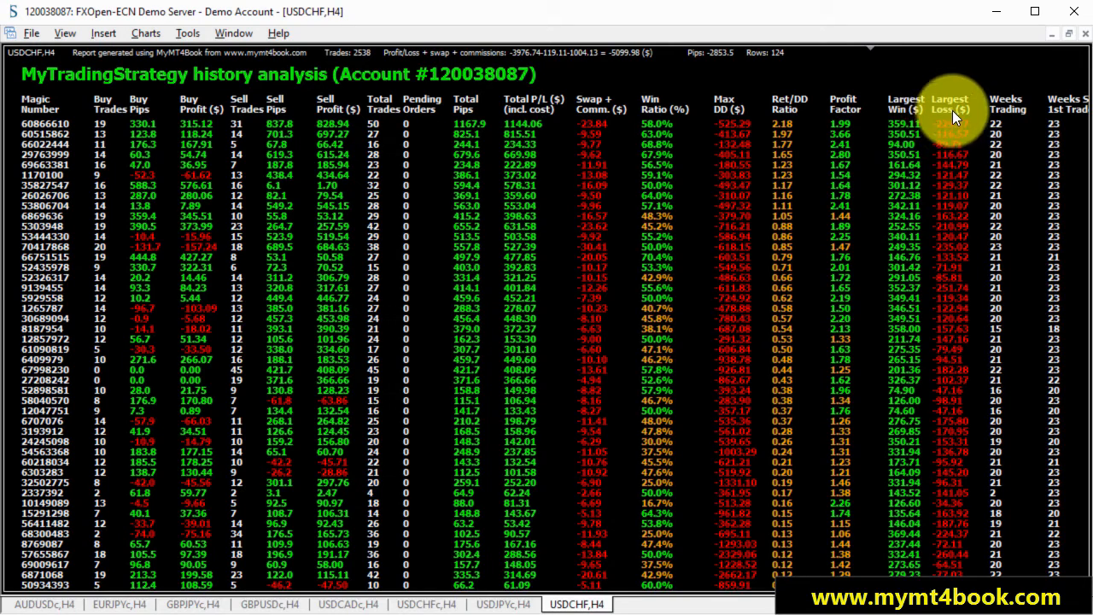
{"action": "mouse_move", "coordinate": [990, 136]}
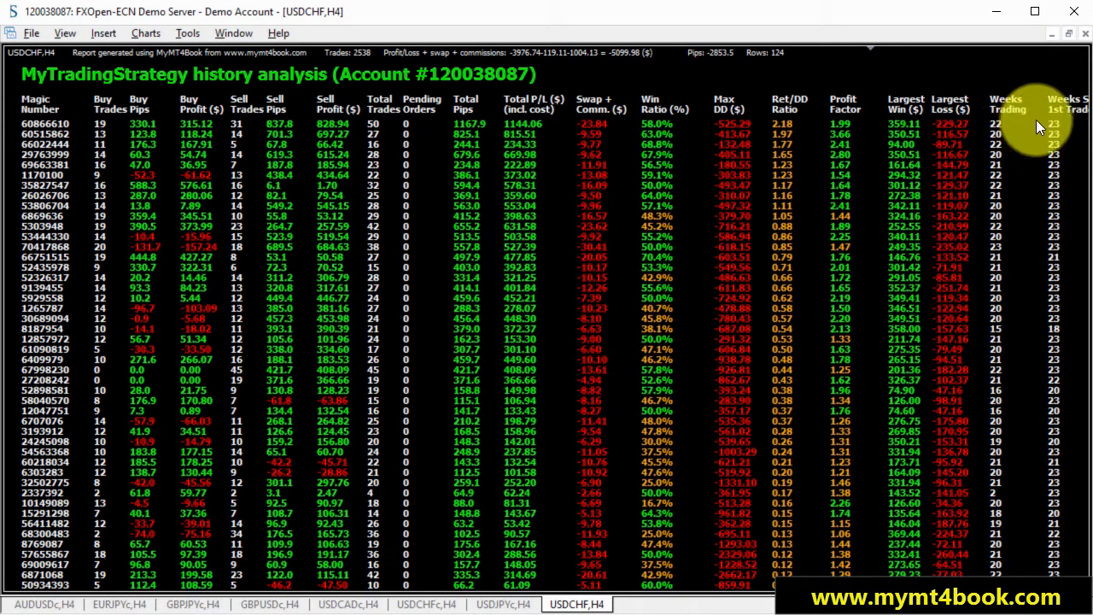
{"action": "mouse_move", "coordinate": [1072, 128]}
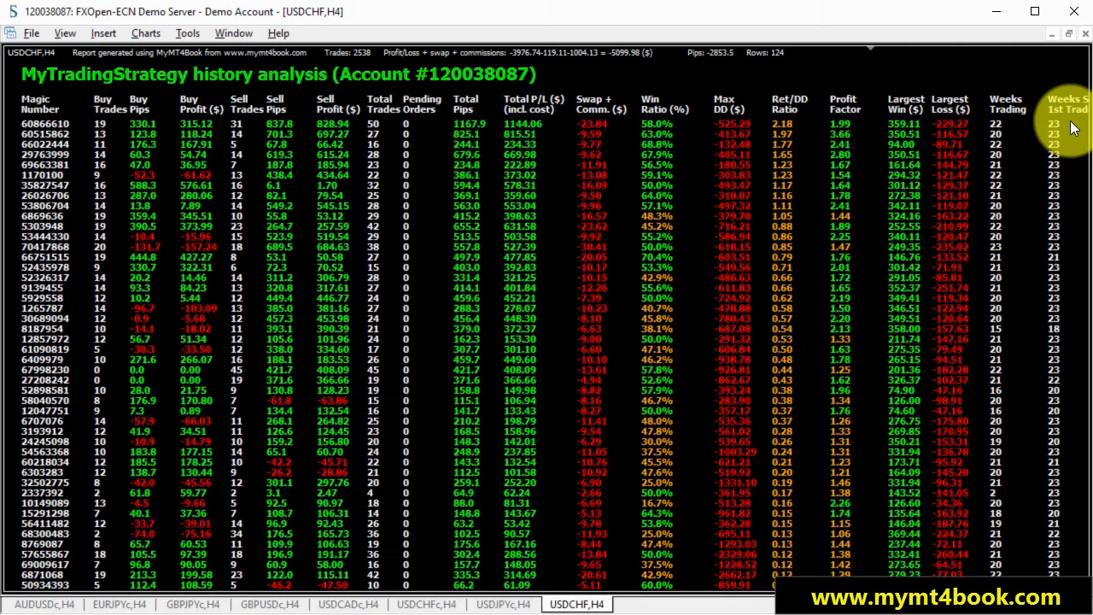
{"action": "mouse_move", "coordinate": [1012, 218]}
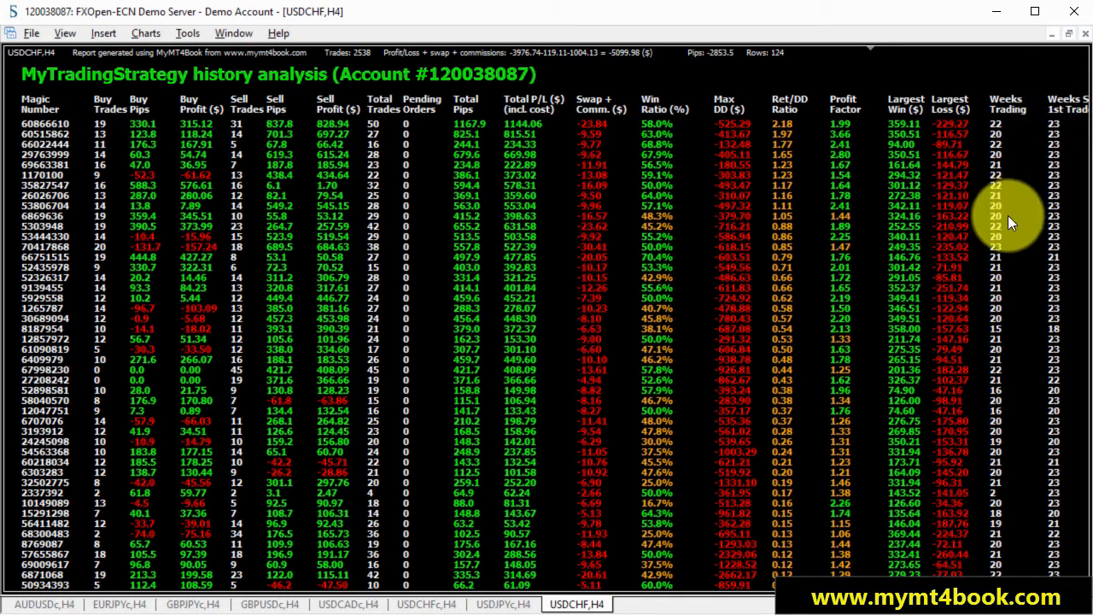
{"action": "mouse_move", "coordinate": [1016, 186]}
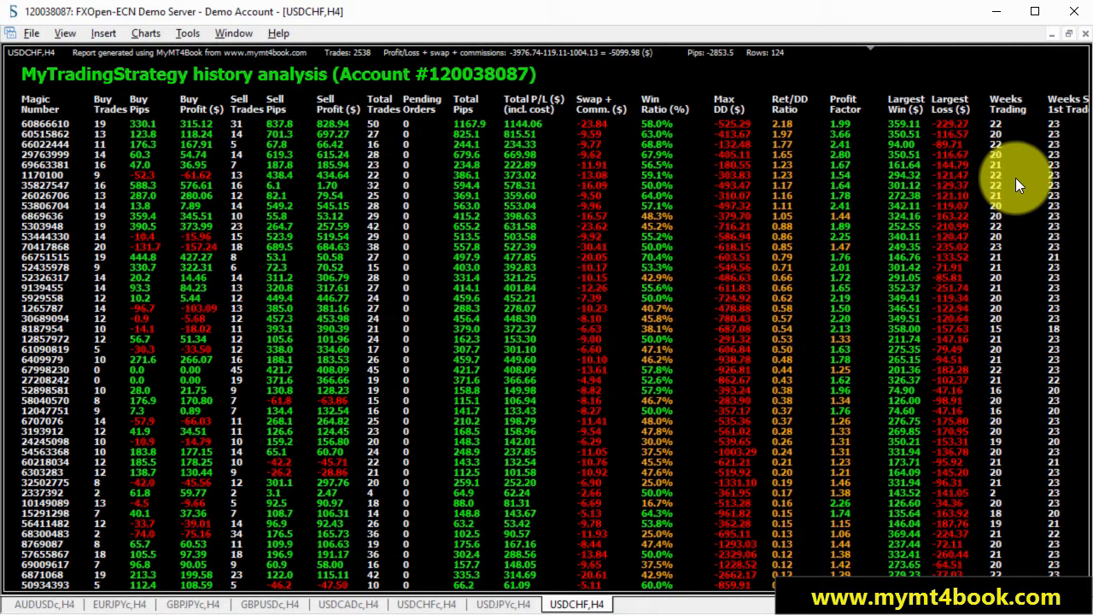
{"action": "mouse_move", "coordinate": [1025, 377]}
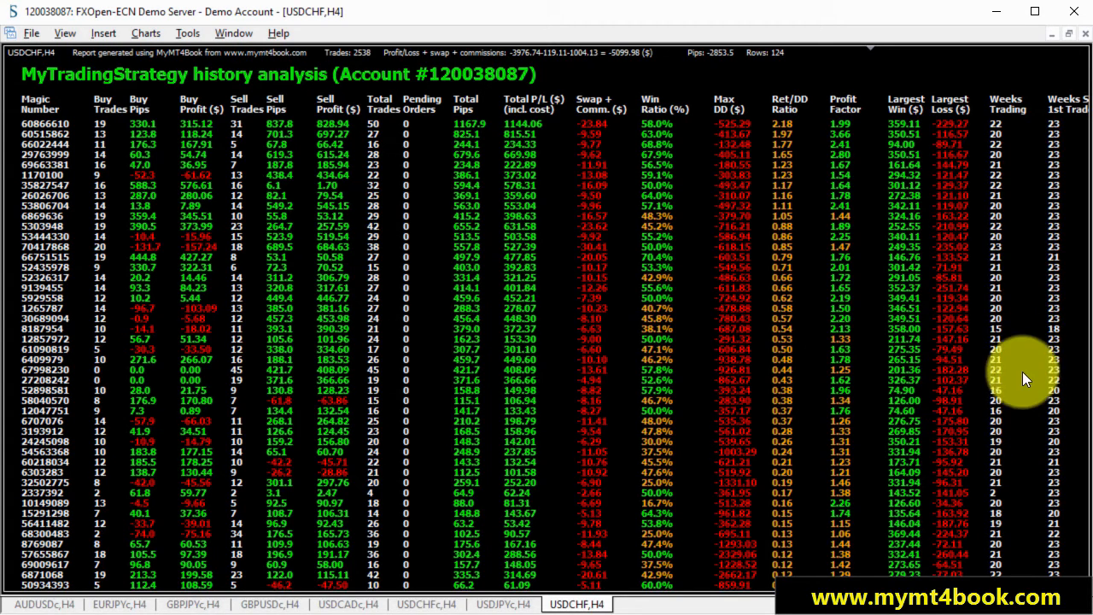
{"action": "mouse_move", "coordinate": [1003, 495]}
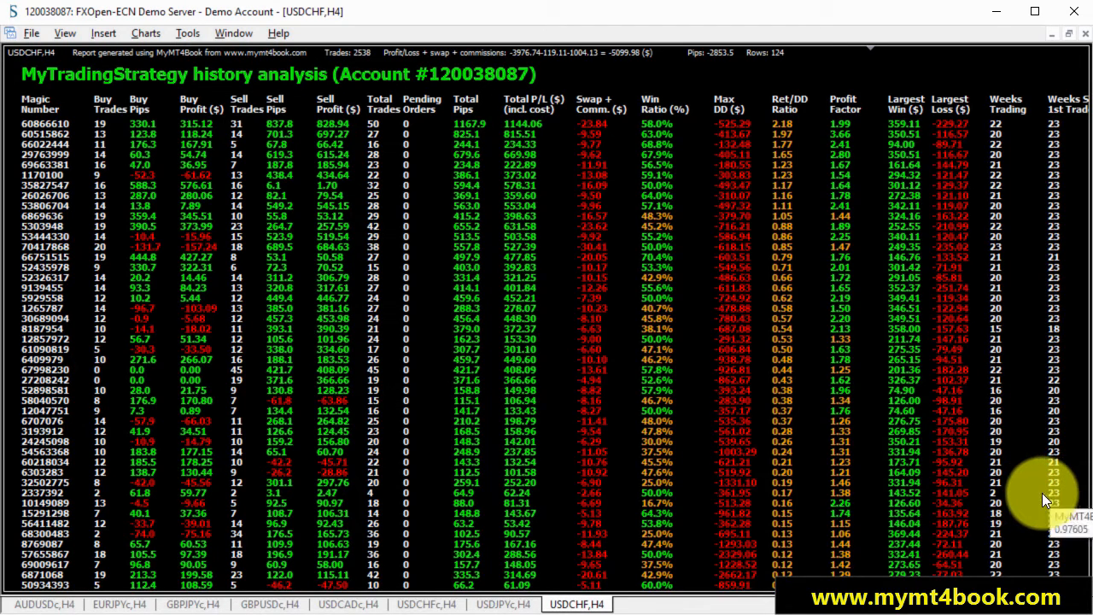
{"action": "mouse_move", "coordinate": [1037, 499]}
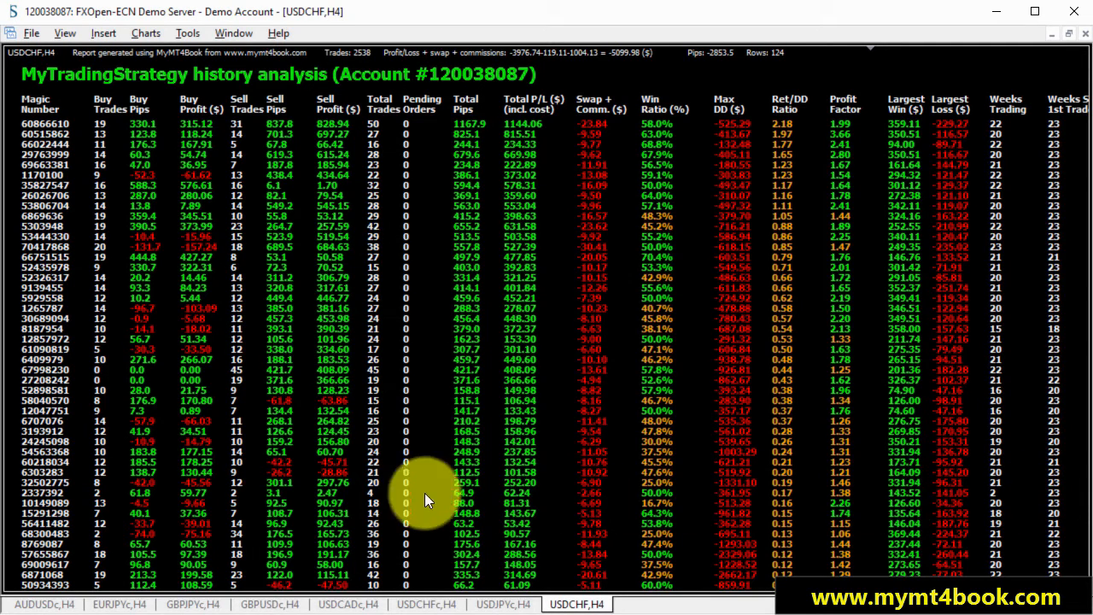
{"action": "mouse_move", "coordinate": [380, 501]}
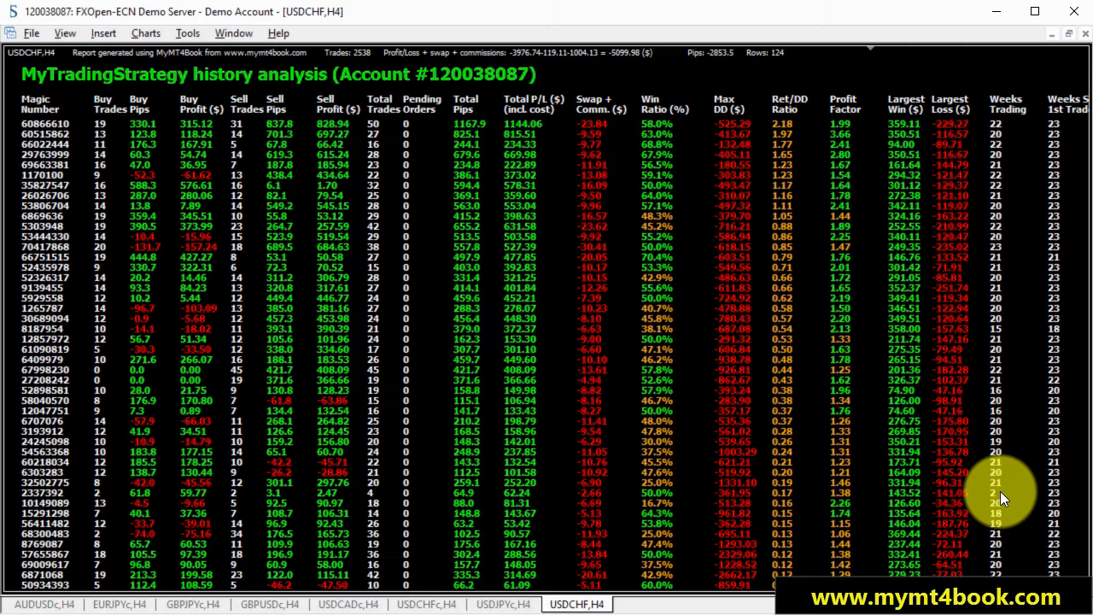
{"action": "mouse_move", "coordinate": [1067, 500]}
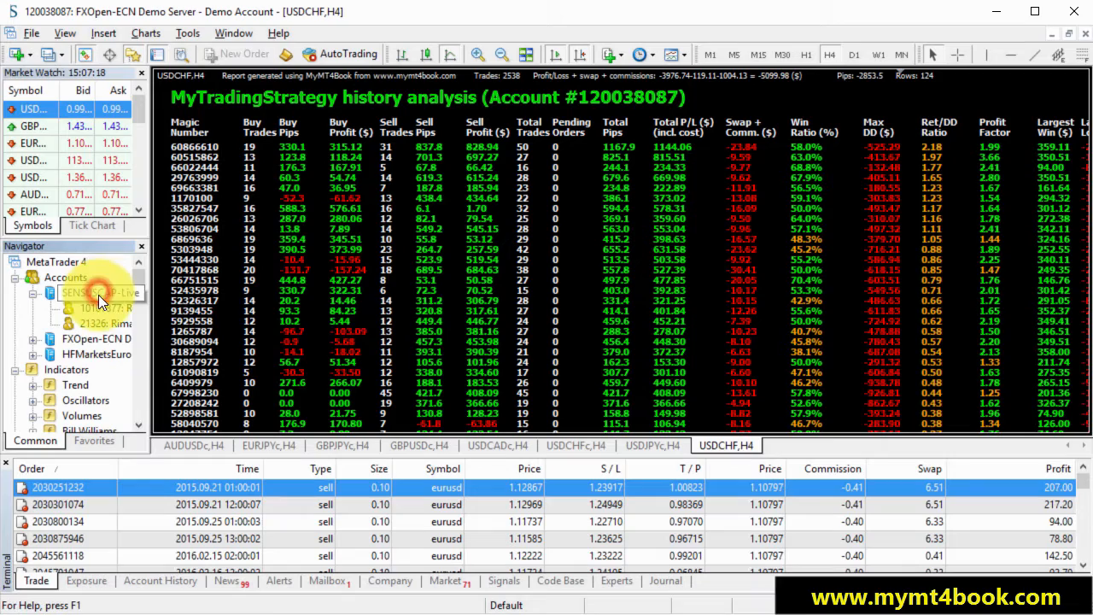
{"action": "double_click", "coordinate": [101, 292]}
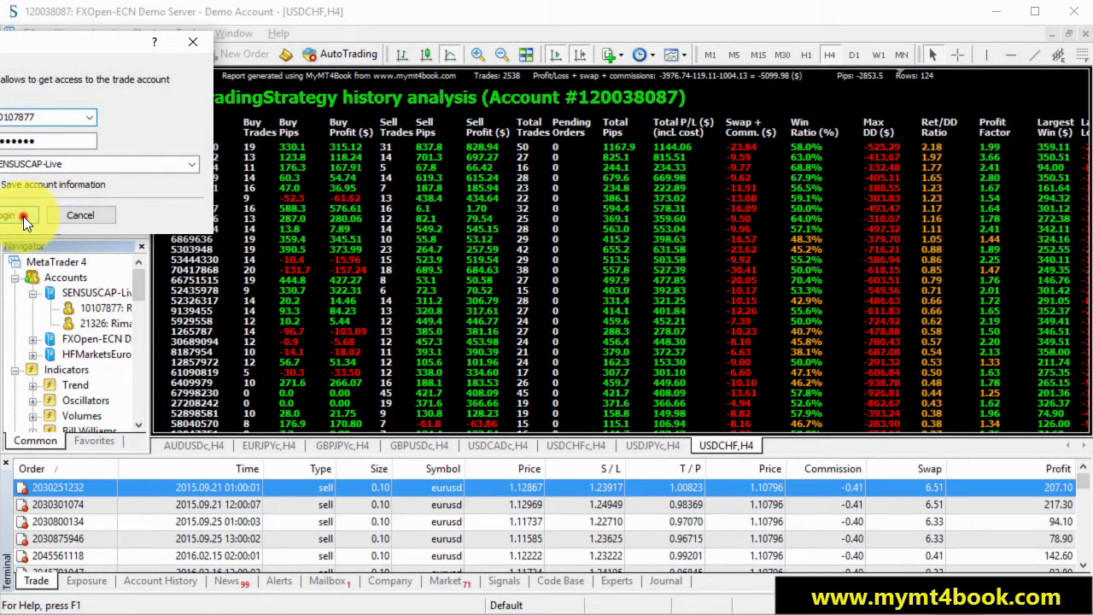
{"action": "left_click", "coordinate": [13, 214]}
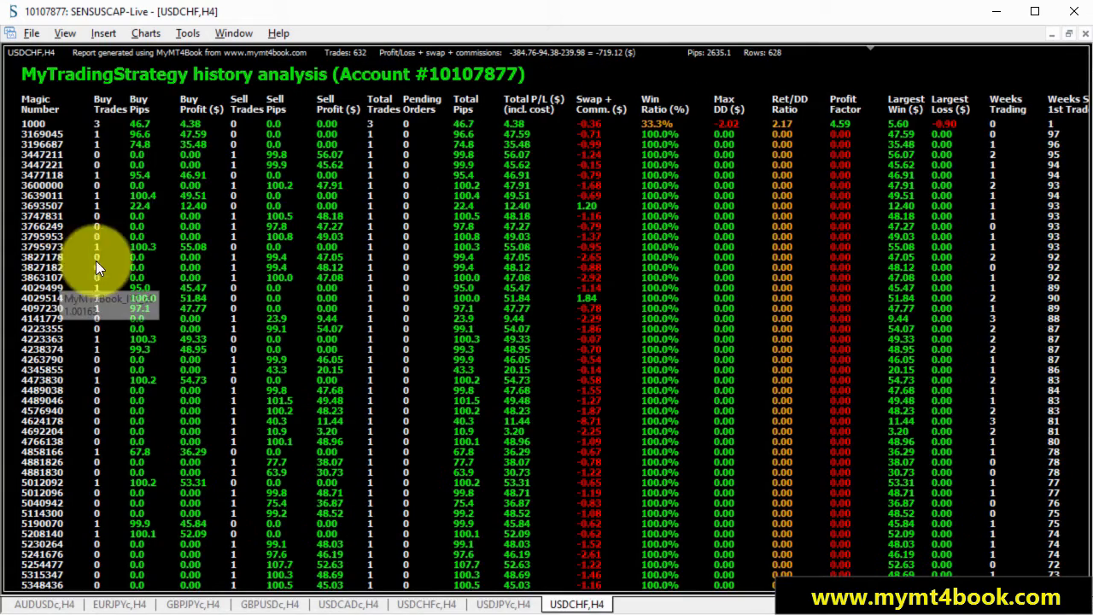
{"action": "mouse_move", "coordinate": [547, 180]}
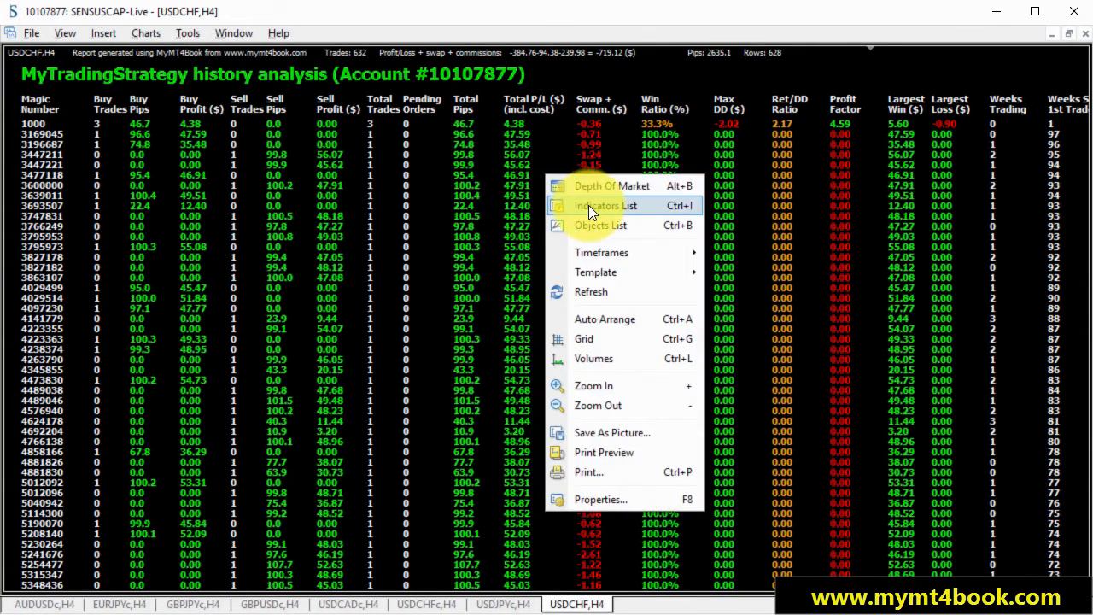
- Set MyMT4Book to group trade records by Symbol, listing seven currency pairs
{"action": "left_click", "coordinate": [606, 205]}
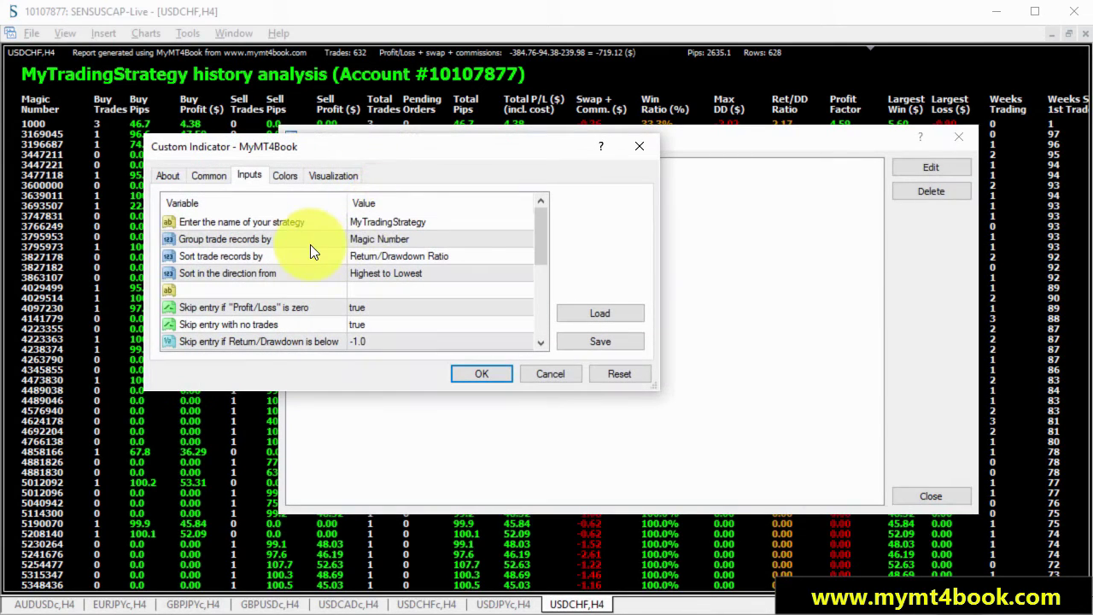
{"action": "left_click", "coordinate": [524, 239]}
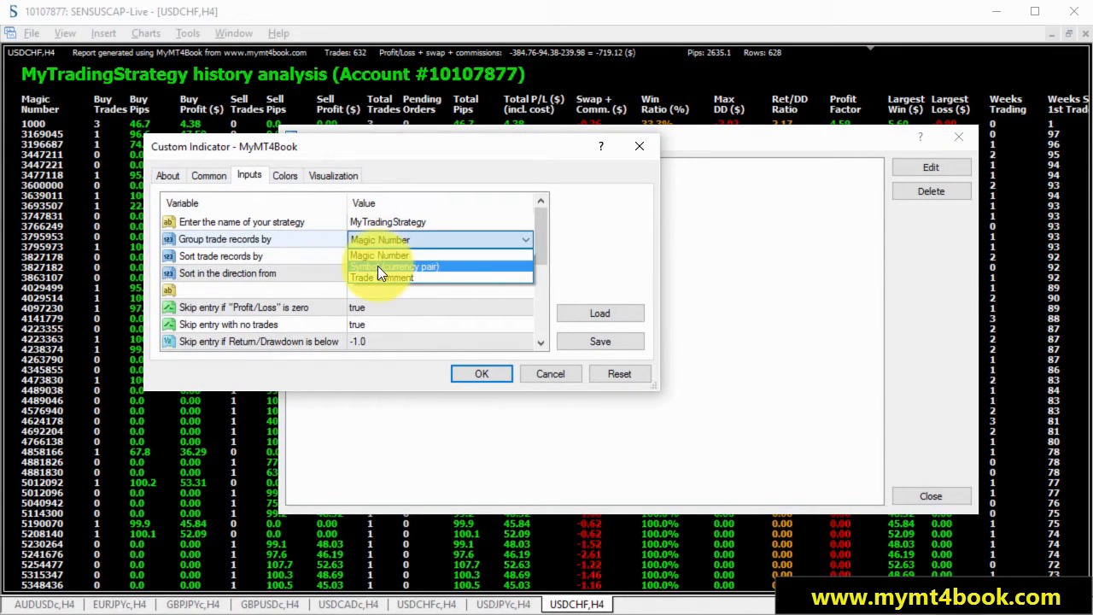
{"action": "left_click", "coordinate": [480, 373]}
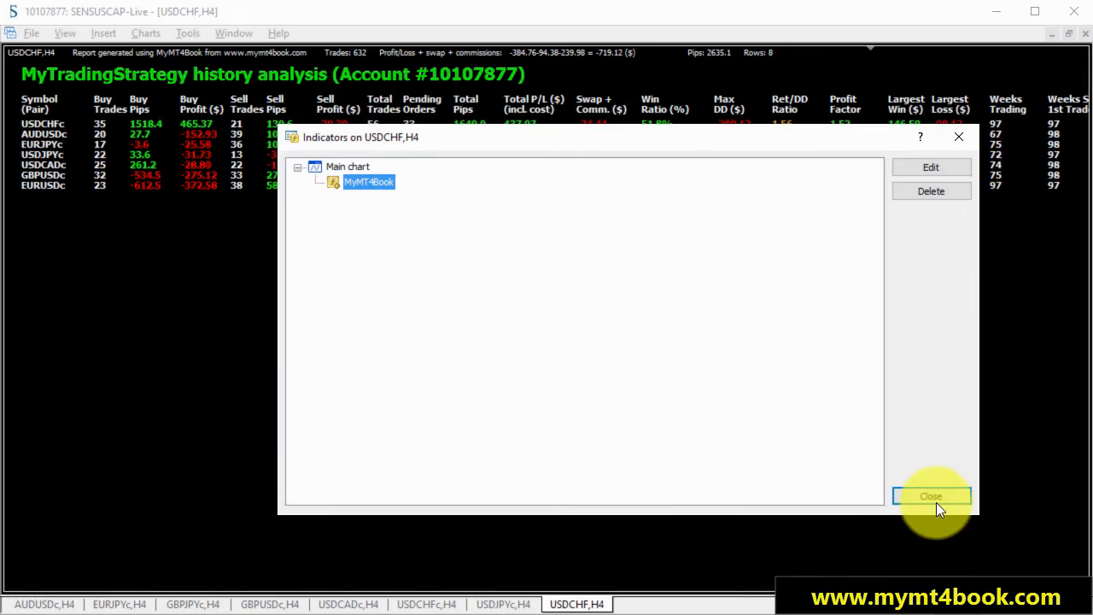
{"action": "left_click", "coordinate": [930, 496]}
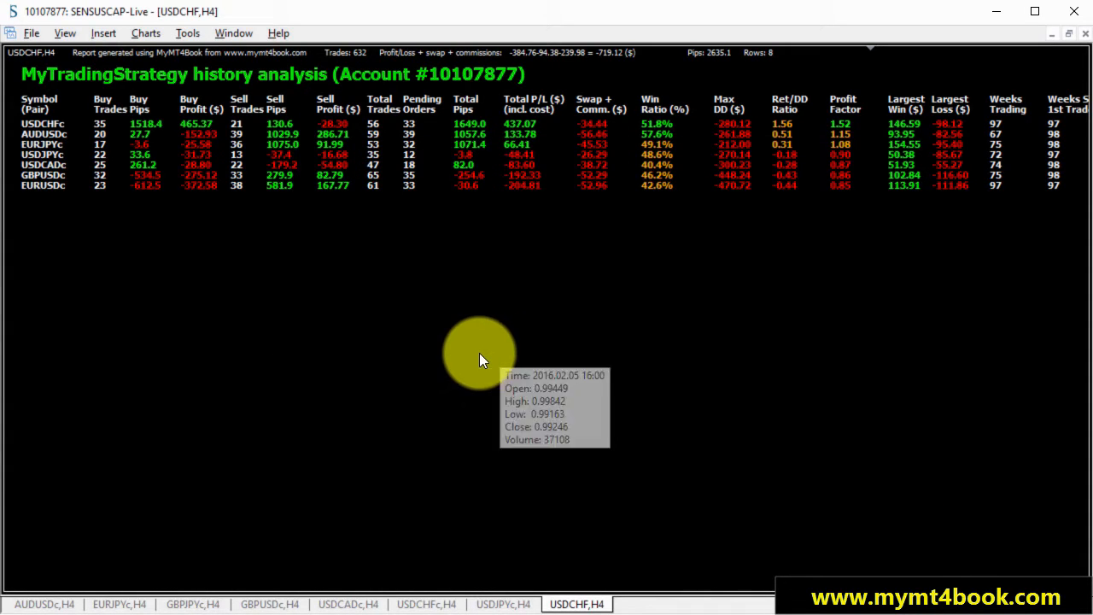
{"action": "mouse_move", "coordinate": [478, 353]}
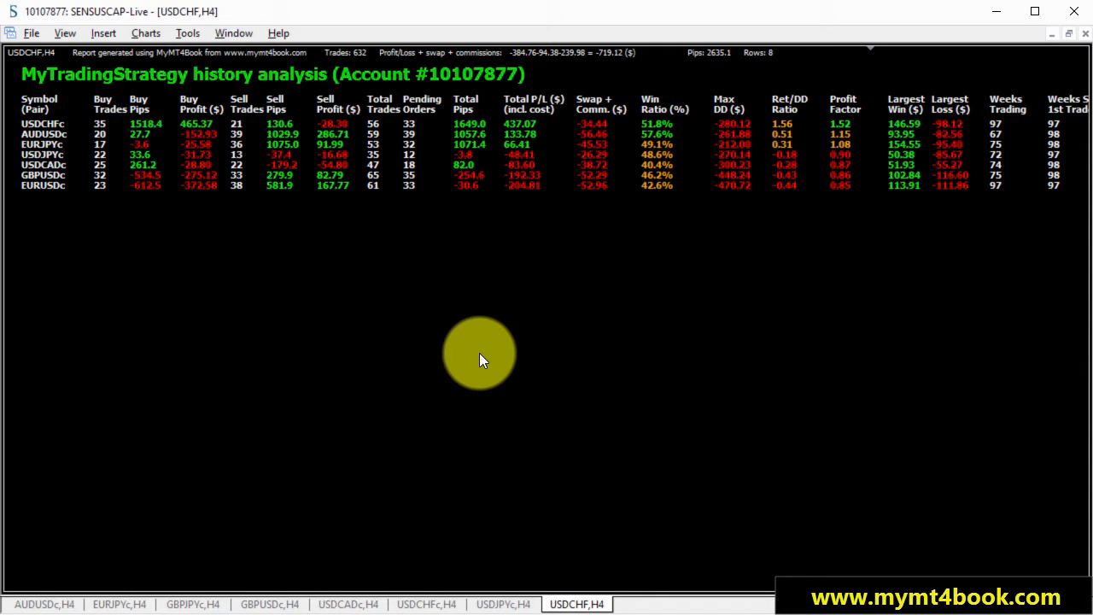
{"action": "mouse_move", "coordinate": [85, 124]}
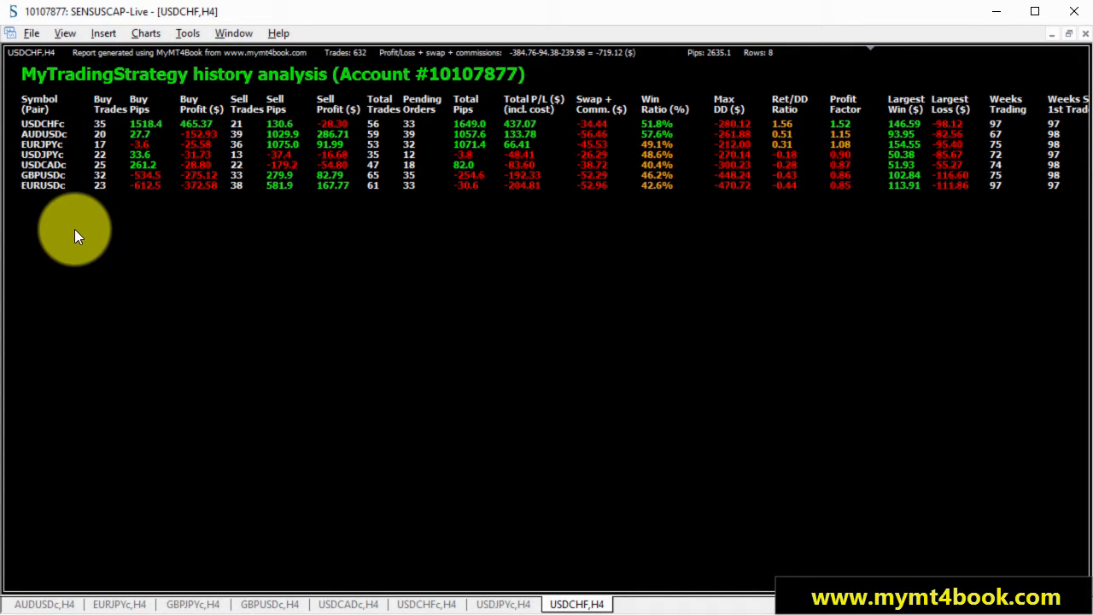
{"action": "mouse_move", "coordinate": [380, 235]}
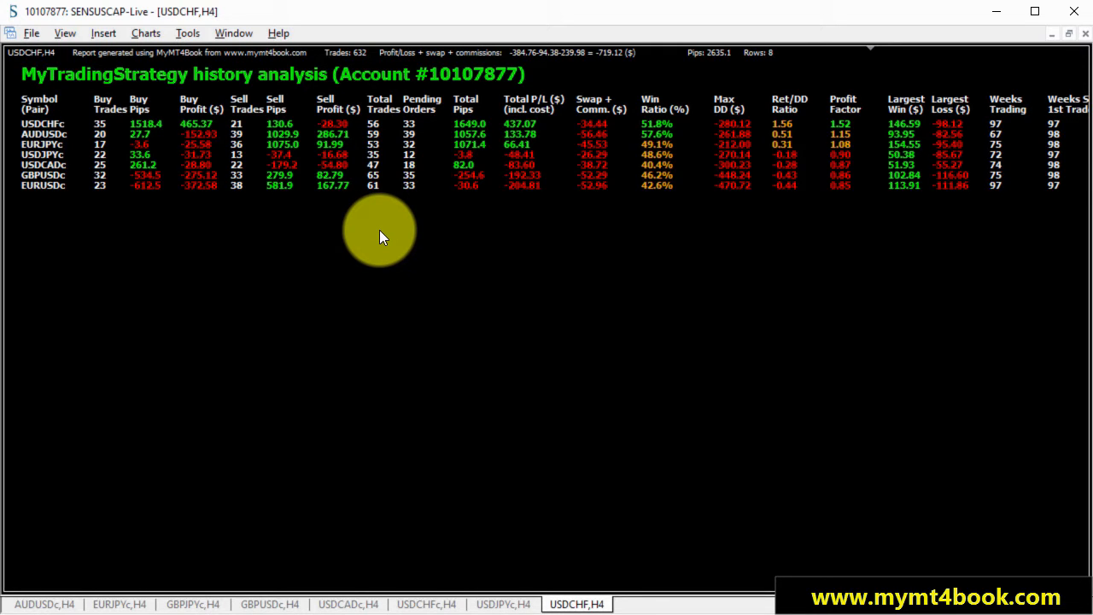
{"action": "mouse_move", "coordinate": [824, 143]}
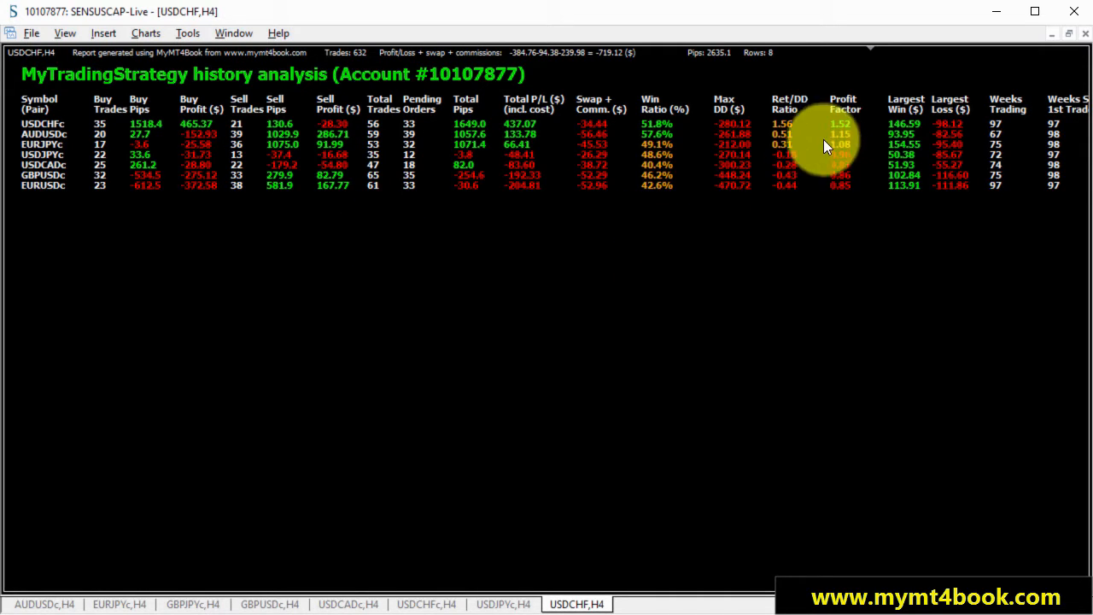
{"action": "mouse_move", "coordinate": [811, 130]}
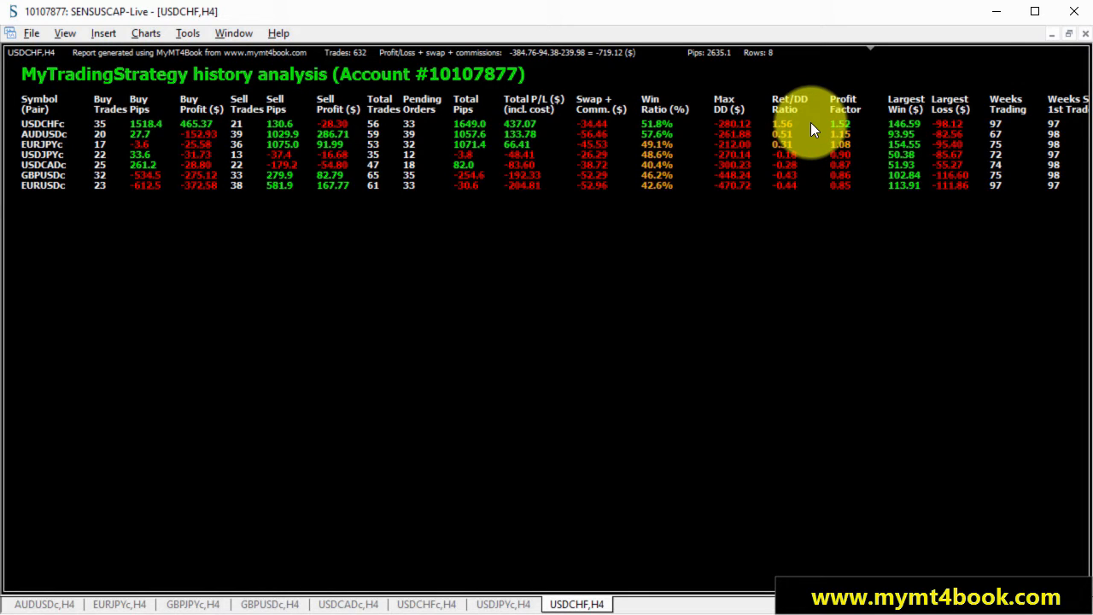
{"action": "mouse_move", "coordinate": [802, 129]}
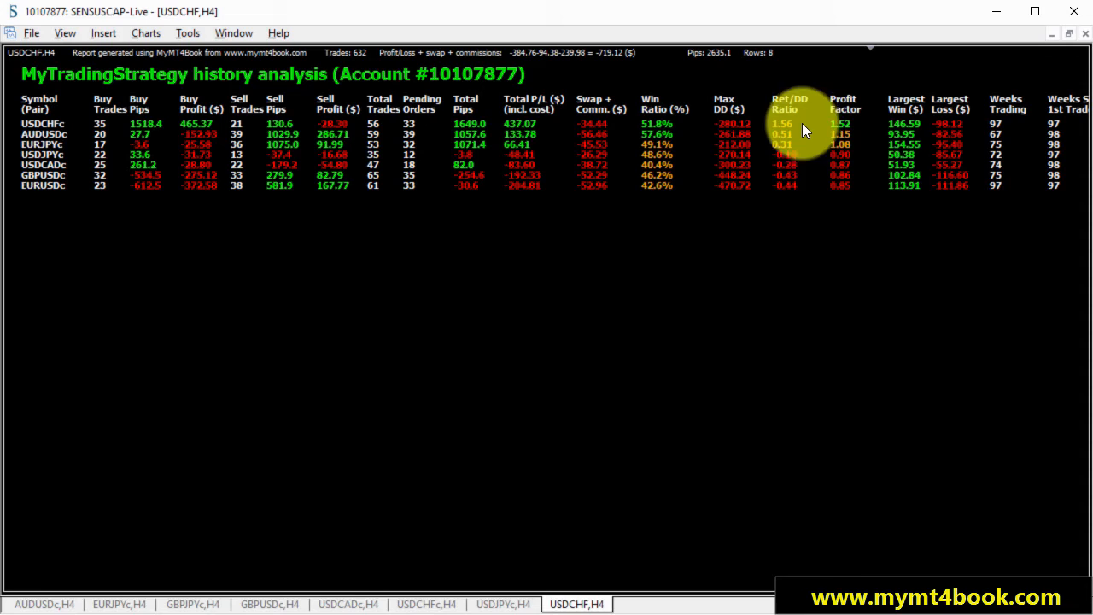
{"action": "mouse_move", "coordinate": [811, 126]}
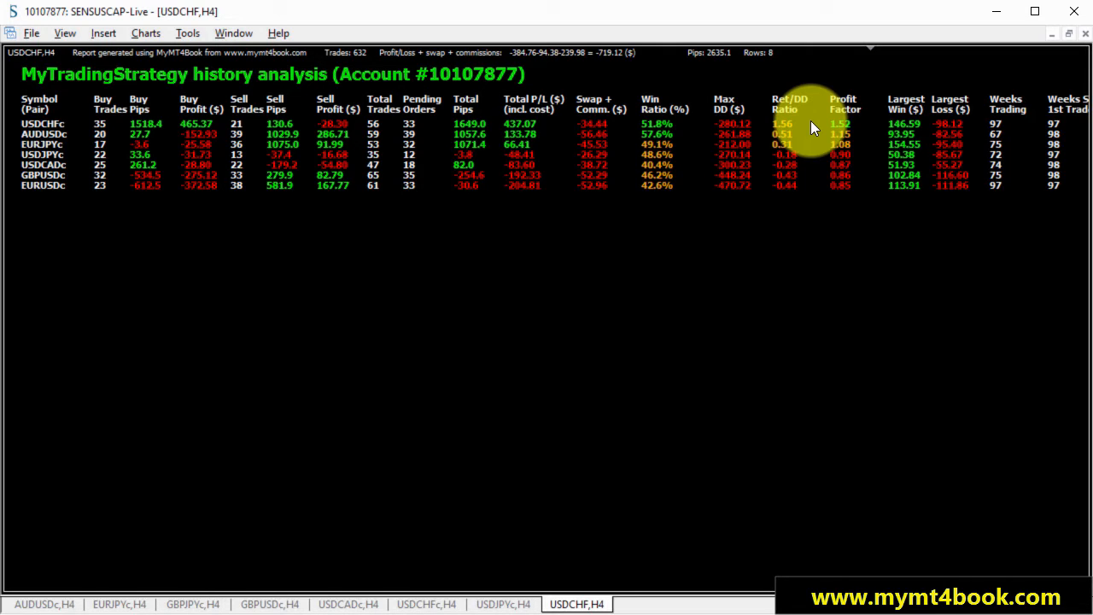
{"action": "mouse_move", "coordinate": [752, 281]}
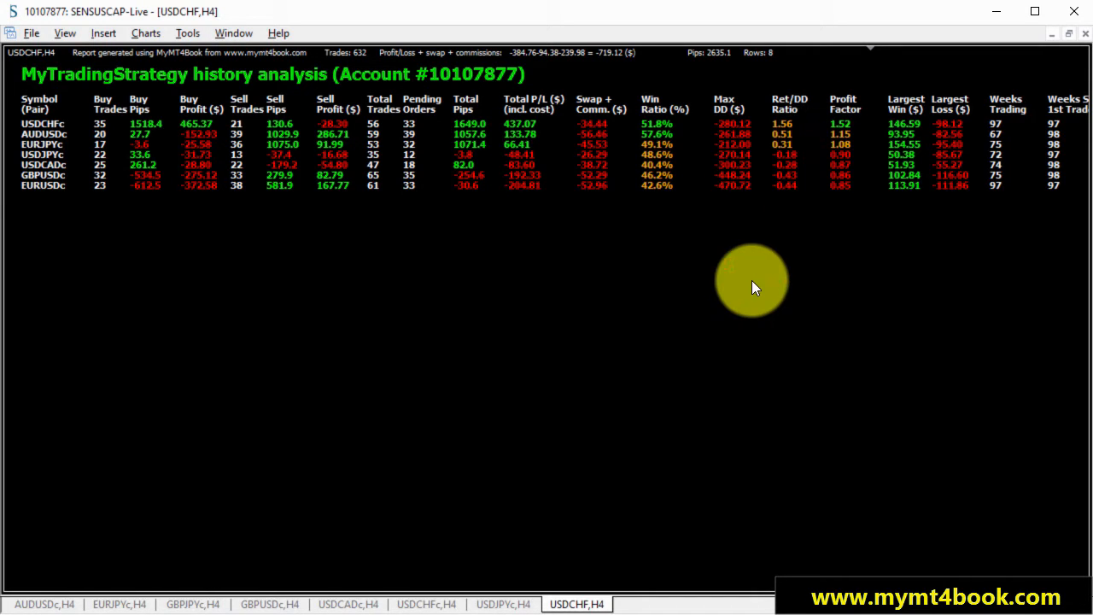
{"action": "mouse_move", "coordinate": [720, 297]}
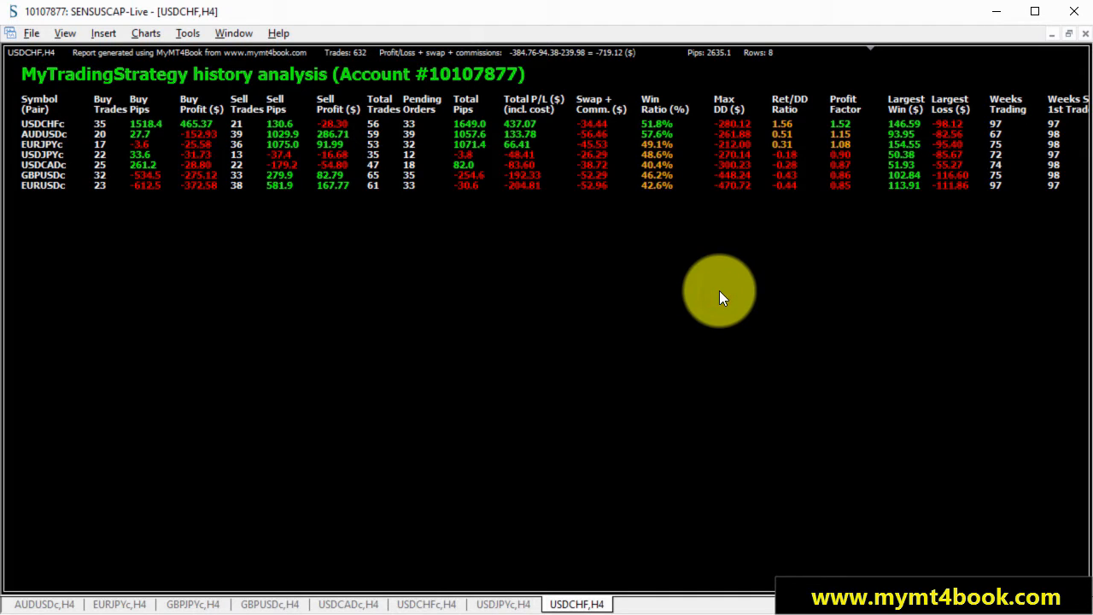
{"action": "mouse_move", "coordinate": [700, 299]}
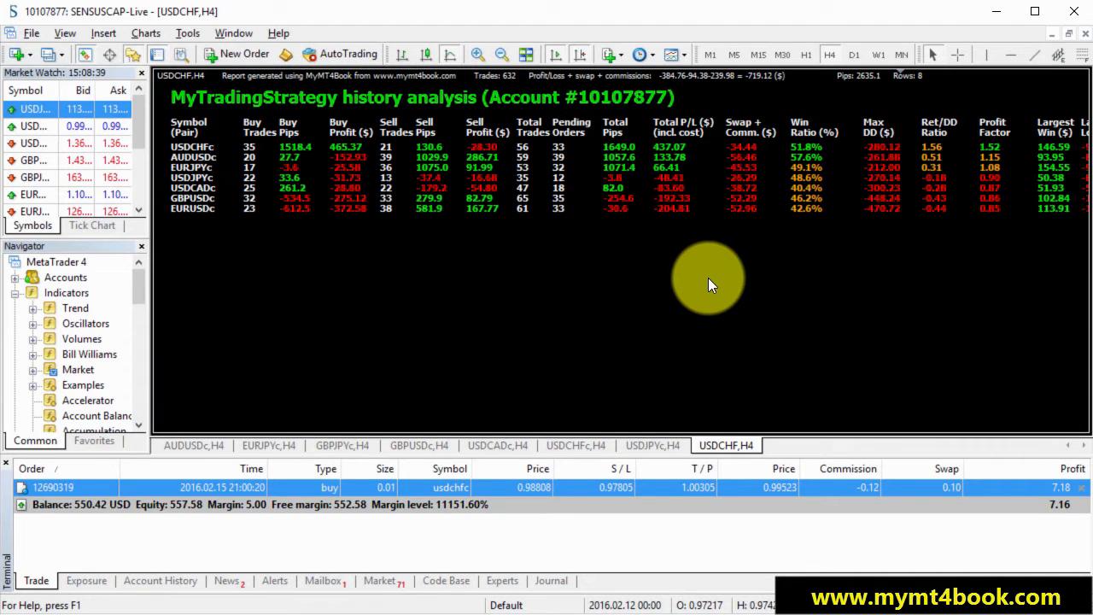
{"action": "mouse_move", "coordinate": [583, 289]}
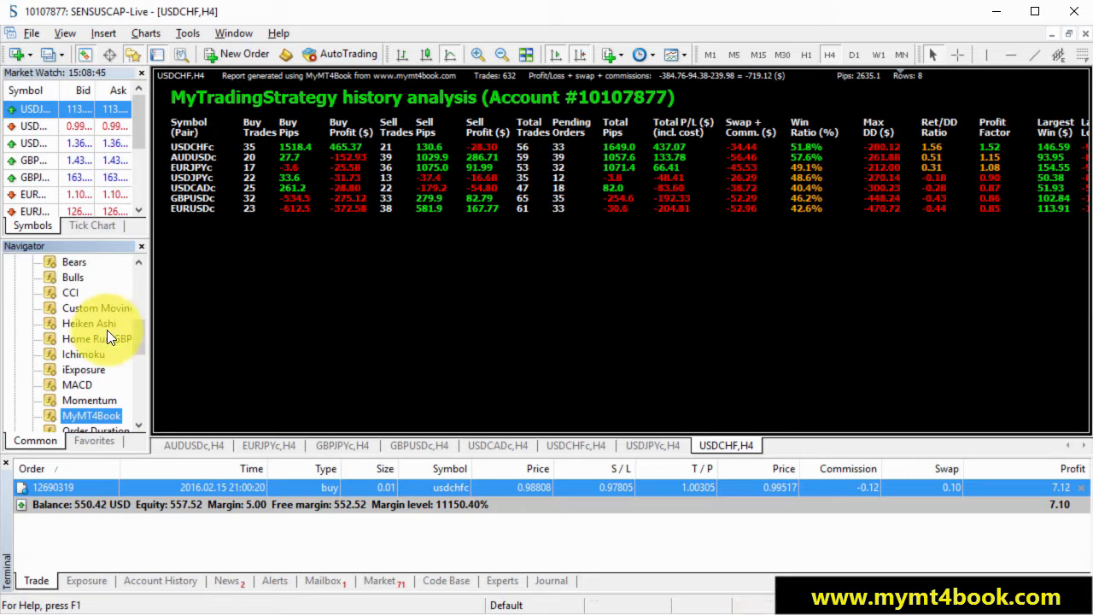
- Leave full screen, expand Navigator Indicators and open a new USDJPYc H4 chart
{"action": "scroll", "scroll_direction": "down", "scroll_amount": 3}
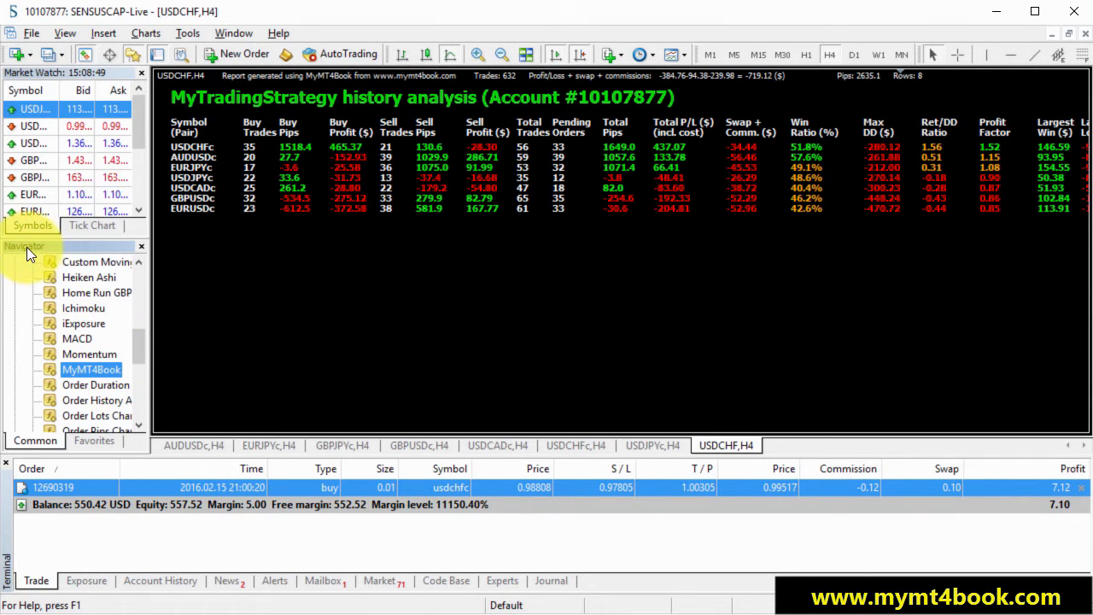
{"action": "left_click", "coordinate": [64, 32]}
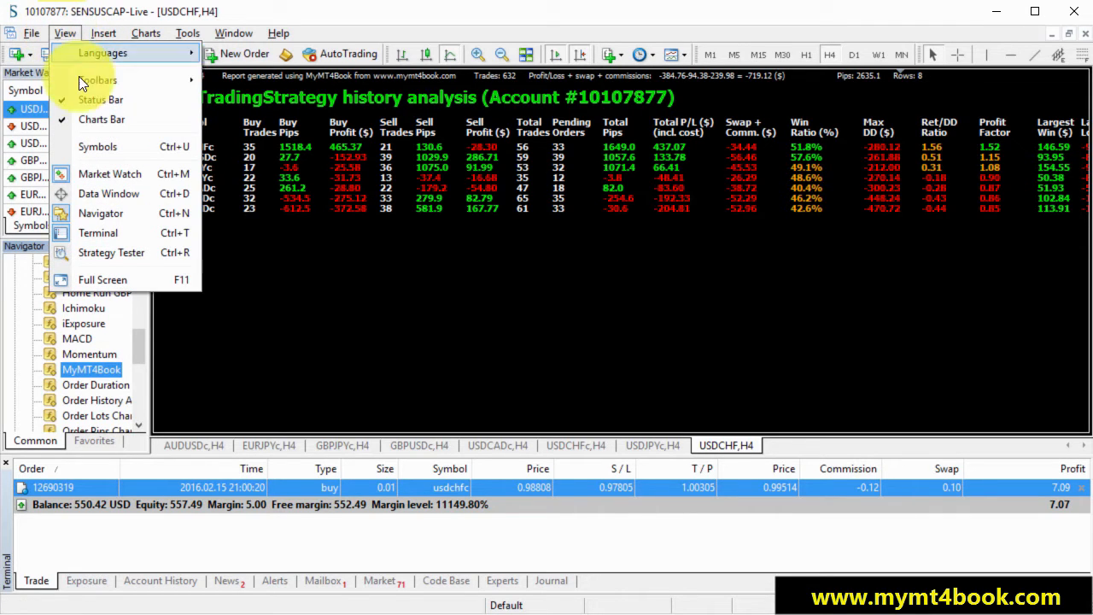
{"action": "mouse_move", "coordinate": [141, 371]}
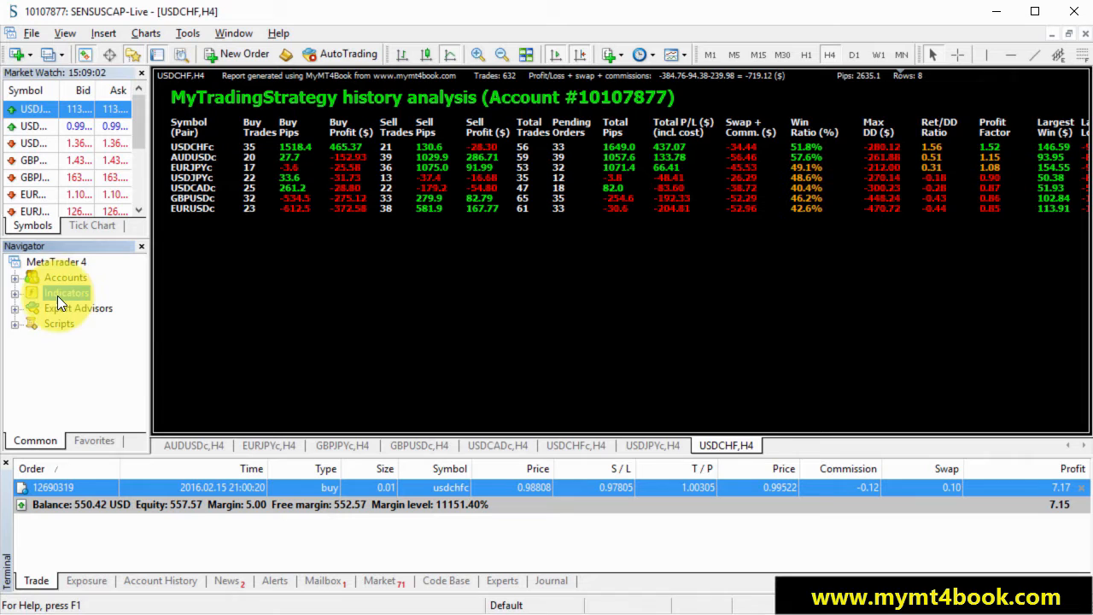
{"action": "left_click", "coordinate": [67, 292]}
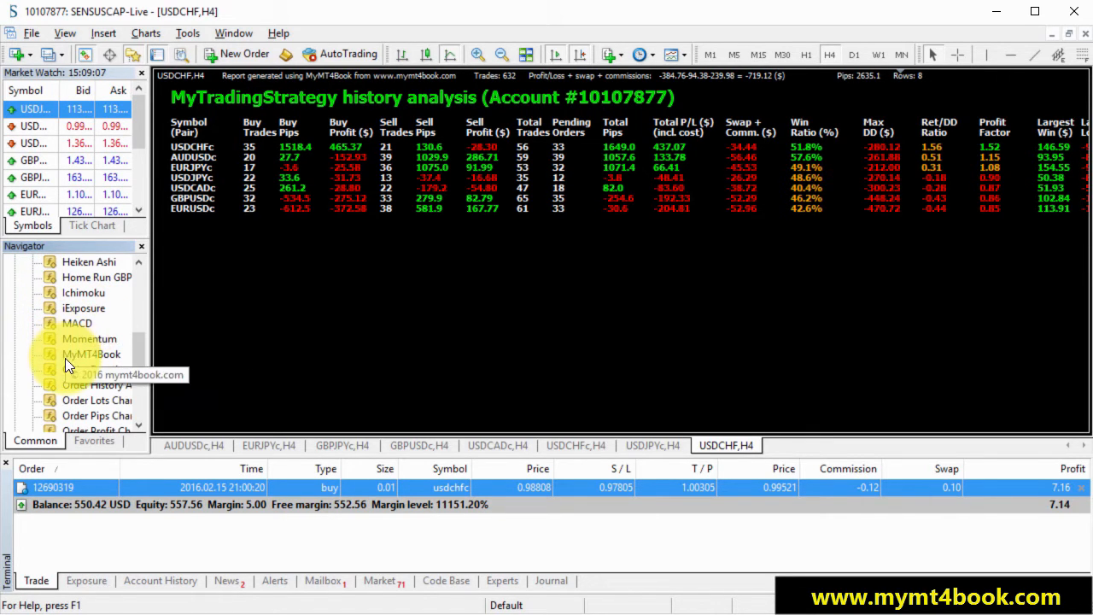
{"action": "left_click", "coordinate": [91, 353]}
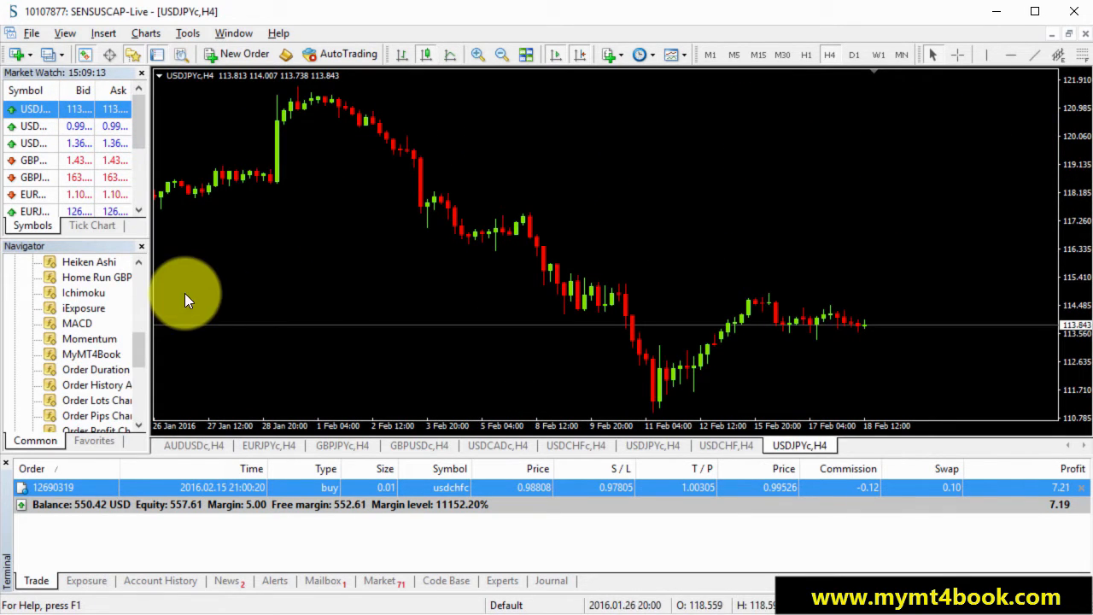
{"action": "mouse_move", "coordinate": [96, 353]}
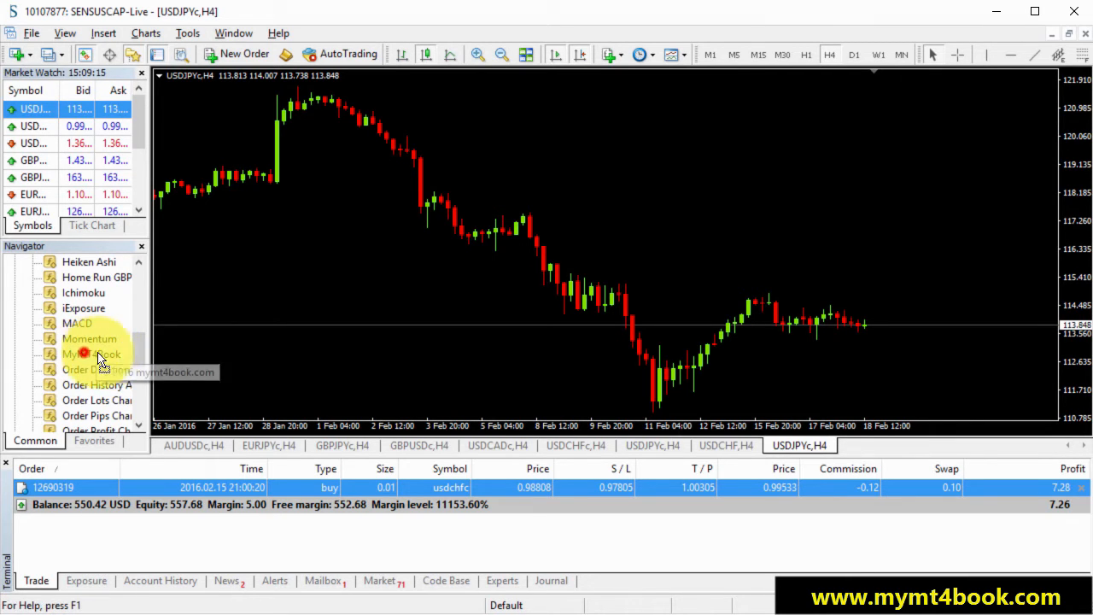
- Attach the MyMT4Book indicator and name the strategy ABC
{"action": "double_click", "coordinate": [92, 354]}
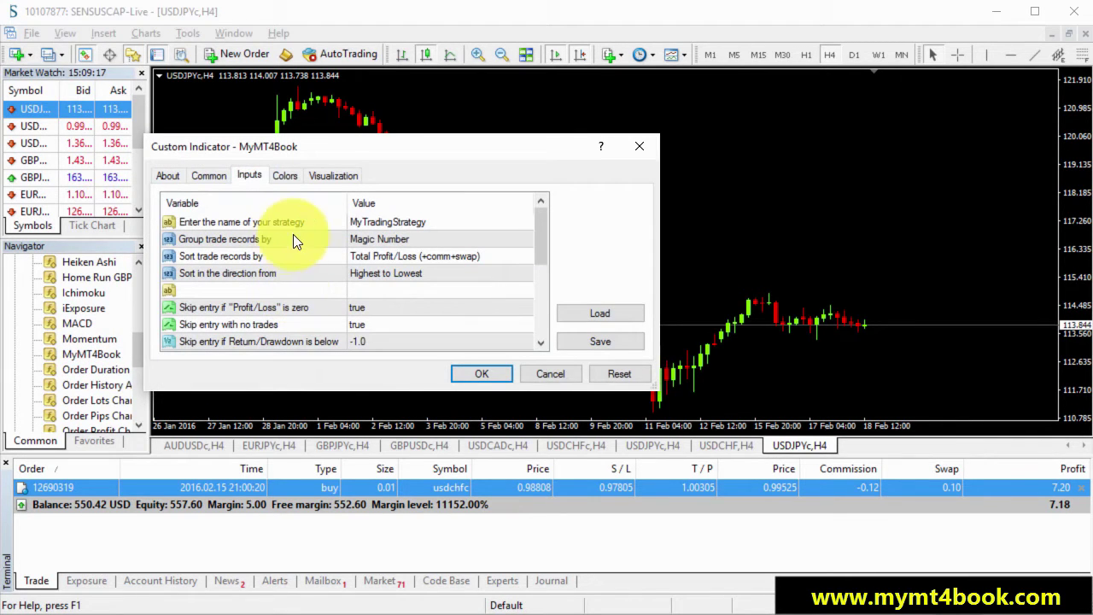
{"action": "left_click", "coordinate": [389, 221]}
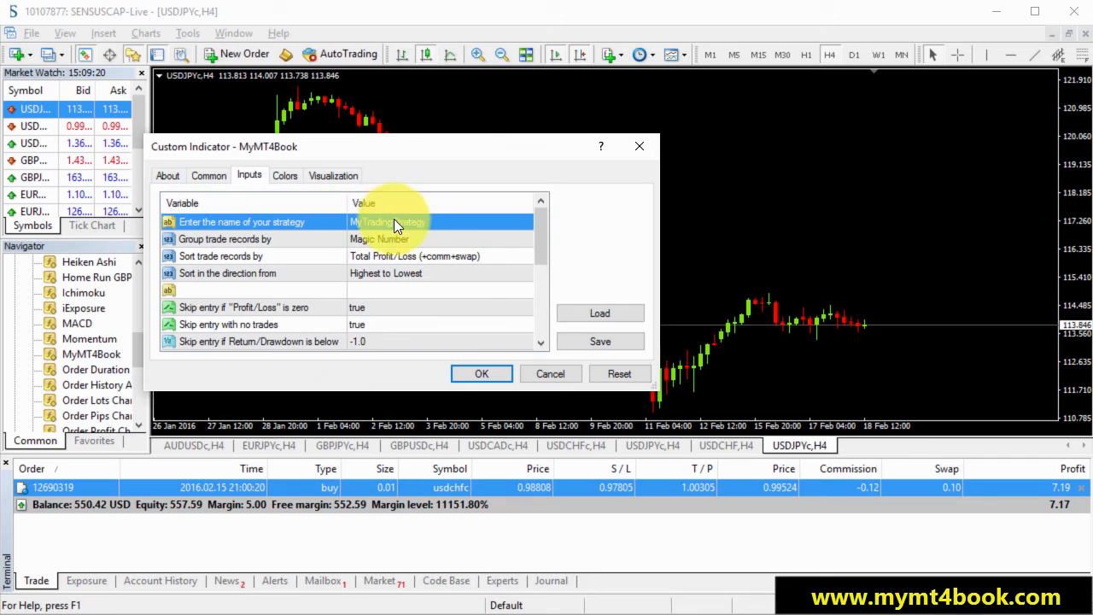
{"action": "type", "text": "ABC"}
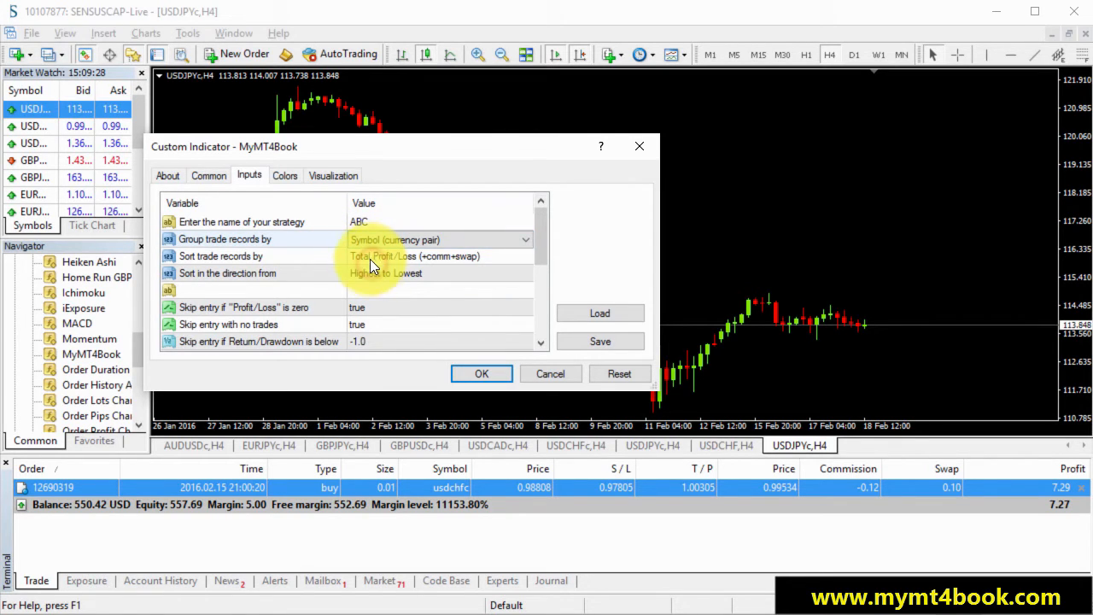
- Group trade records by Symbol (currency pair) and review the remaining inputs
{"action": "left_click", "coordinate": [525, 256]}
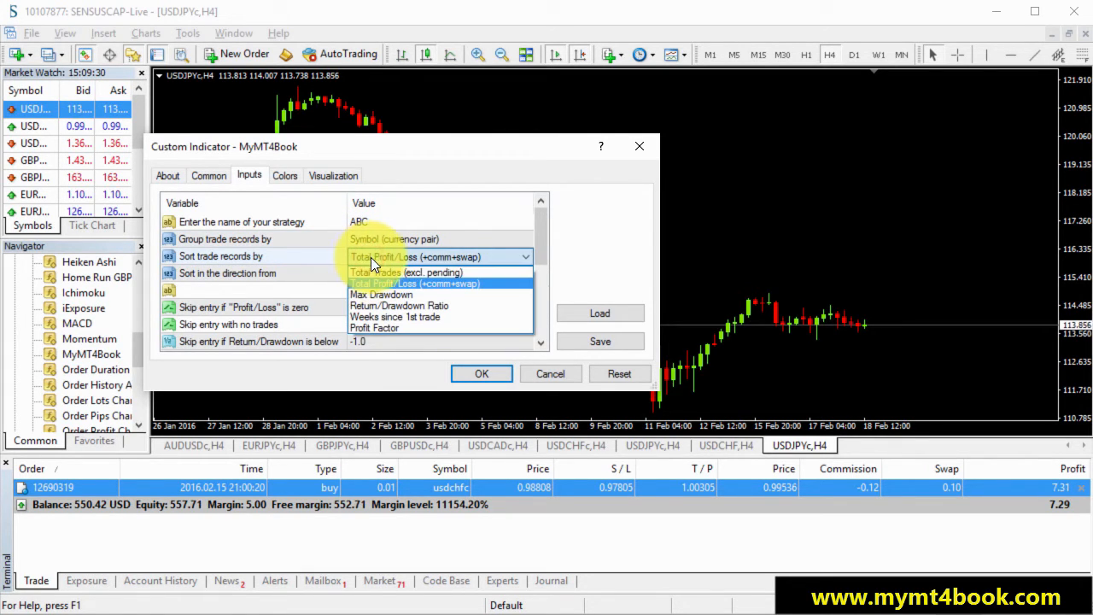
{"action": "mouse_move", "coordinate": [380, 294]}
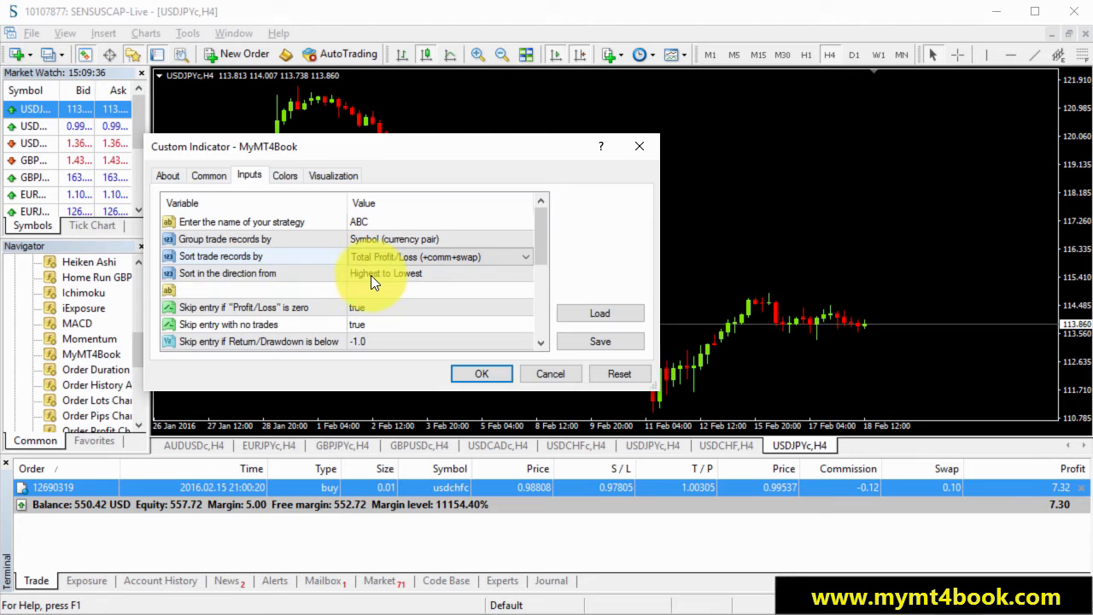
{"action": "scroll", "scroll_direction": "down", "scroll_amount": 3}
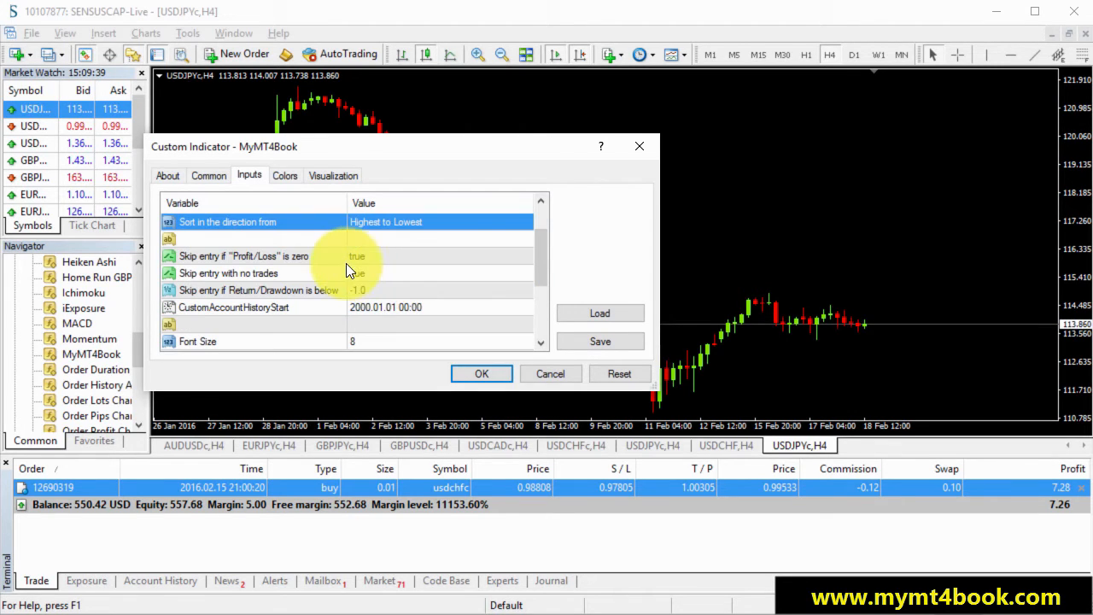
{"action": "mouse_move", "coordinate": [408, 293]}
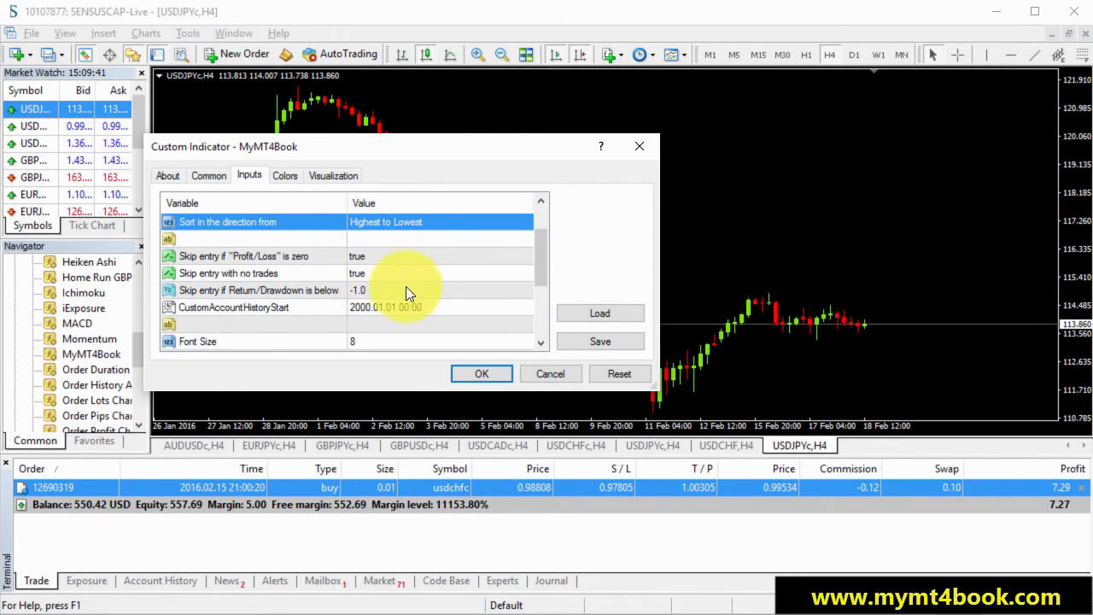
{"action": "scroll", "scroll_direction": "down", "scroll_amount": 3}
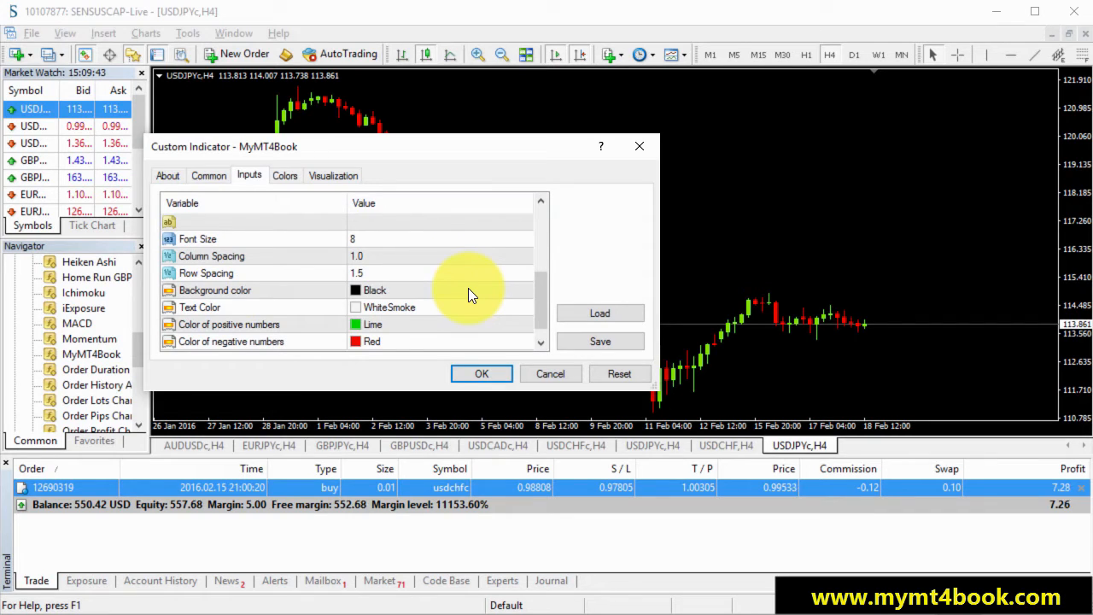
{"action": "scroll", "scroll_direction": "down", "scroll_amount": 3}
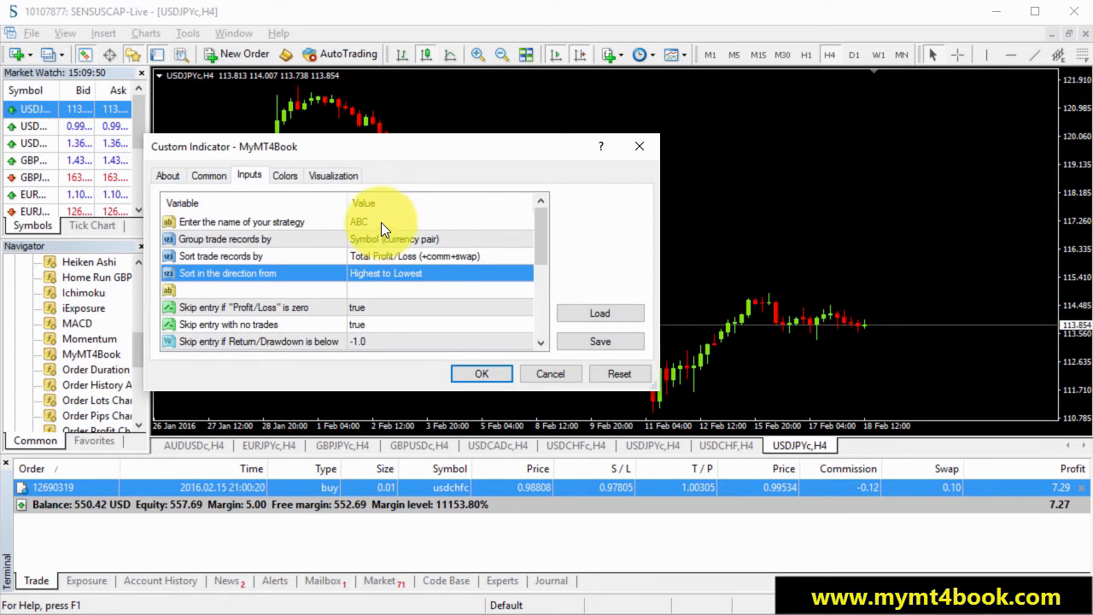
{"action": "mouse_move", "coordinate": [325, 243]}
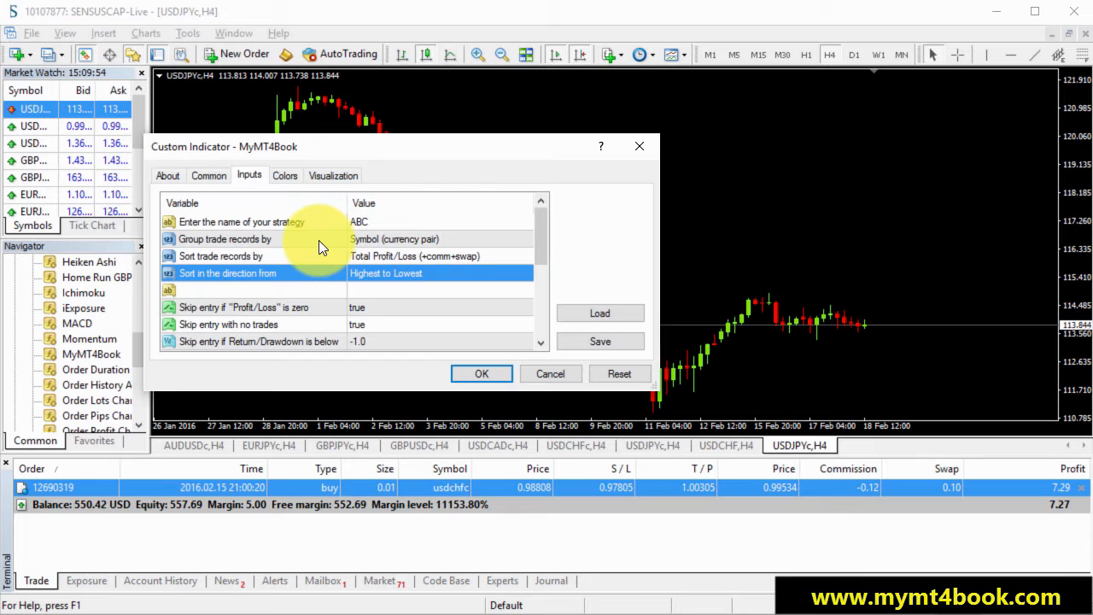
{"action": "left_click", "coordinate": [239, 256]}
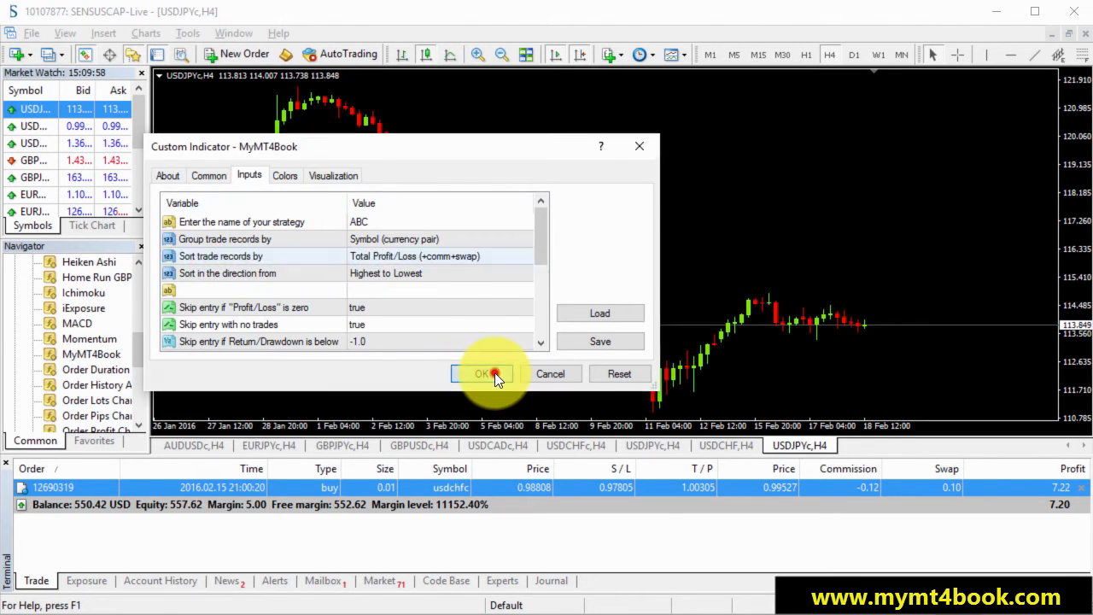
- Confirm the MyMT4Book settings to display the ABC table on the USDJPYc chart
{"action": "left_click", "coordinate": [483, 374]}
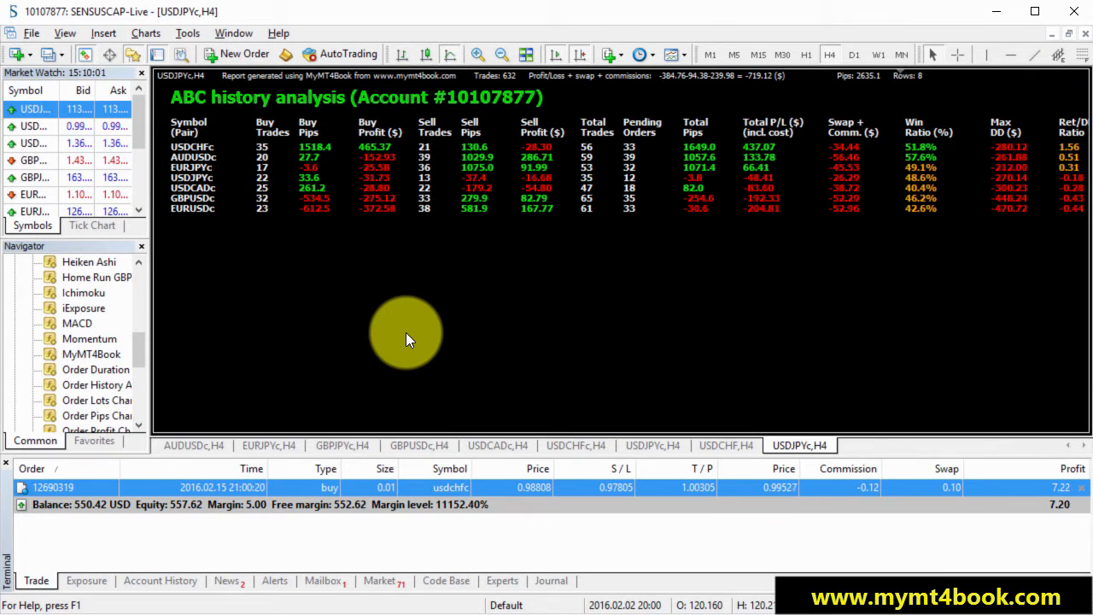
{"action": "mouse_move", "coordinate": [461, 281]}
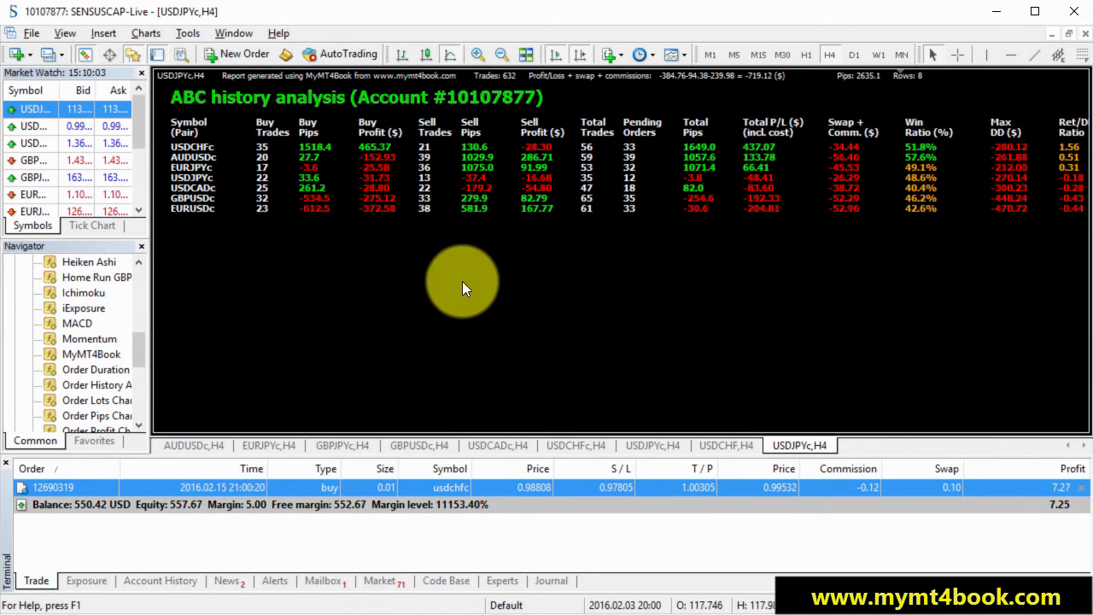
{"action": "mouse_move", "coordinate": [683, 252]}
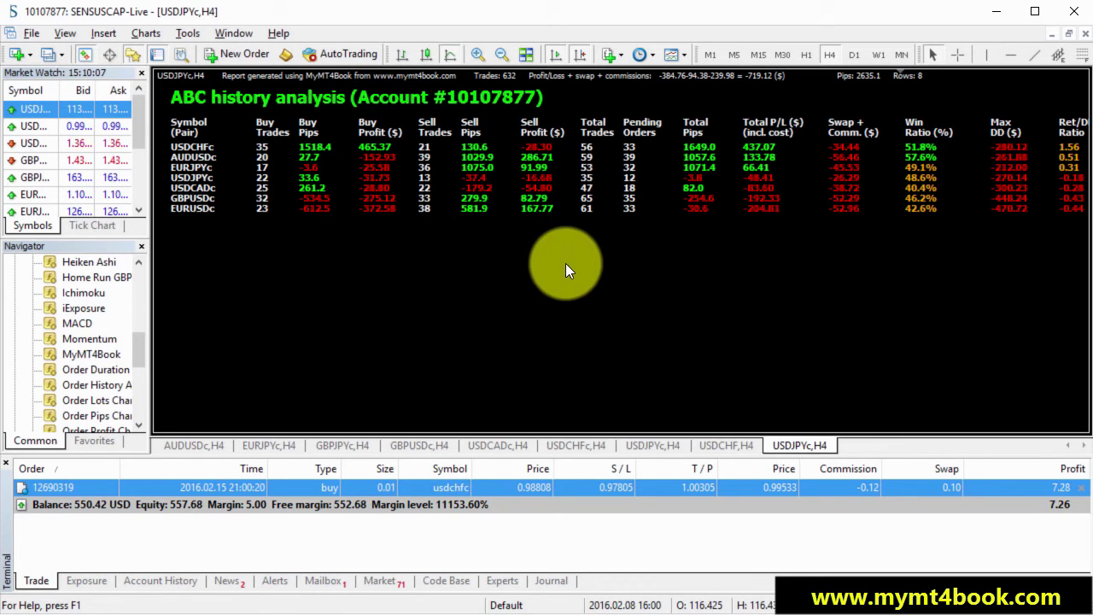
{"action": "mouse_move", "coordinate": [1063, 128]}
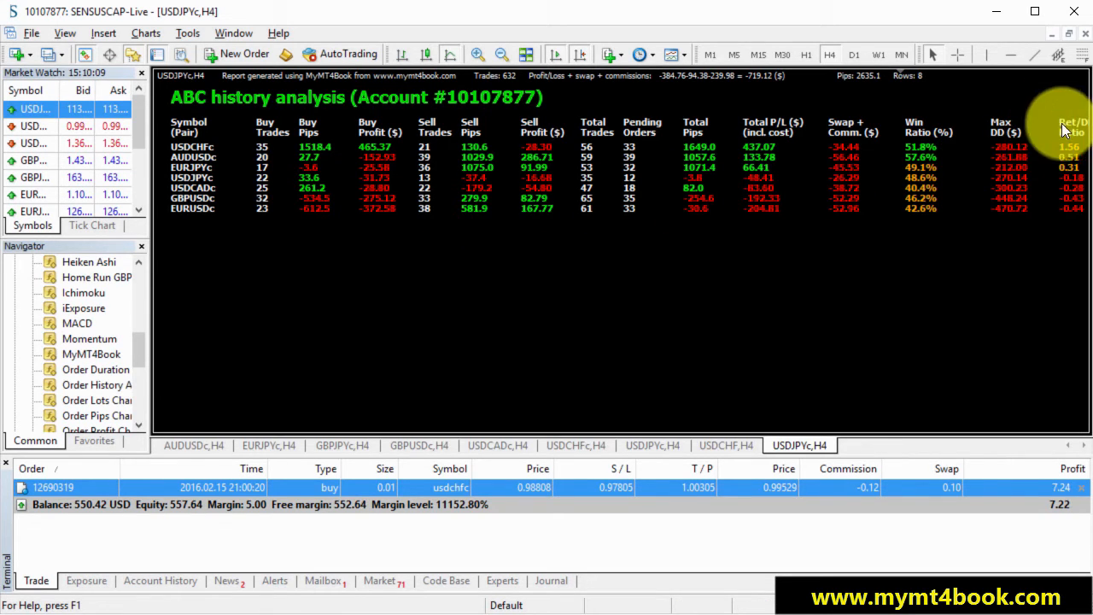
{"action": "mouse_move", "coordinate": [908, 275]}
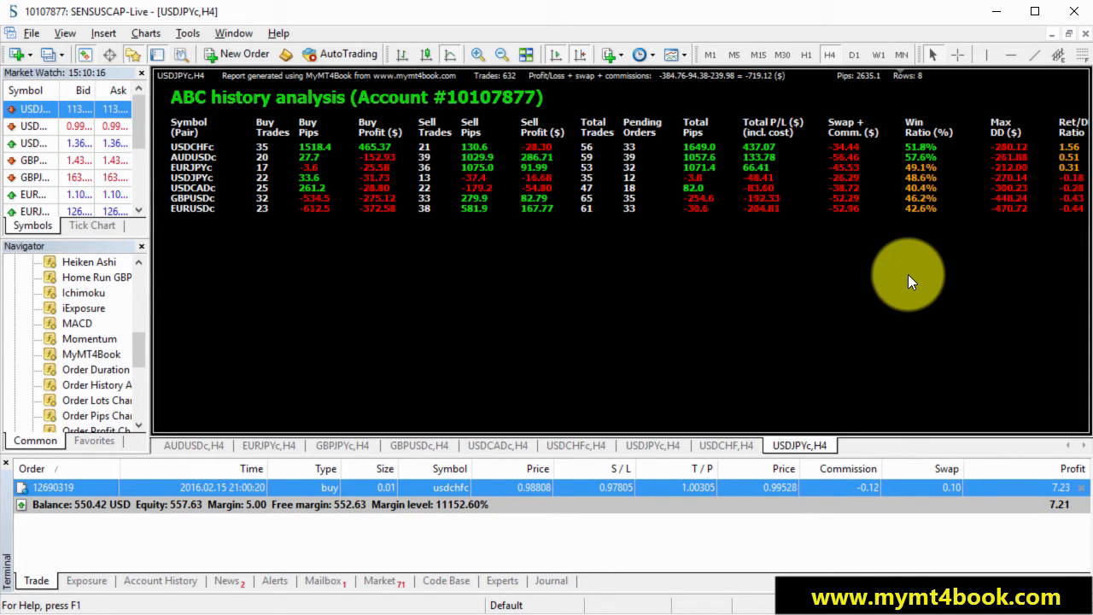
{"action": "mouse_move", "coordinate": [233, 33]}
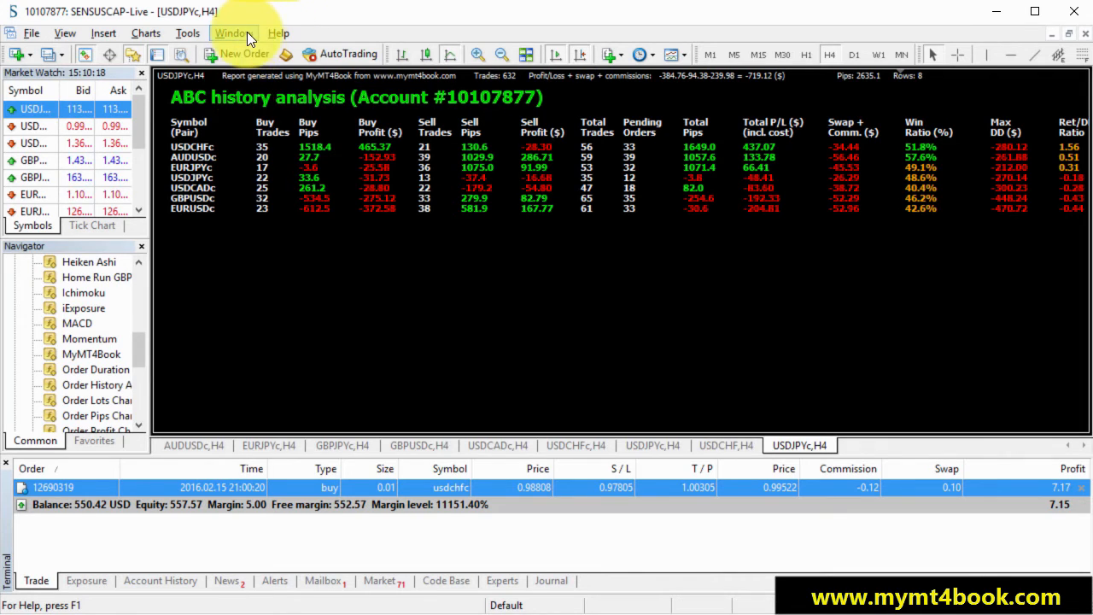
- Browse the menus and switch the chart to View > Full Screen
{"action": "left_click", "coordinate": [187, 32]}
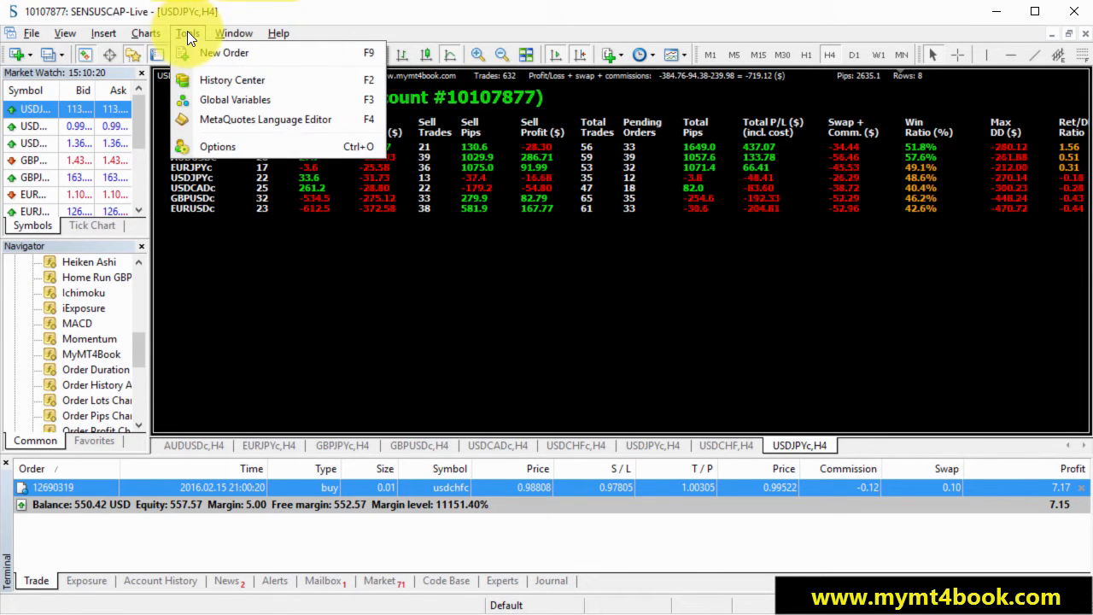
{"action": "left_click", "coordinate": [101, 32]}
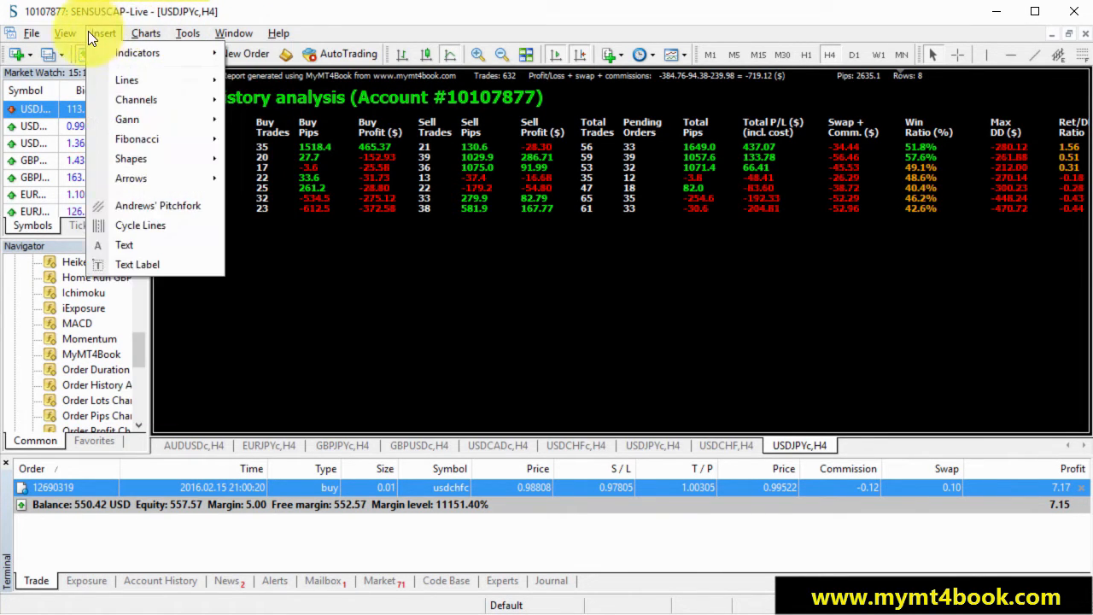
{"action": "left_click", "coordinate": [66, 32]}
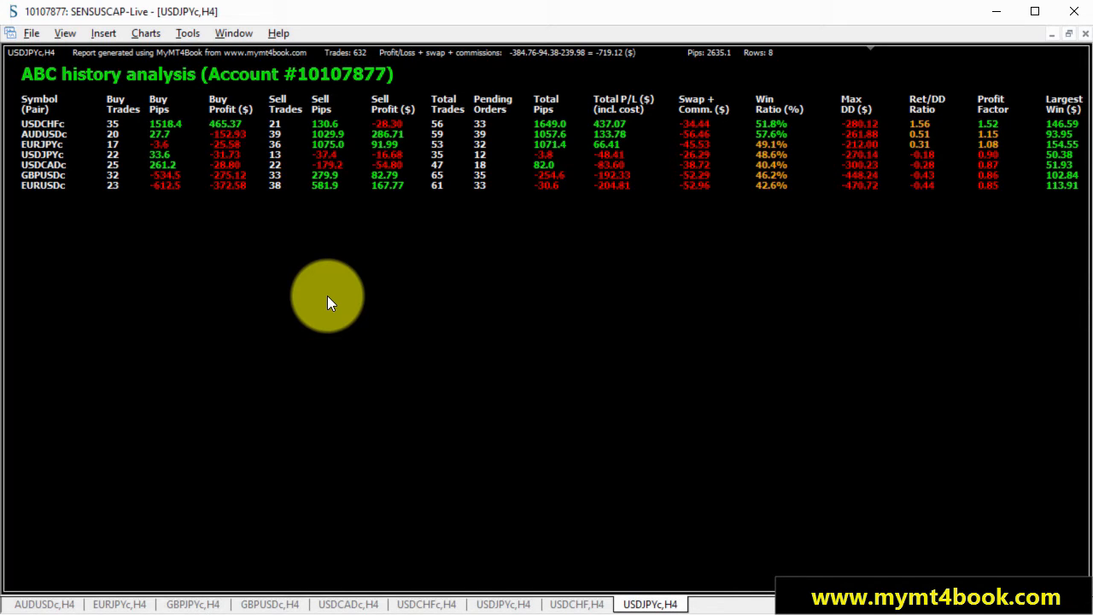
{"action": "mouse_move", "coordinate": [1056, 145]}
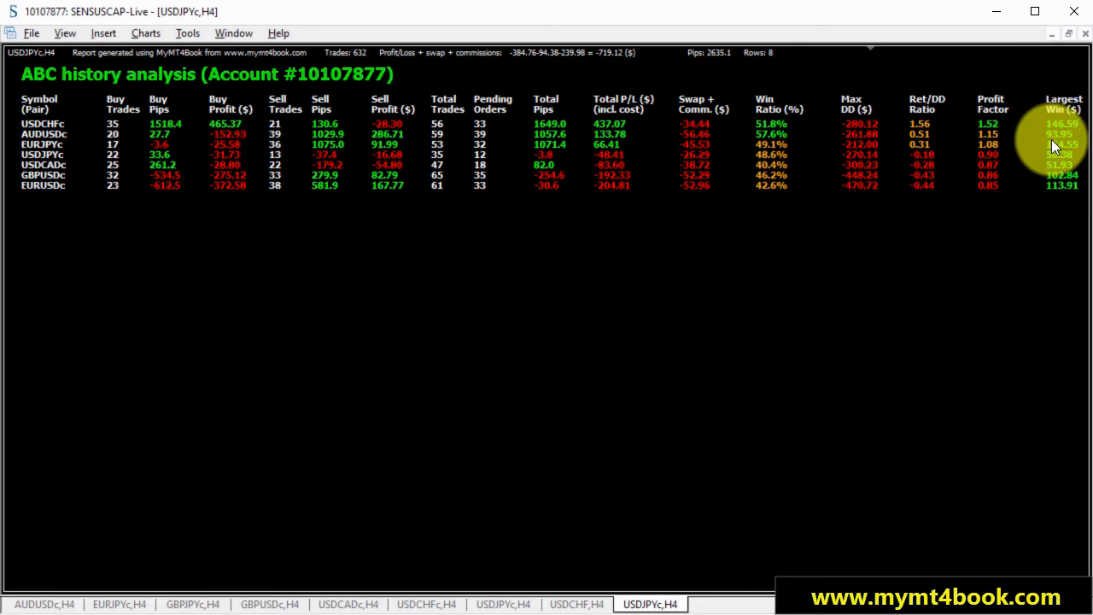
{"action": "mouse_move", "coordinate": [628, 293]}
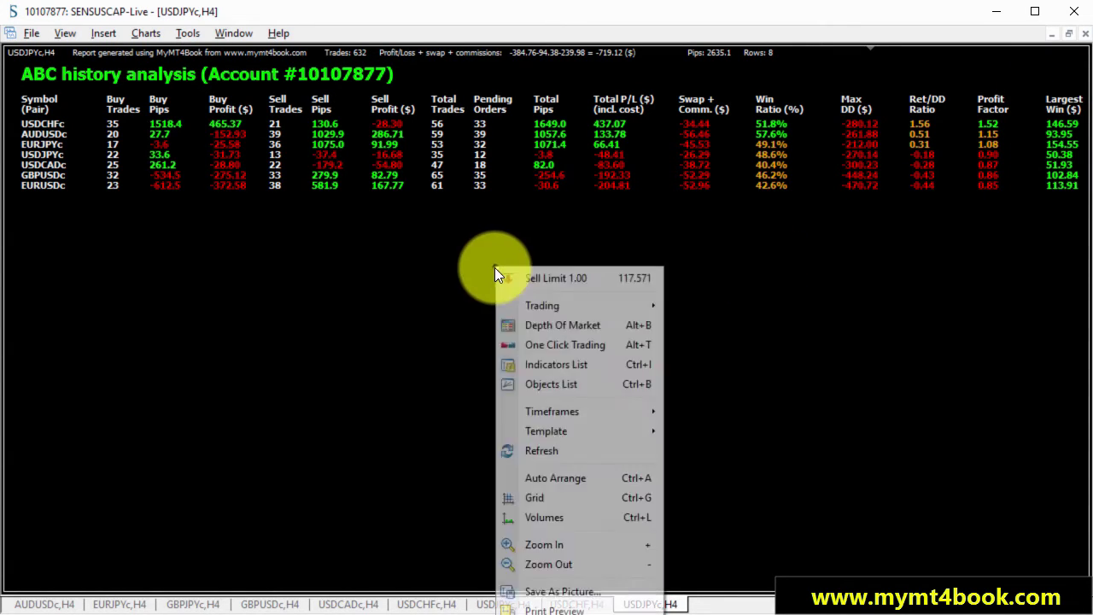
- Change MyMT4Book's Column Spacing to 0.8 via the Indicators List
{"action": "left_click", "coordinate": [555, 364]}
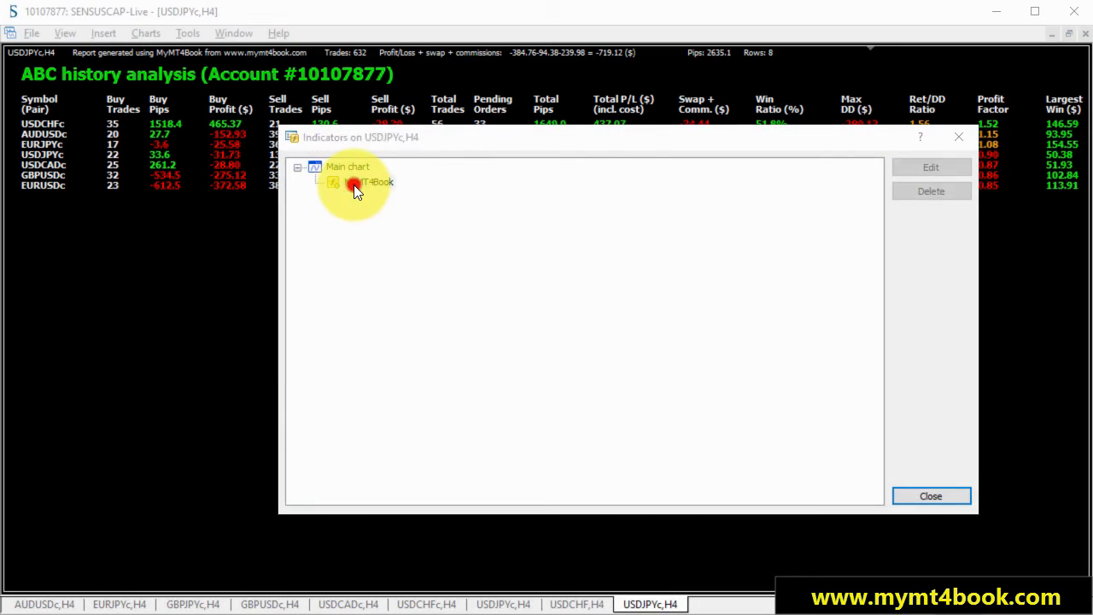
{"action": "double_click", "coordinate": [359, 182]}
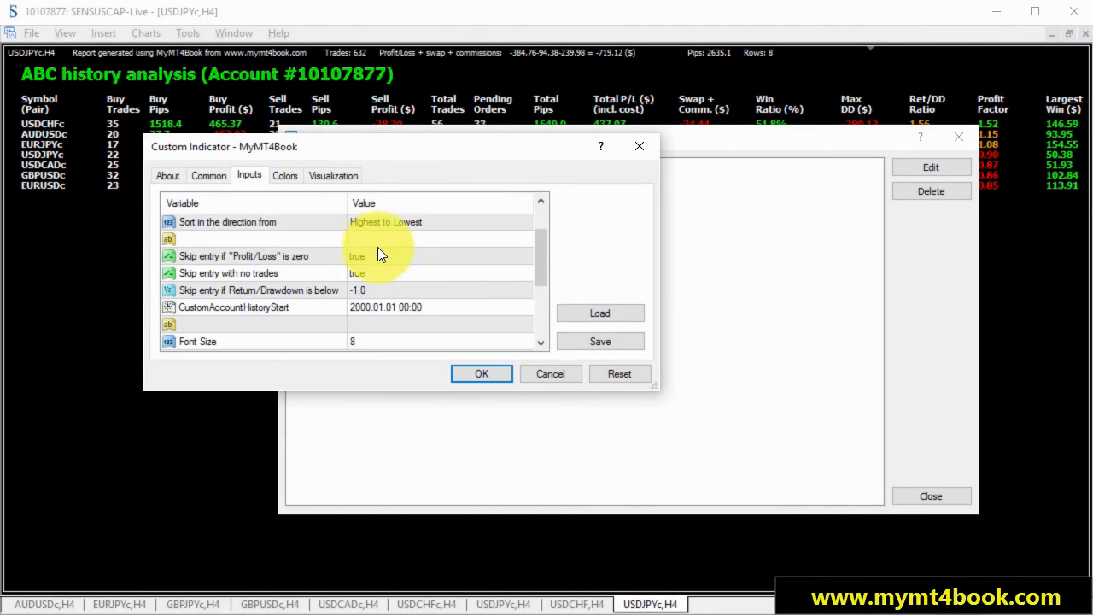
{"action": "scroll", "scroll_direction": "down", "scroll_amount": 3}
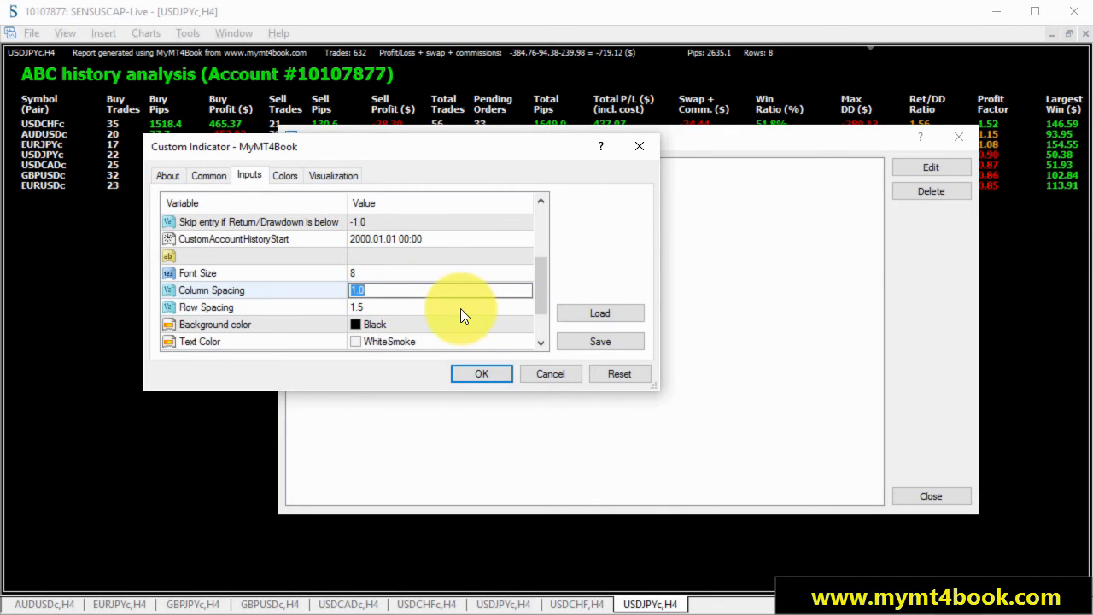
{"action": "type", "text": "0.8"}
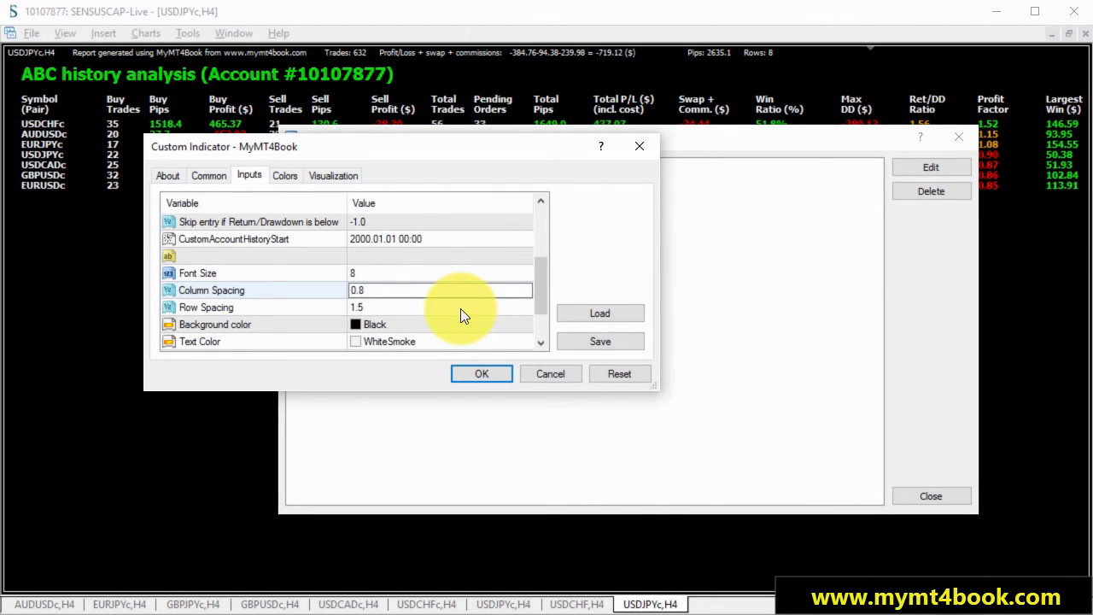
{"action": "left_click", "coordinate": [481, 373]}
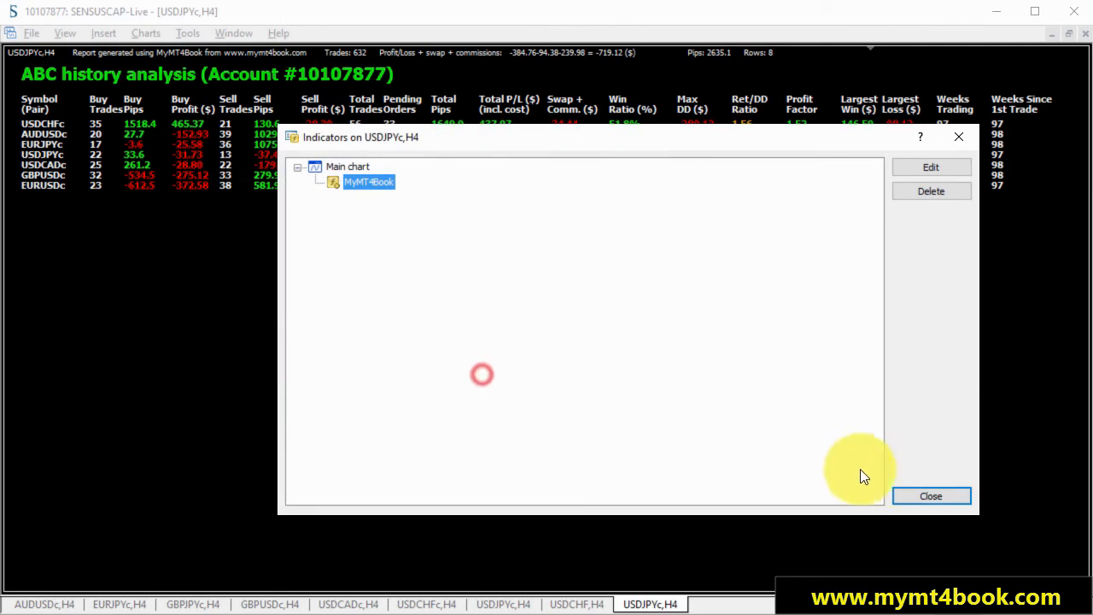
- Close the 'Indicators on USDJPYc,H4' window
{"action": "left_click", "coordinate": [930, 496]}
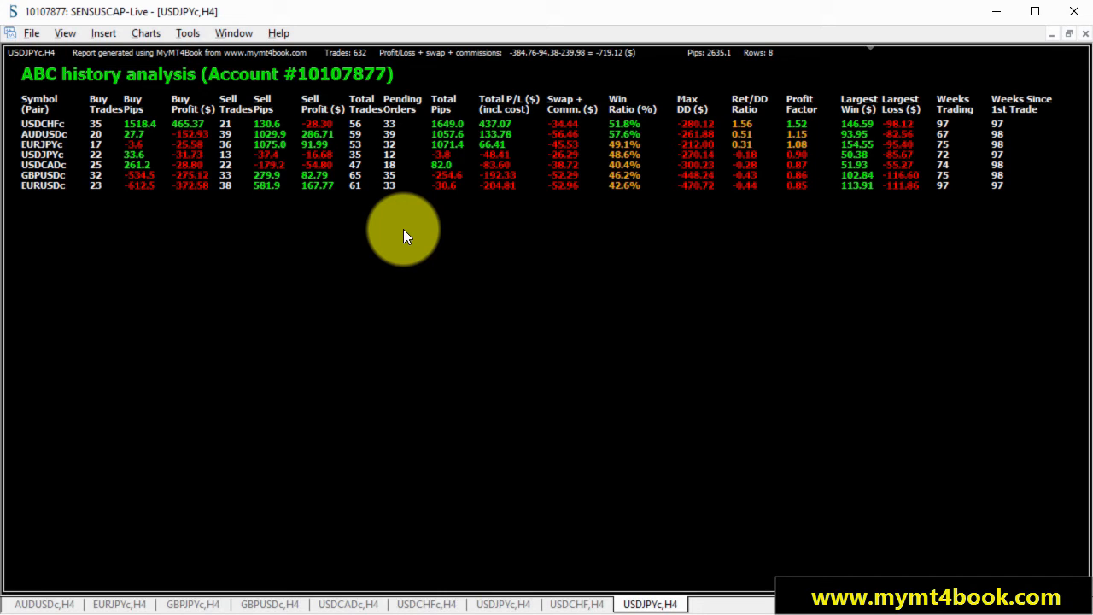
{"action": "mouse_move", "coordinate": [897, 152]}
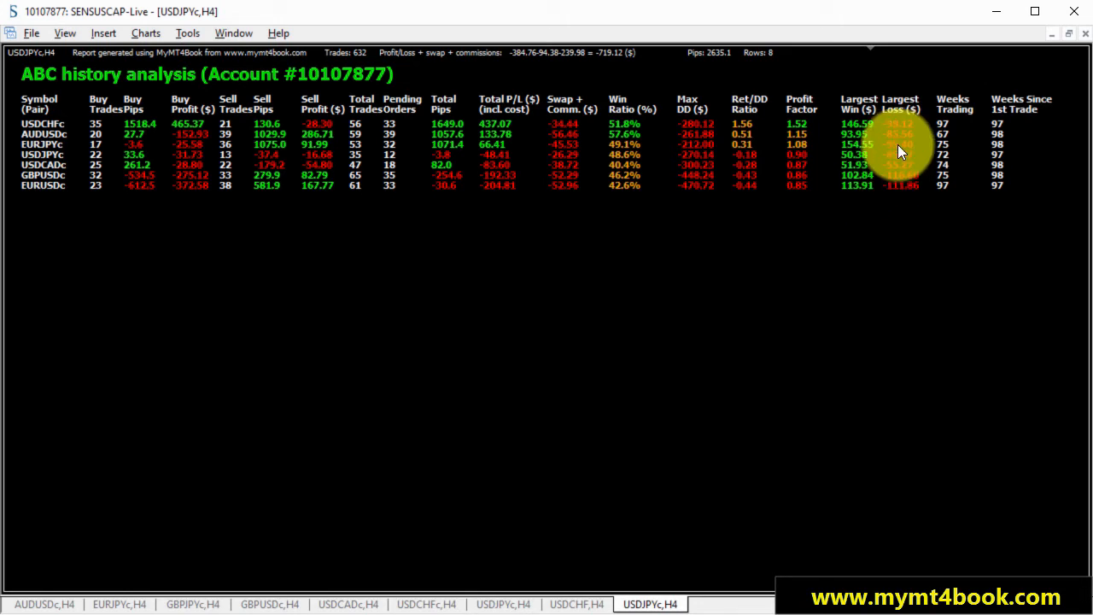
{"action": "mouse_move", "coordinate": [410, 231]}
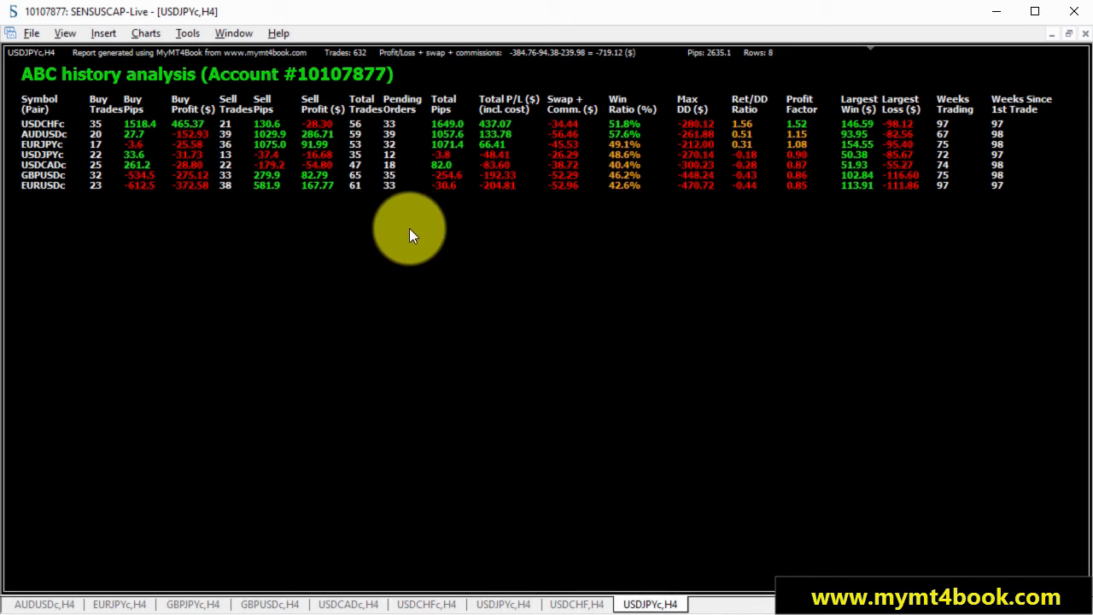
{"action": "mouse_move", "coordinate": [346, 278]}
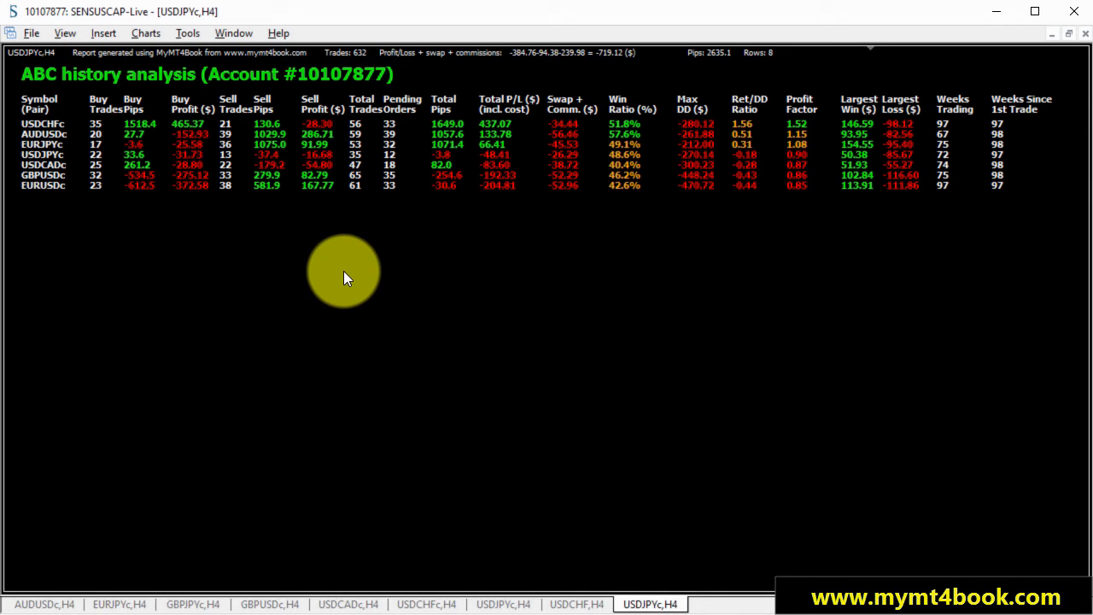